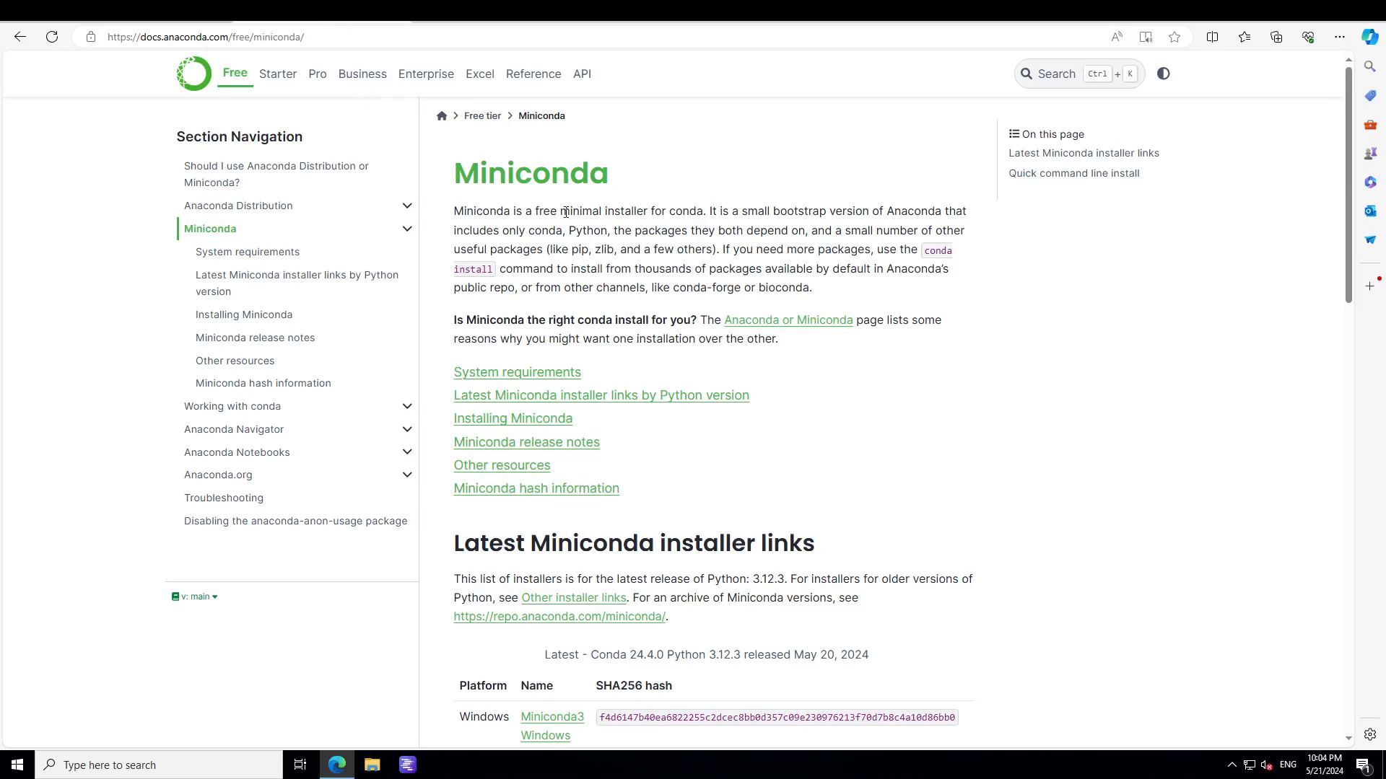
Step: Search the Start menu for 'ana' and launch Anaconda PowerShell Prompt
scroll(down, 3)
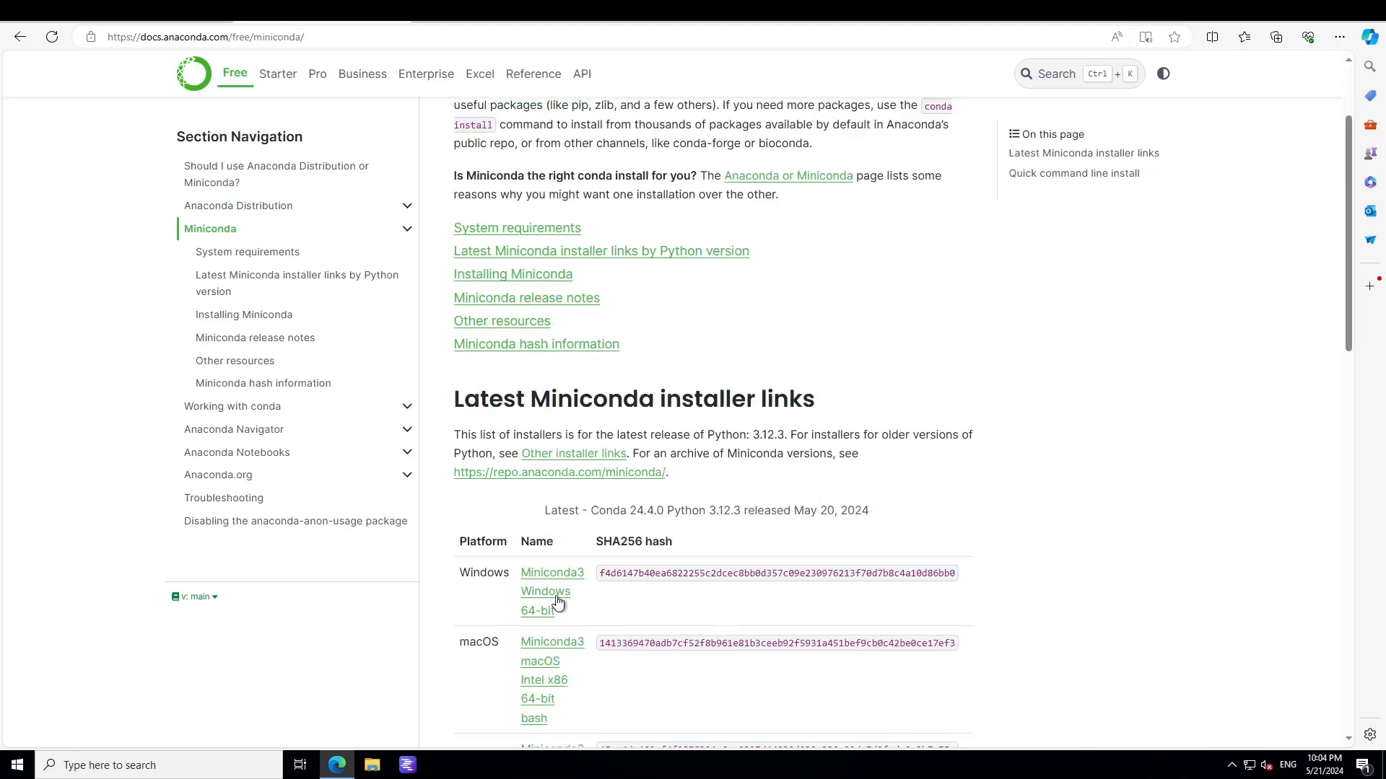
mouse_move(668, 608)
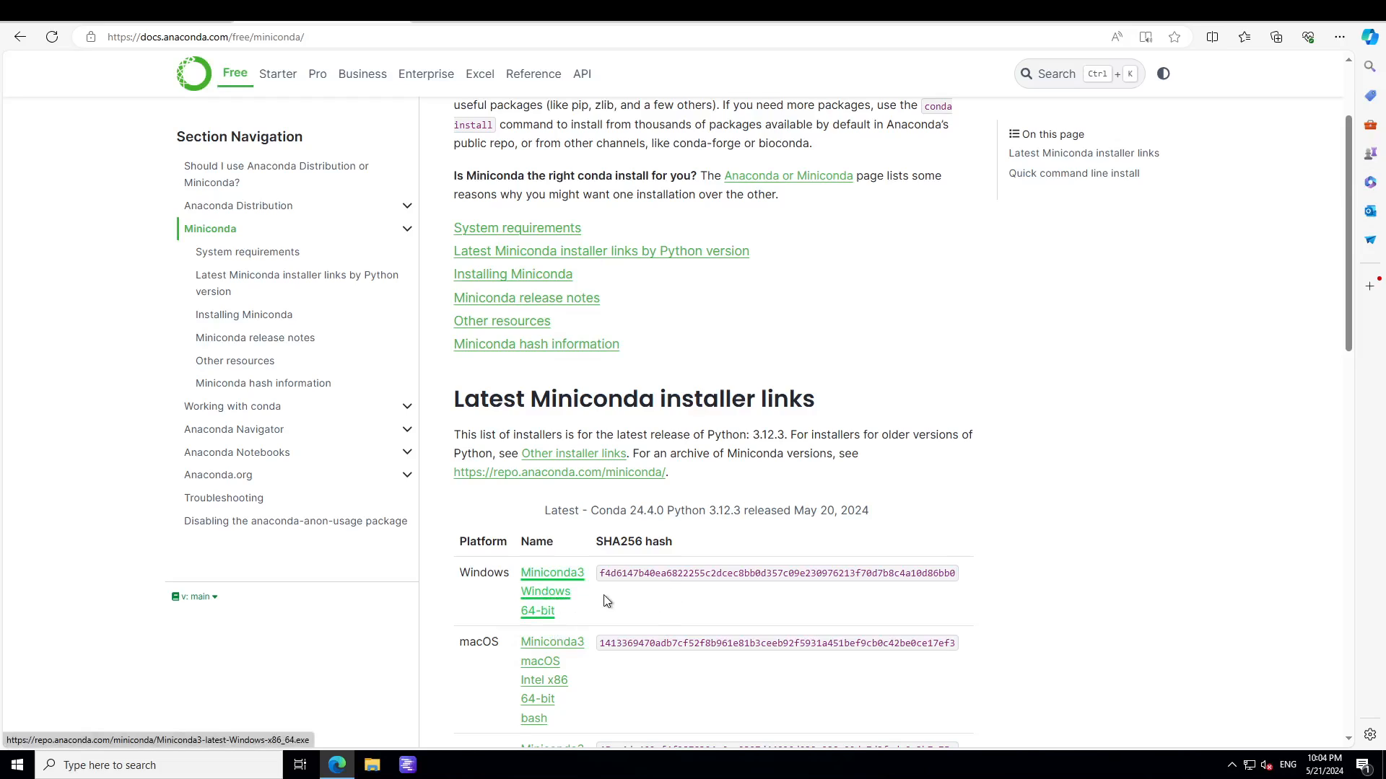
mouse_move(979, 508)
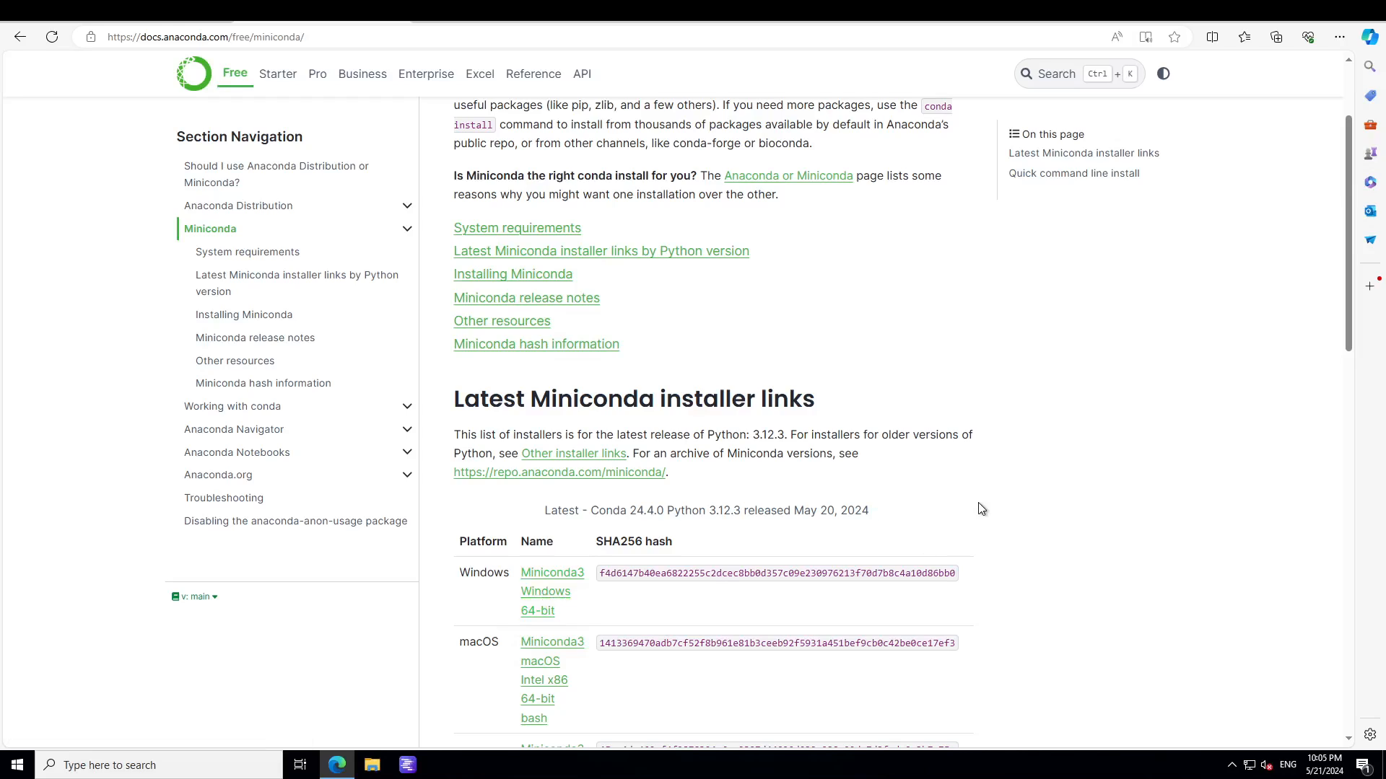
mouse_move(955, 503)
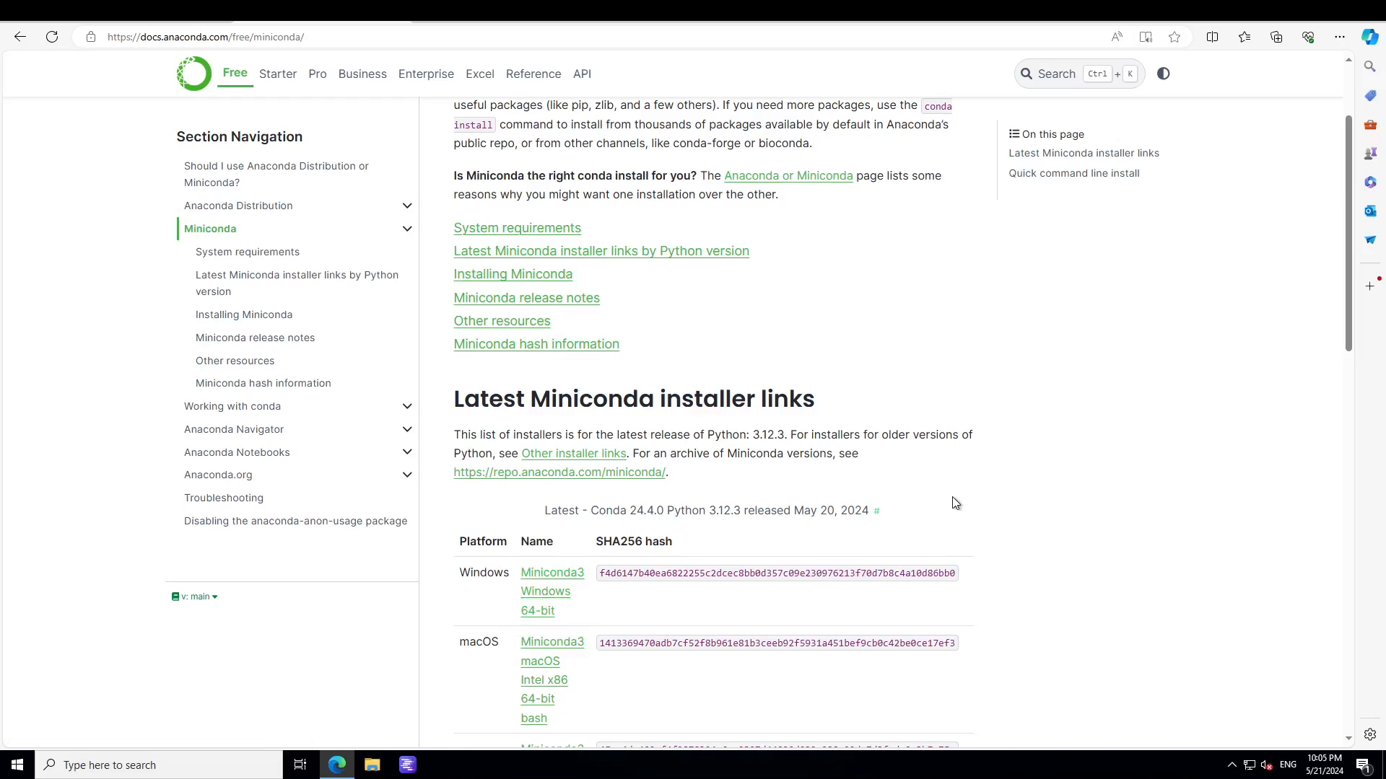
scroll(up, 3)
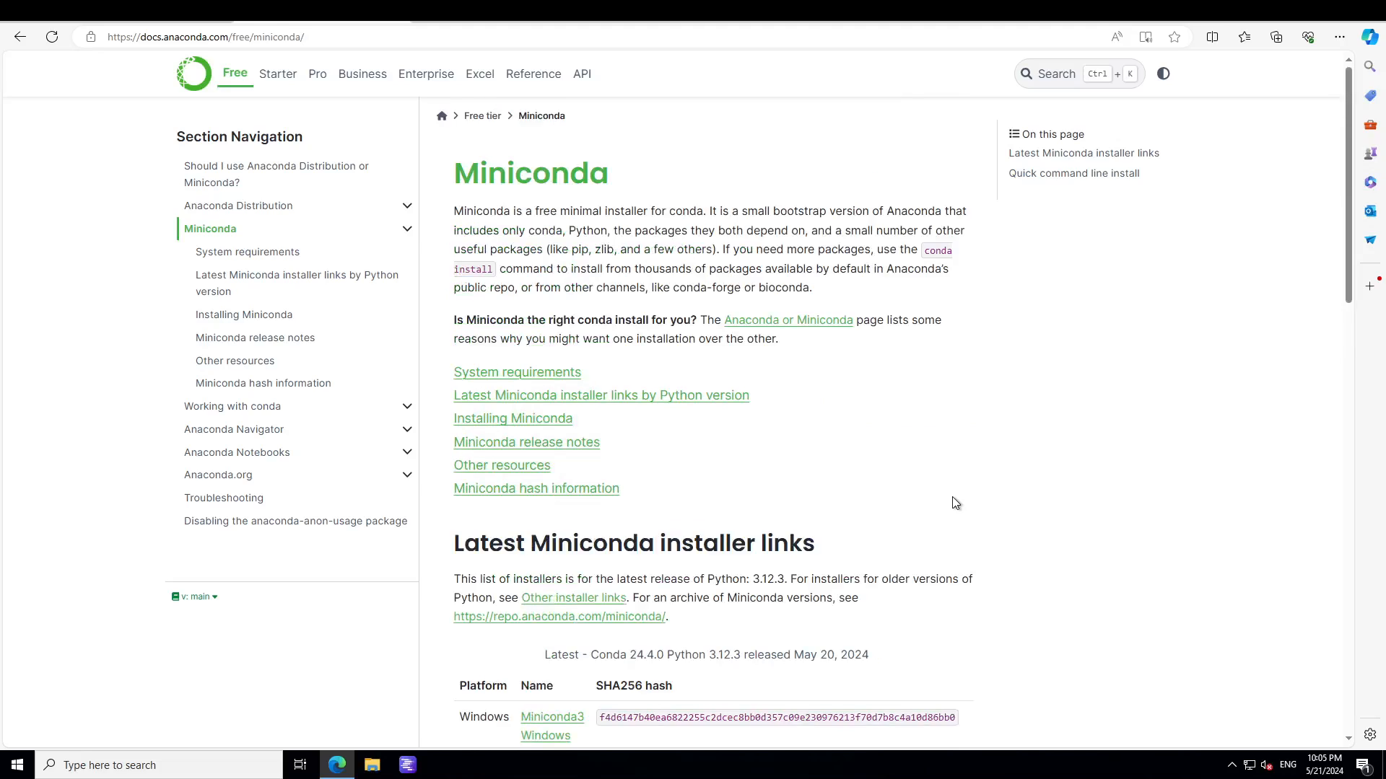
mouse_move(423, 727)
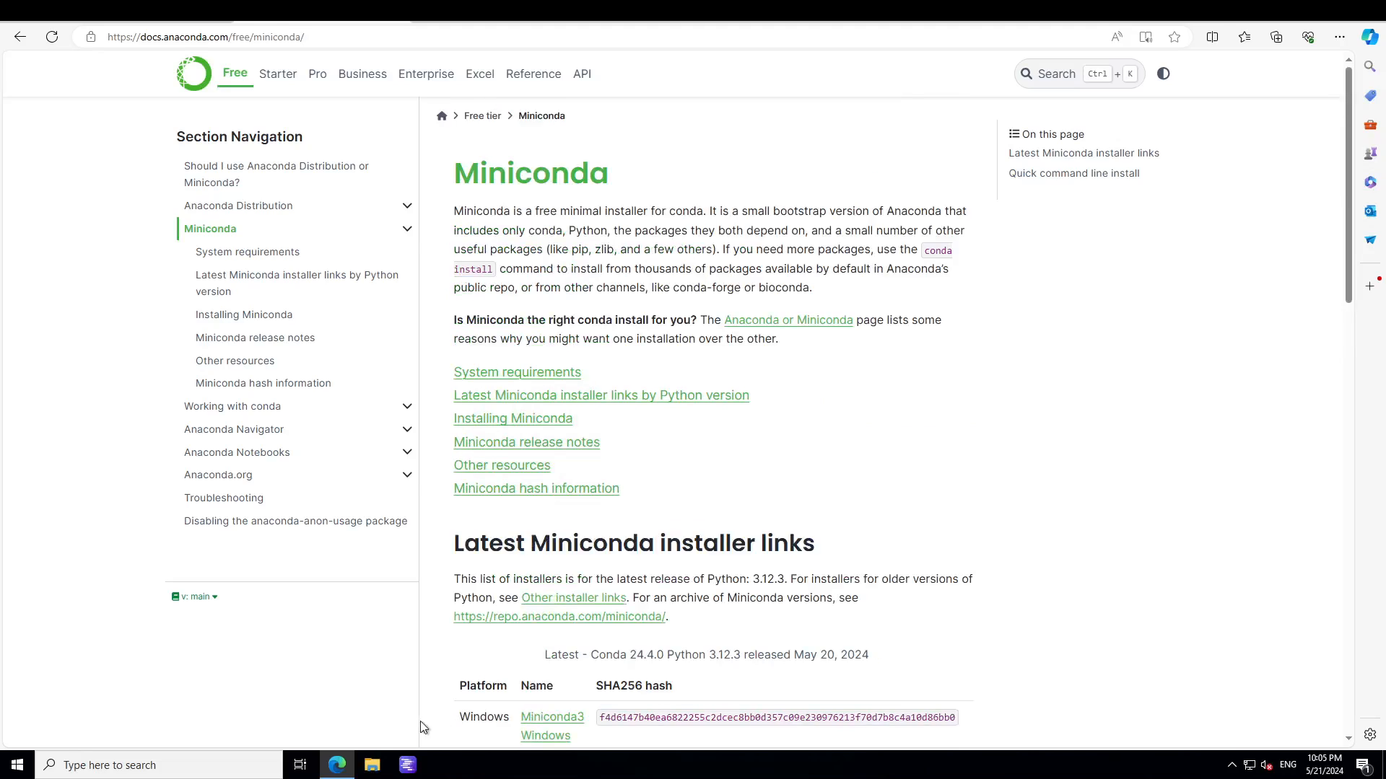
mouse_move(384, 669)
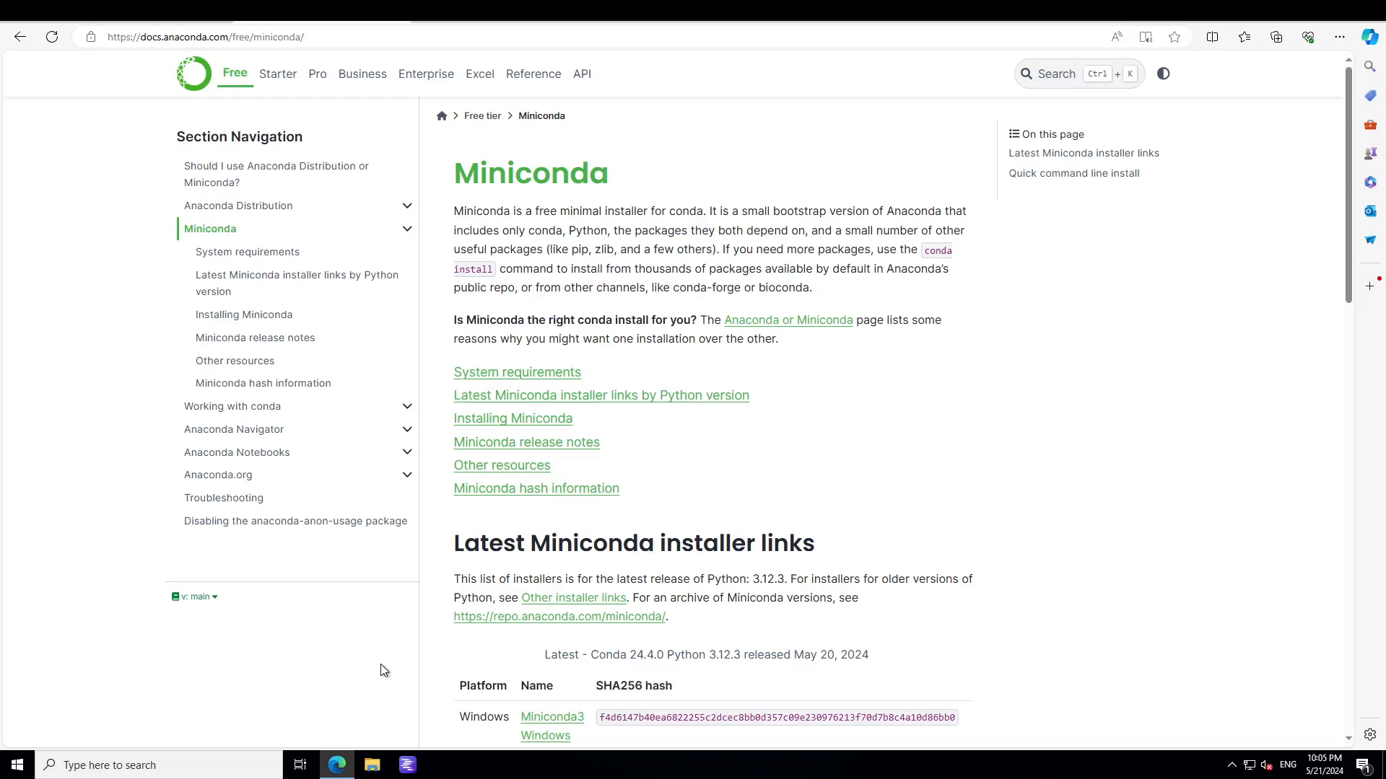
mouse_move(288, 699)
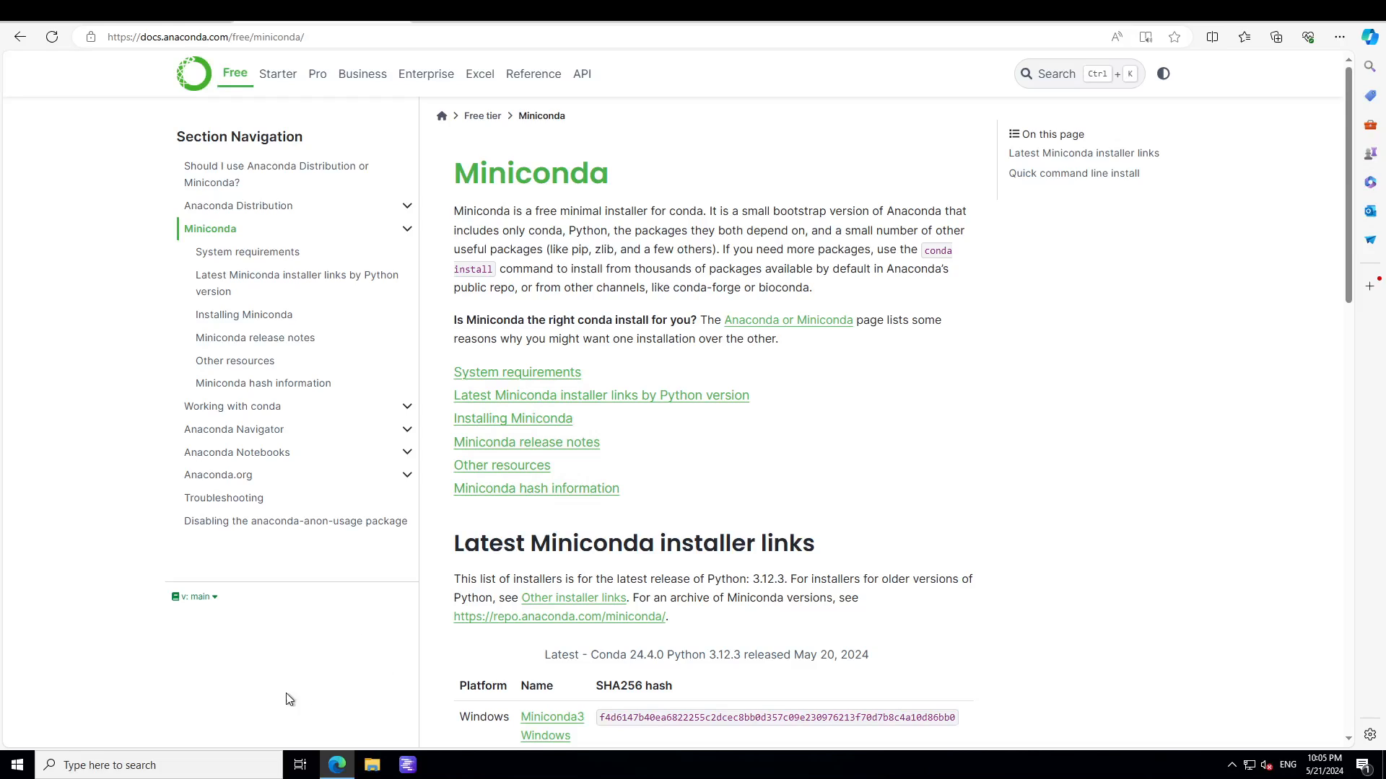
click(15, 765)
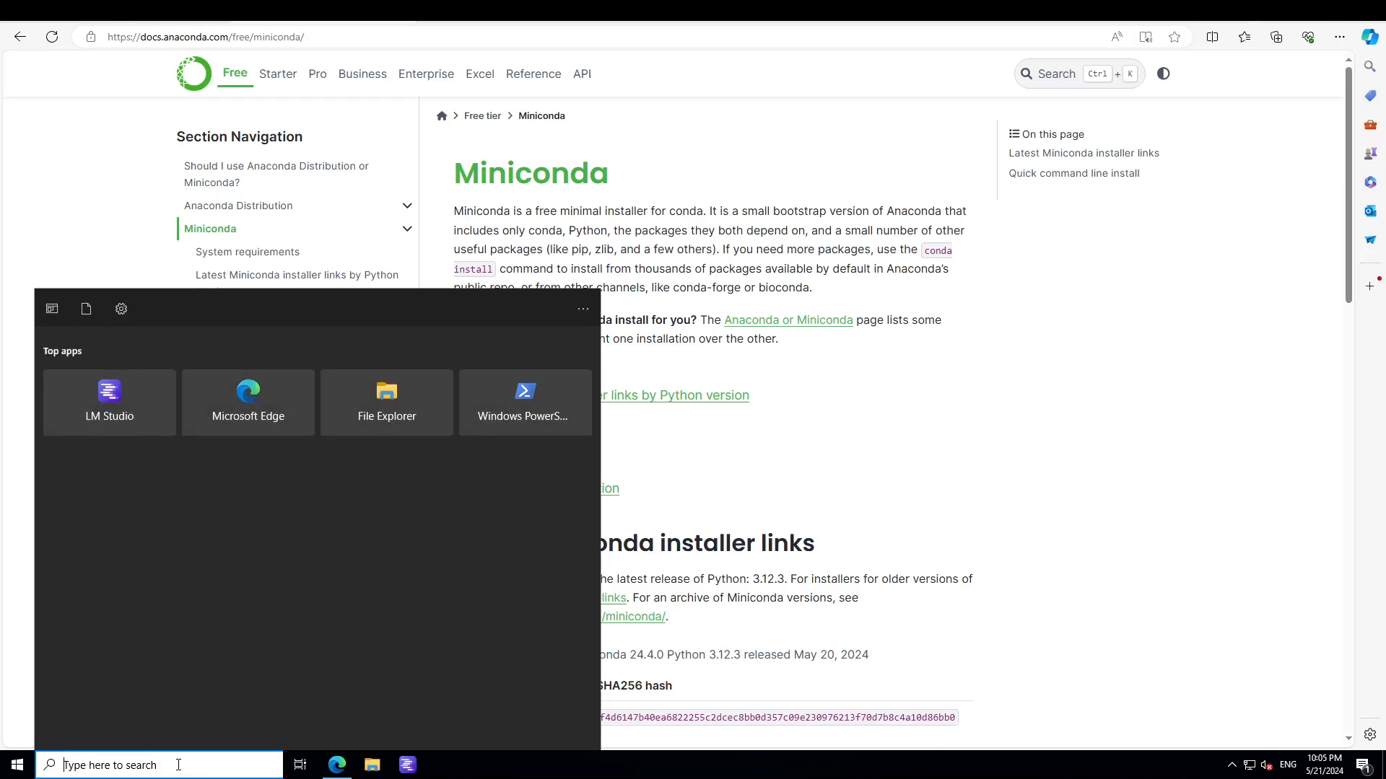
mouse_move(192, 742)
text(ana)
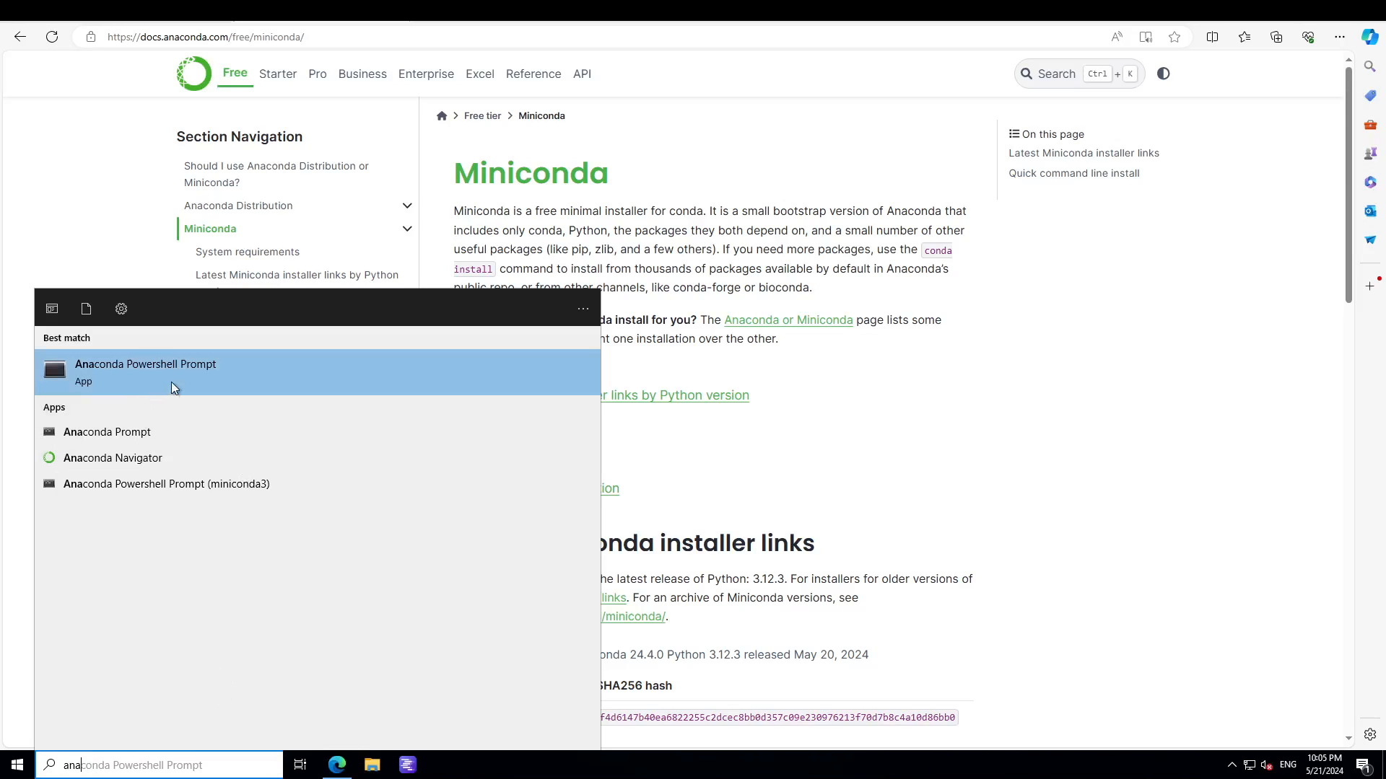
click(146, 372)
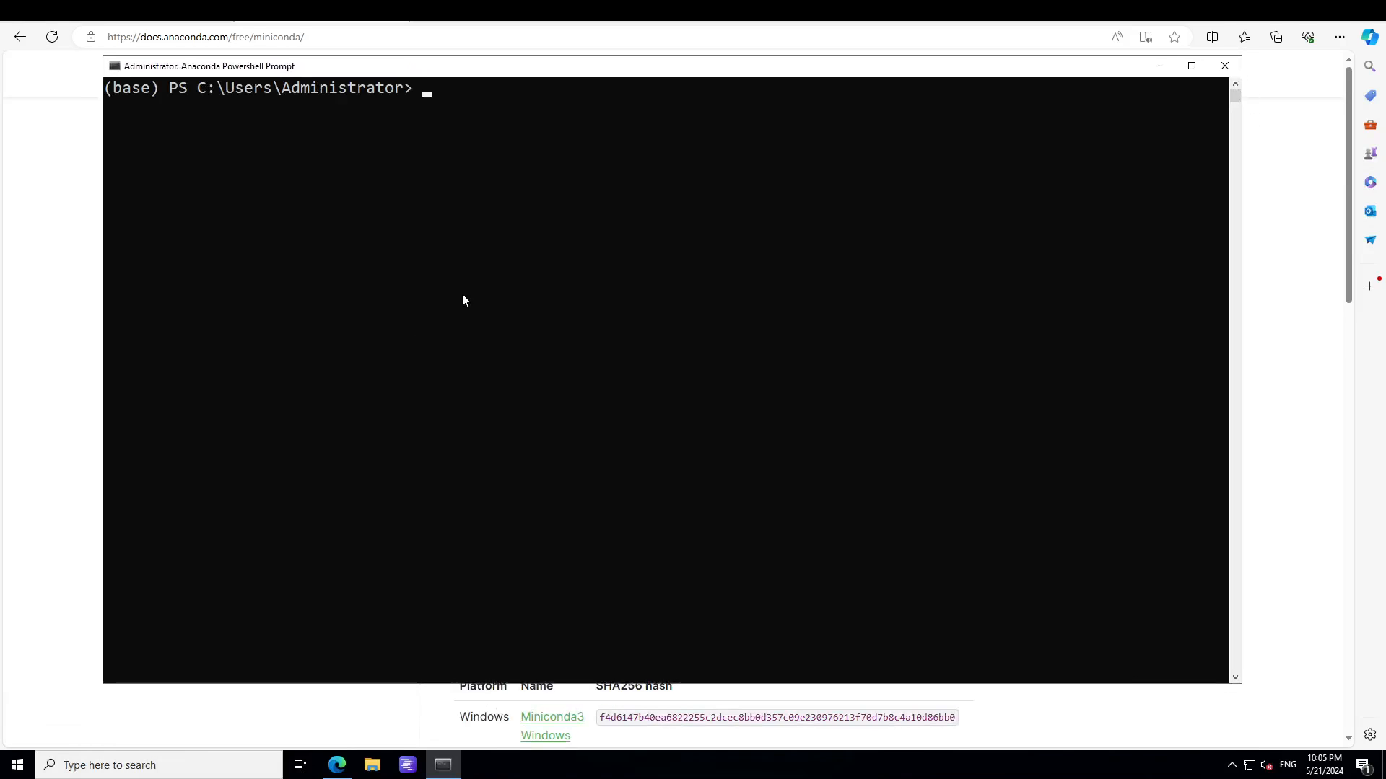
mouse_move(488, 293)
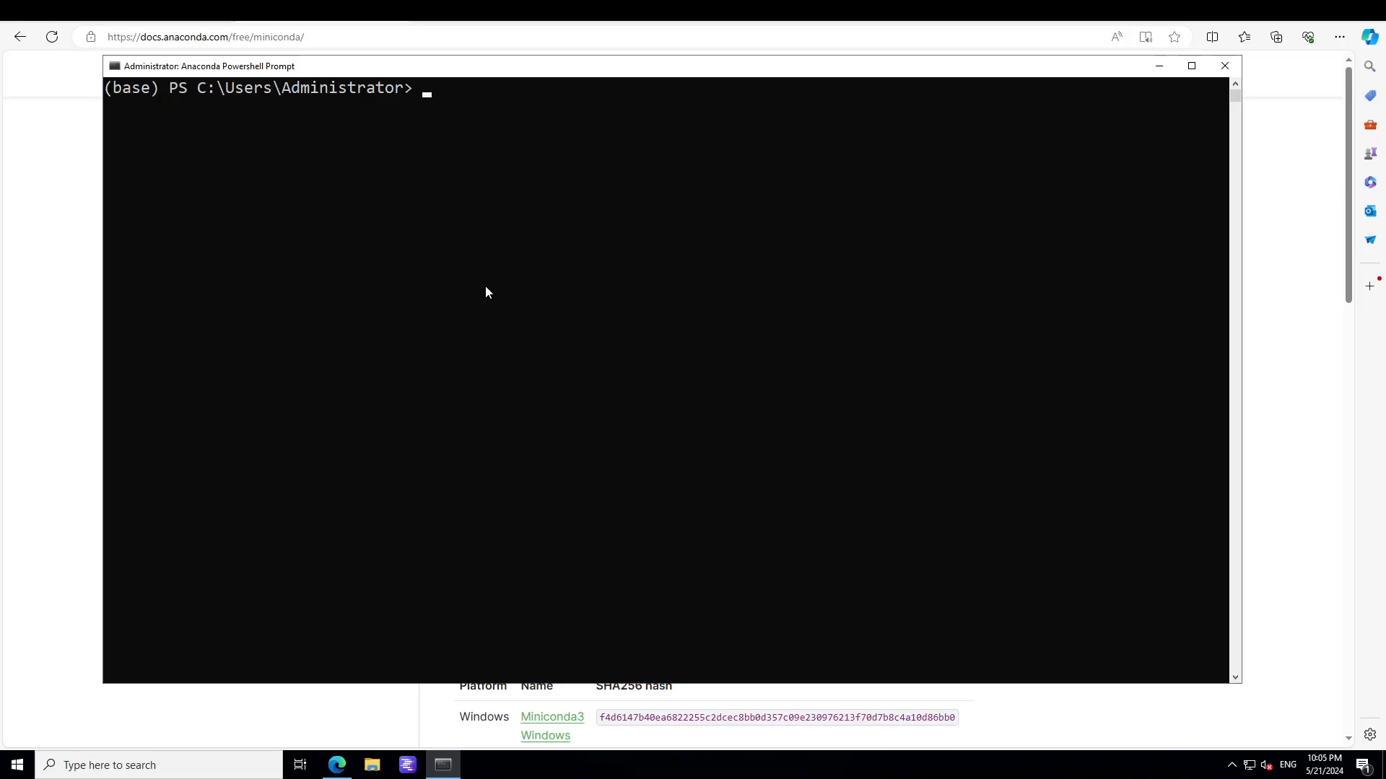
Step: Run 'conda deactivate', then enter 'conda create -n autogenstudio python=3.11'
text(co)
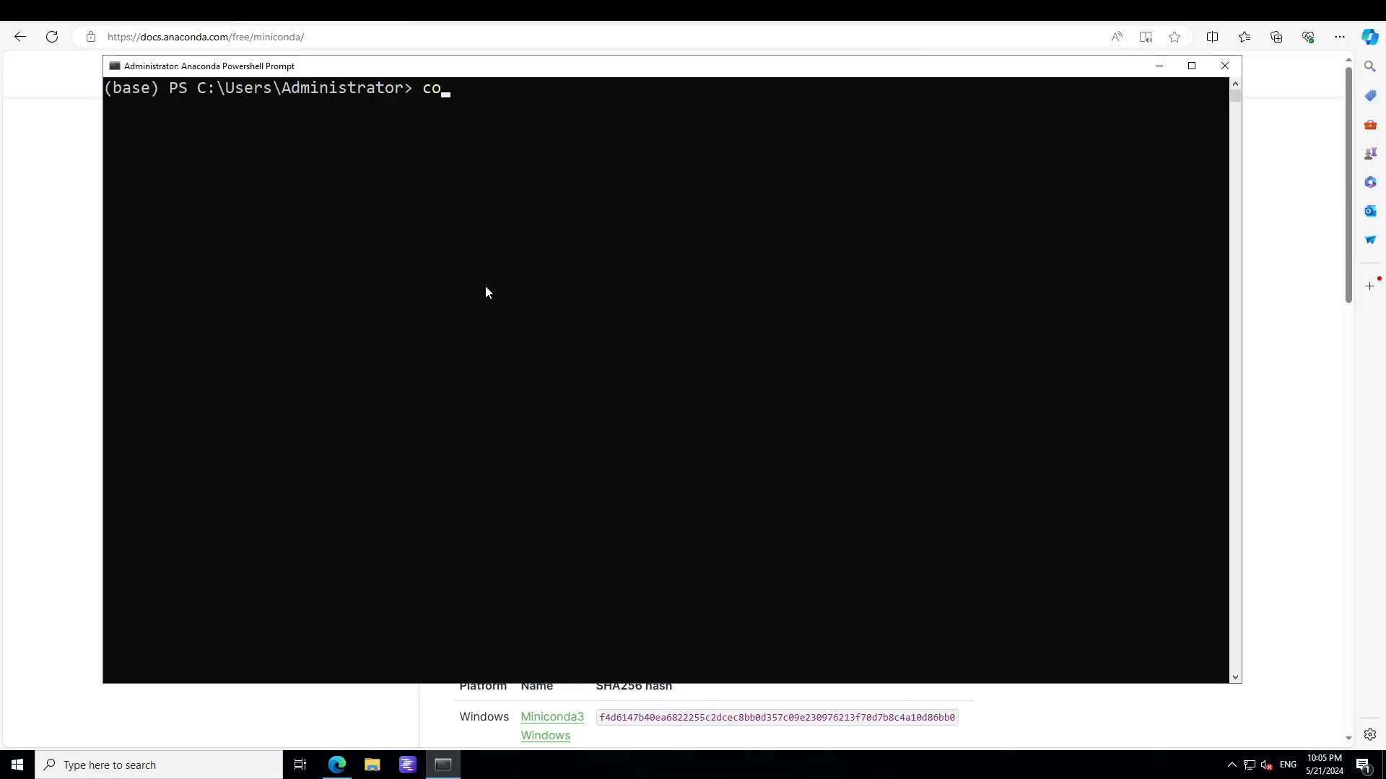
text(nda deactivate)
text(cl)
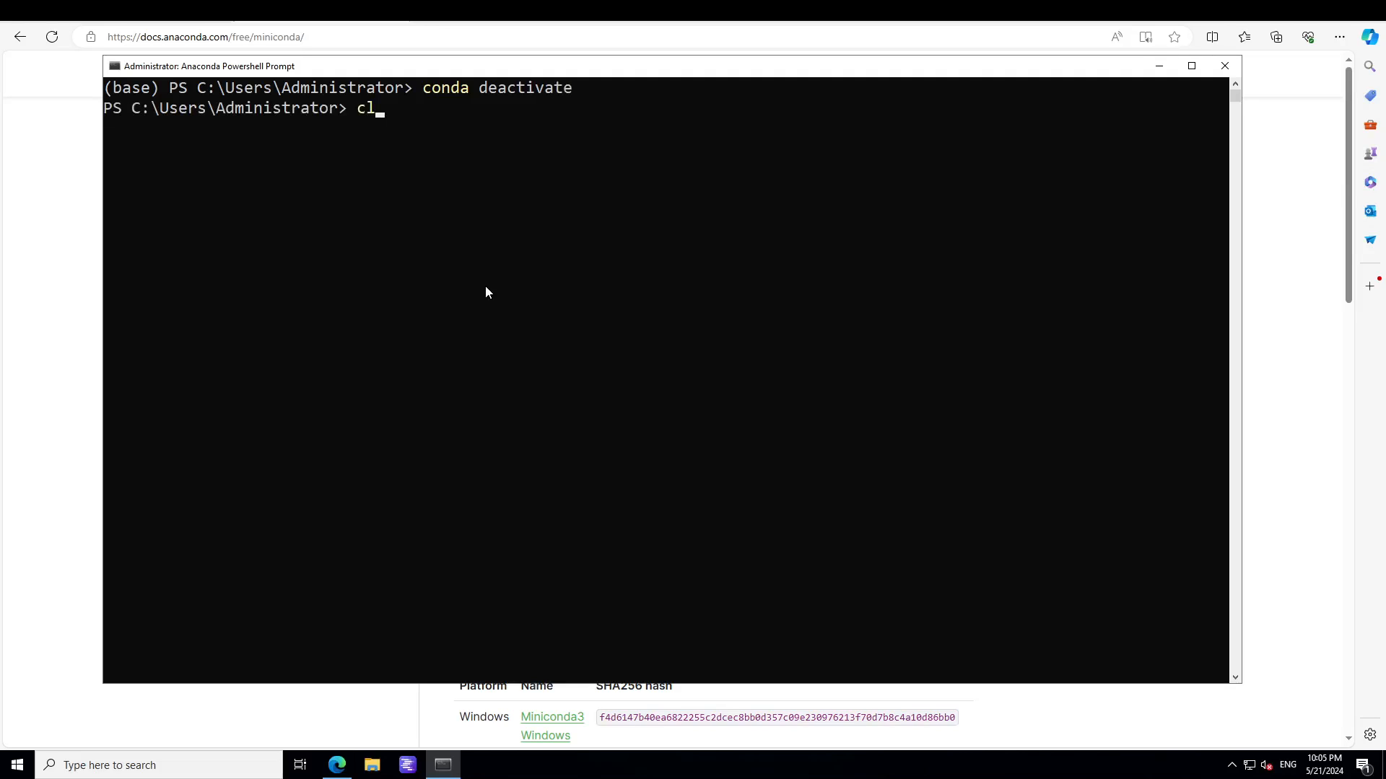
key(Enter)
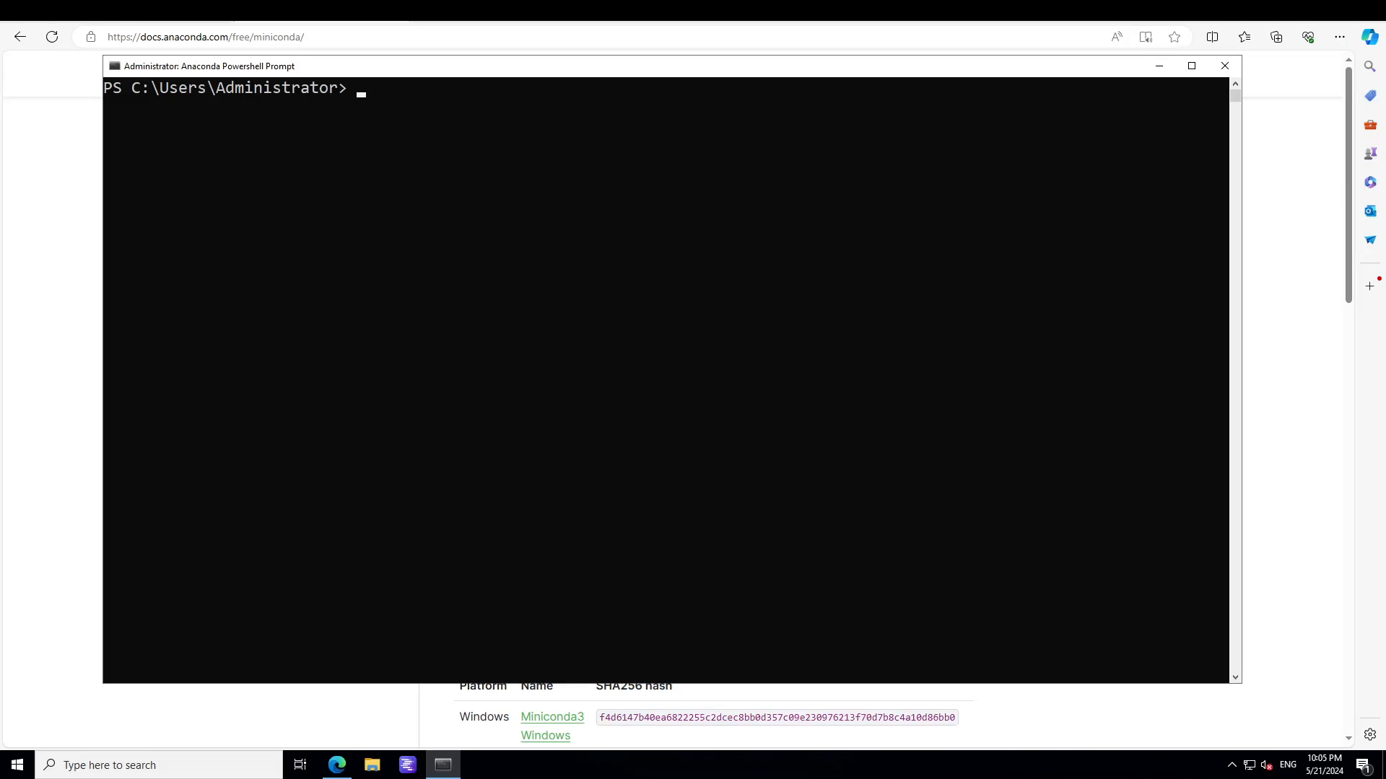
mouse_move(459, 294)
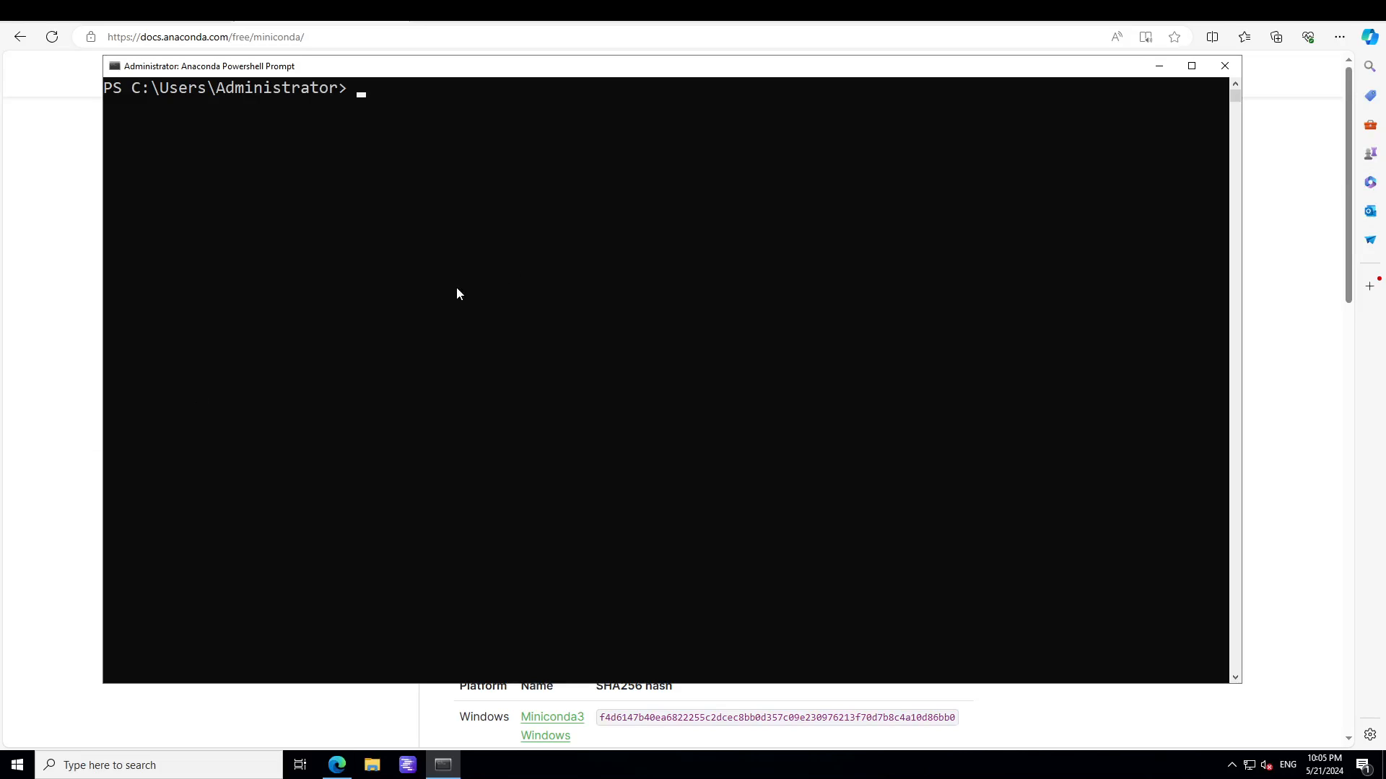
text(conda create -n autogenstudio python=3.11)
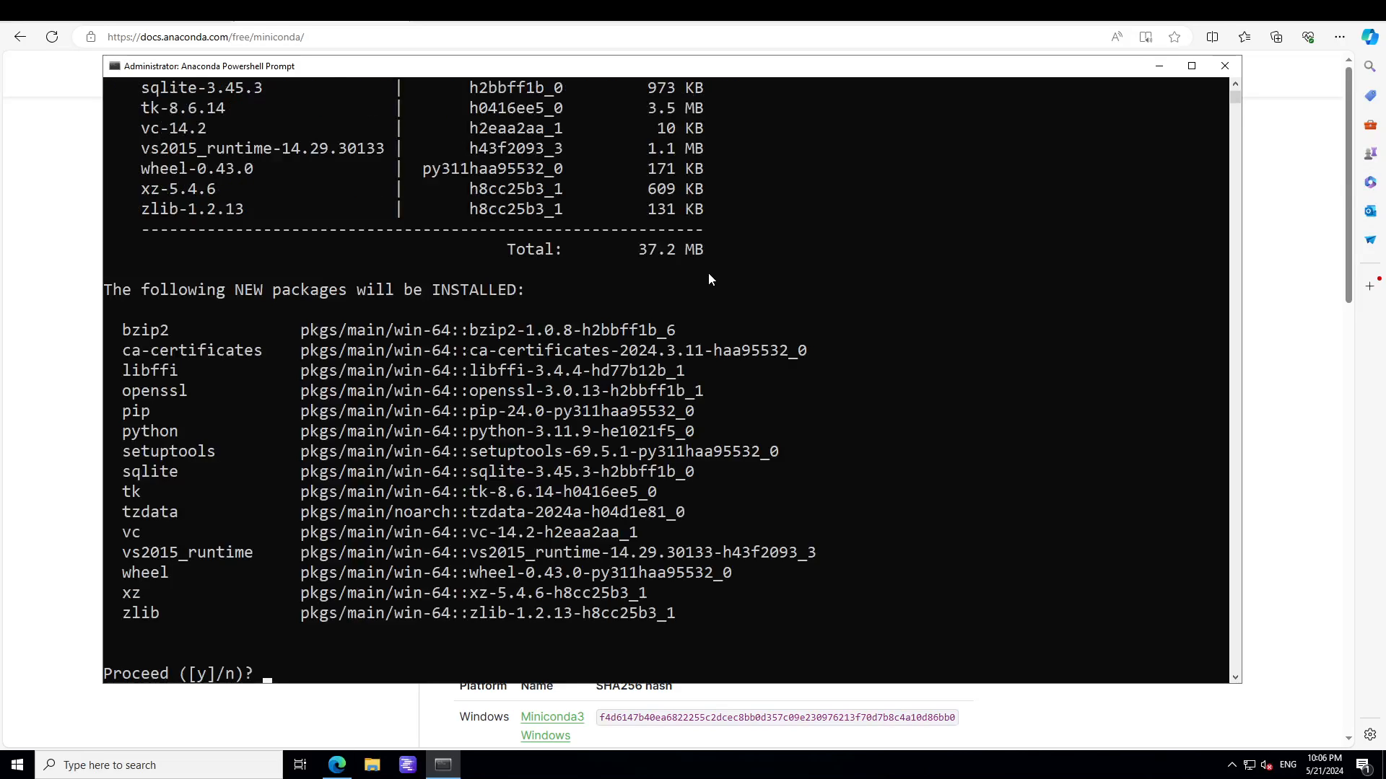
Step: Confirm the package plan with 'y' and run 'conda activate autogenstudio'
text(y)
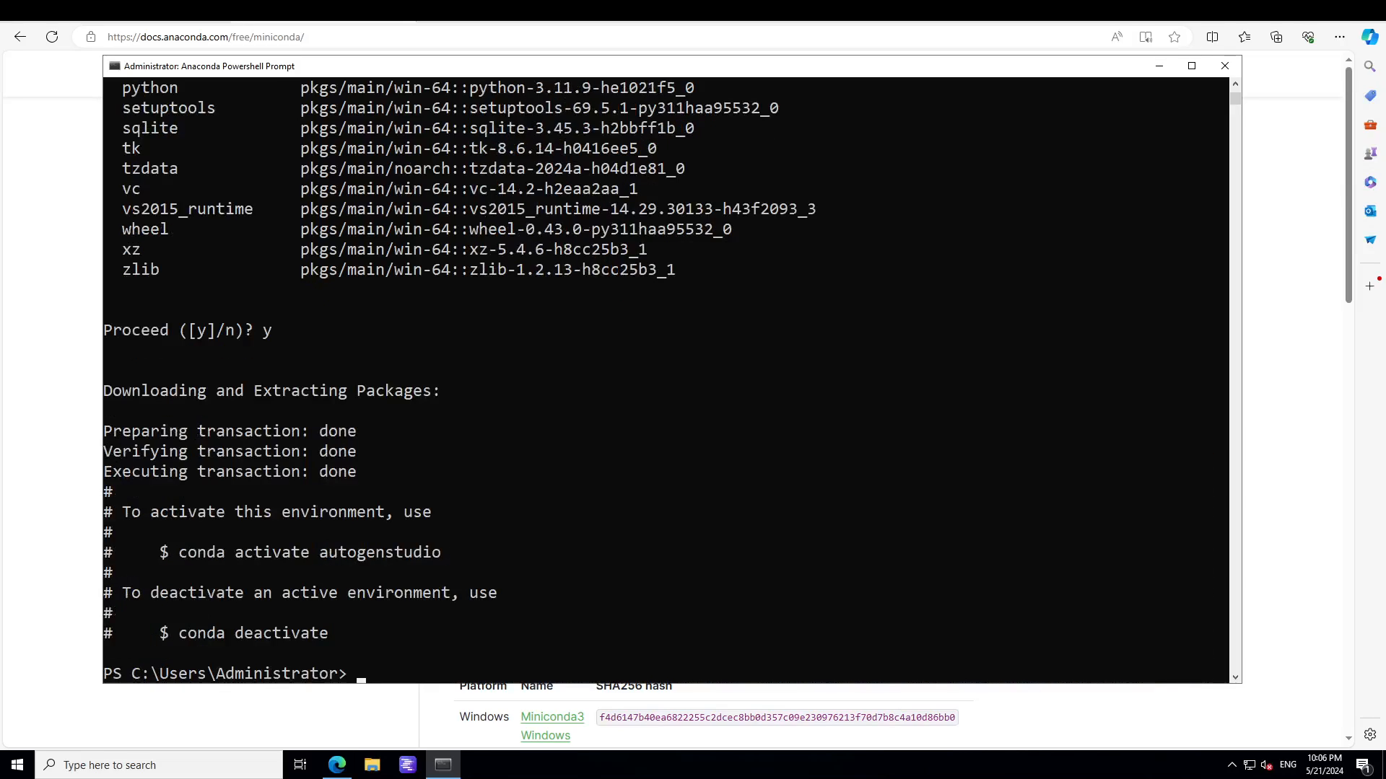
text(conda activate autogenstudio)
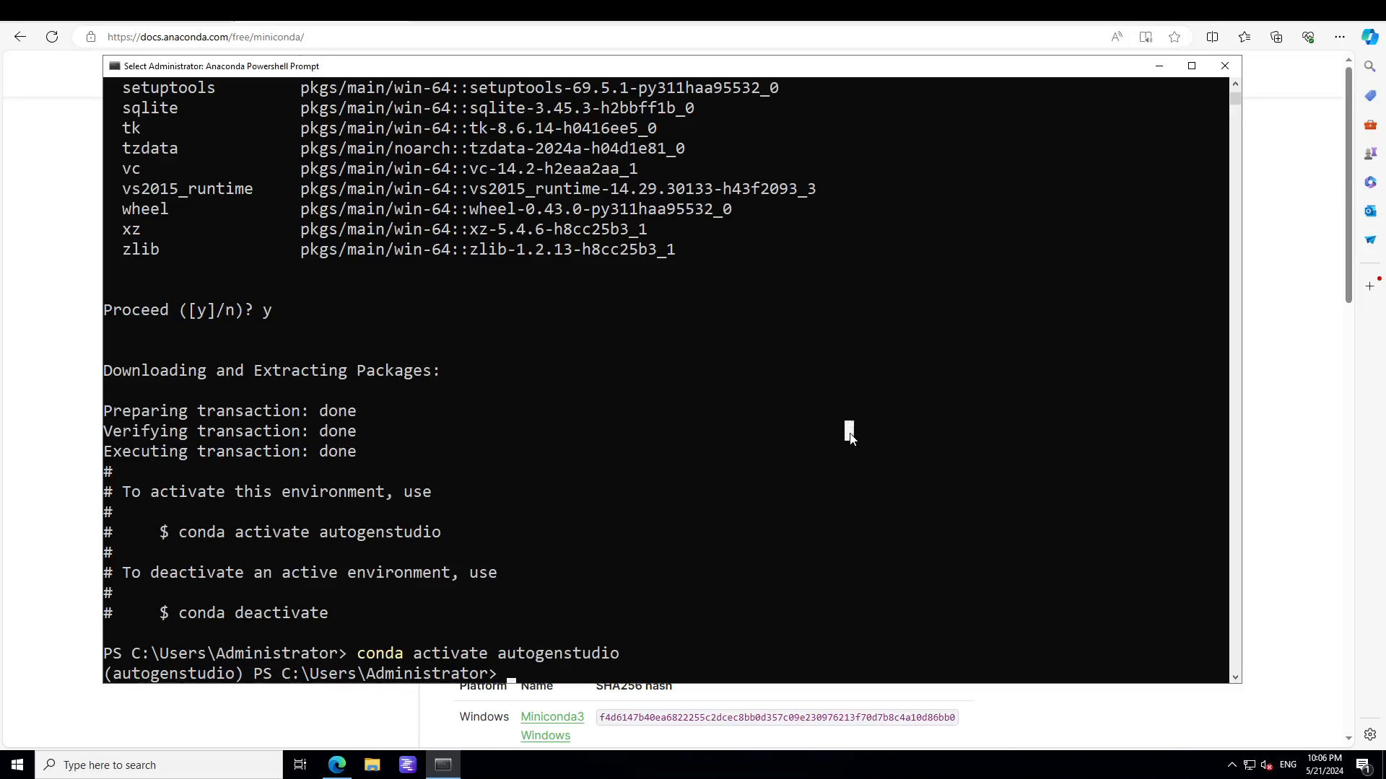
Step: Clear the terminal and enter a Set-EnvironmentVariable command for OPENAI_API_KEY
text(cls)
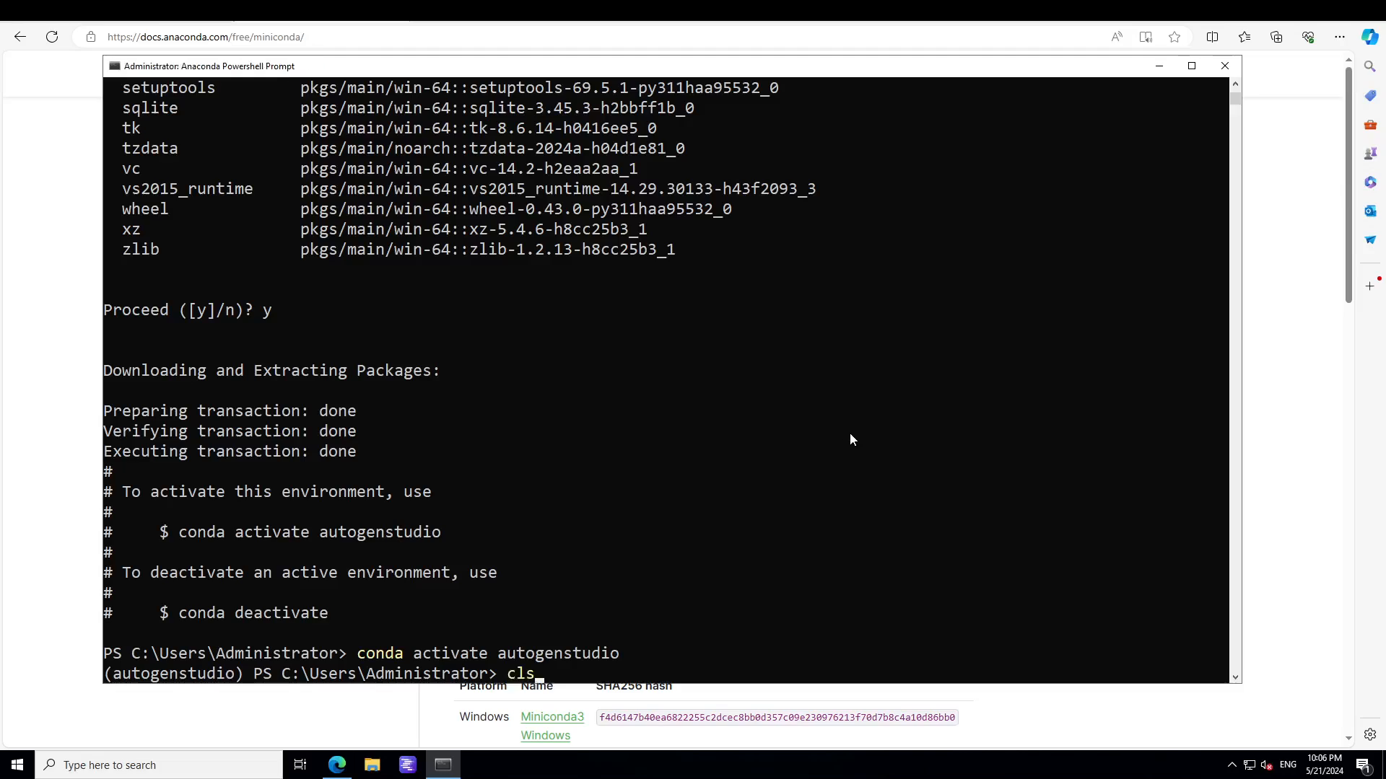
key(Enter)
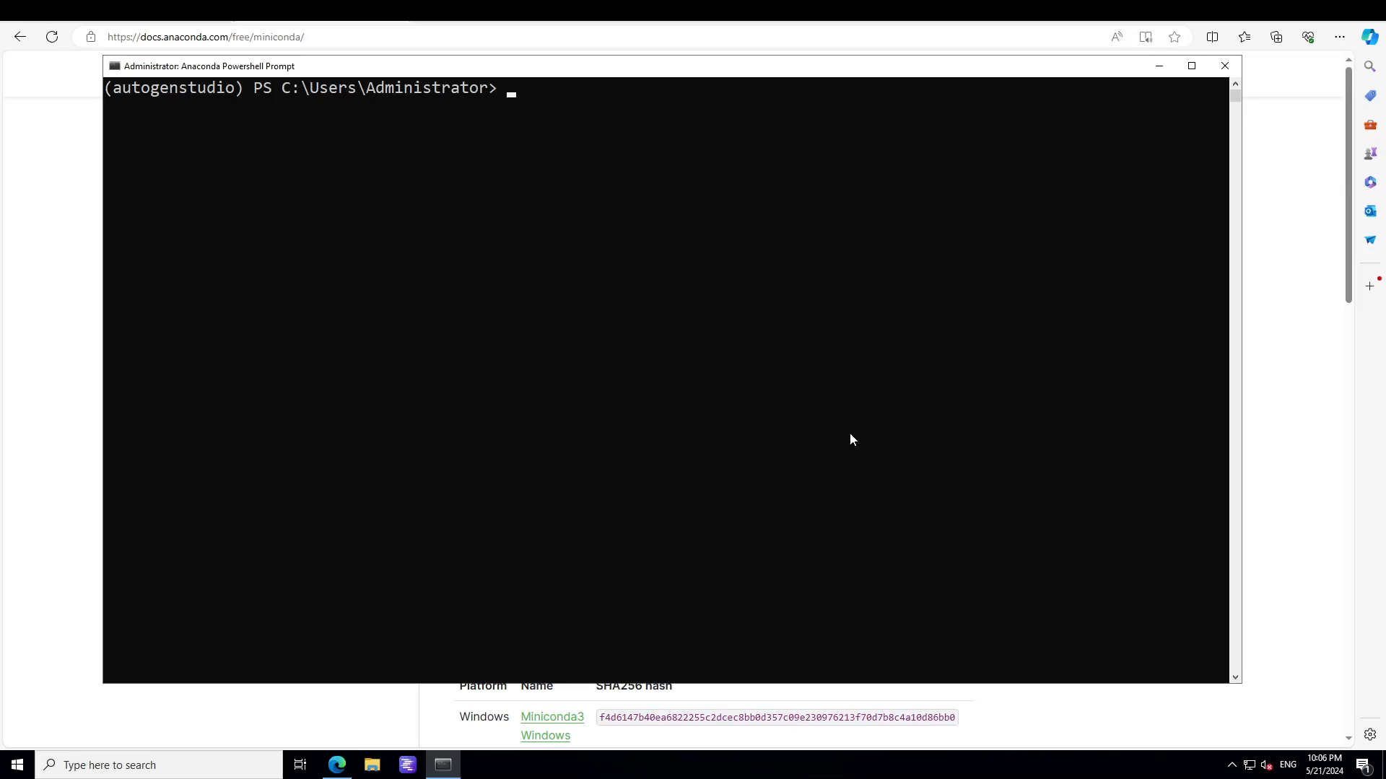
text(OPENAI)
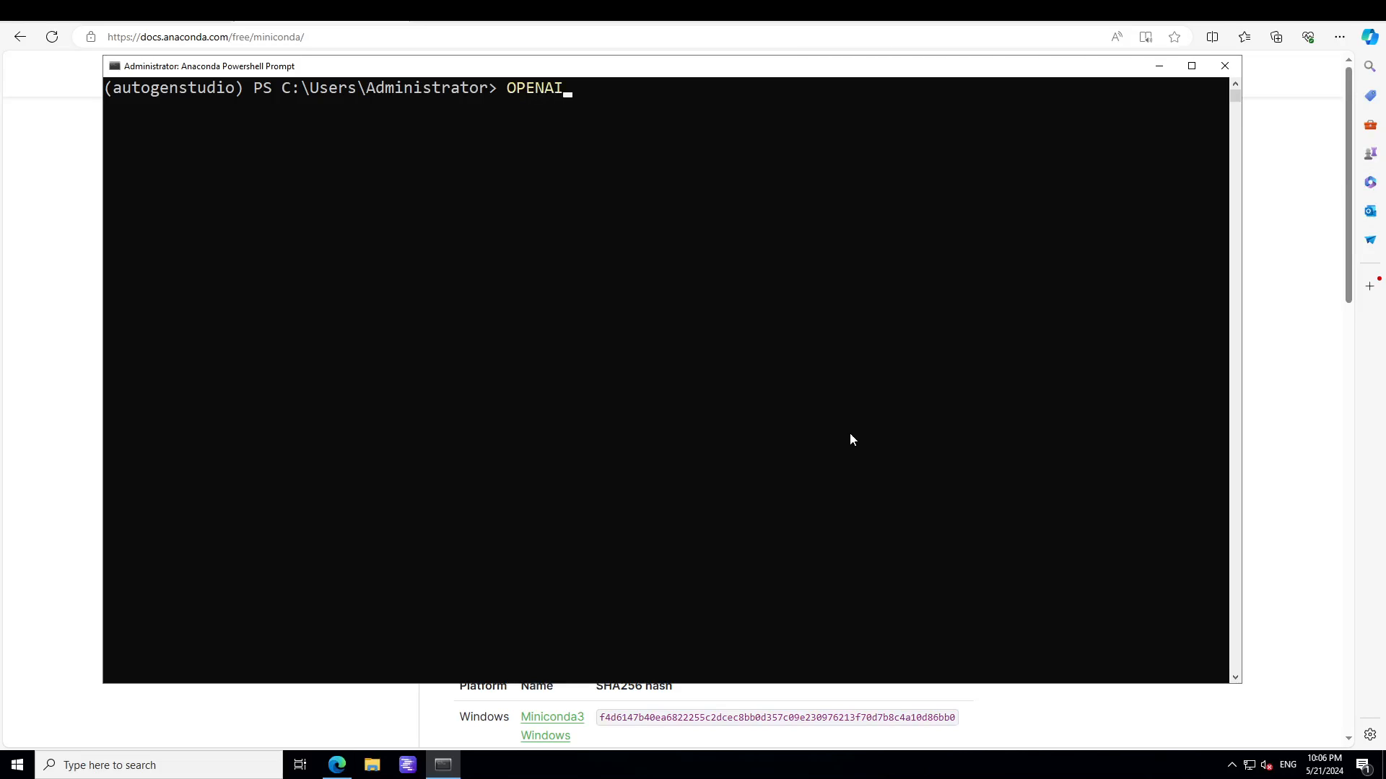
text(_API)
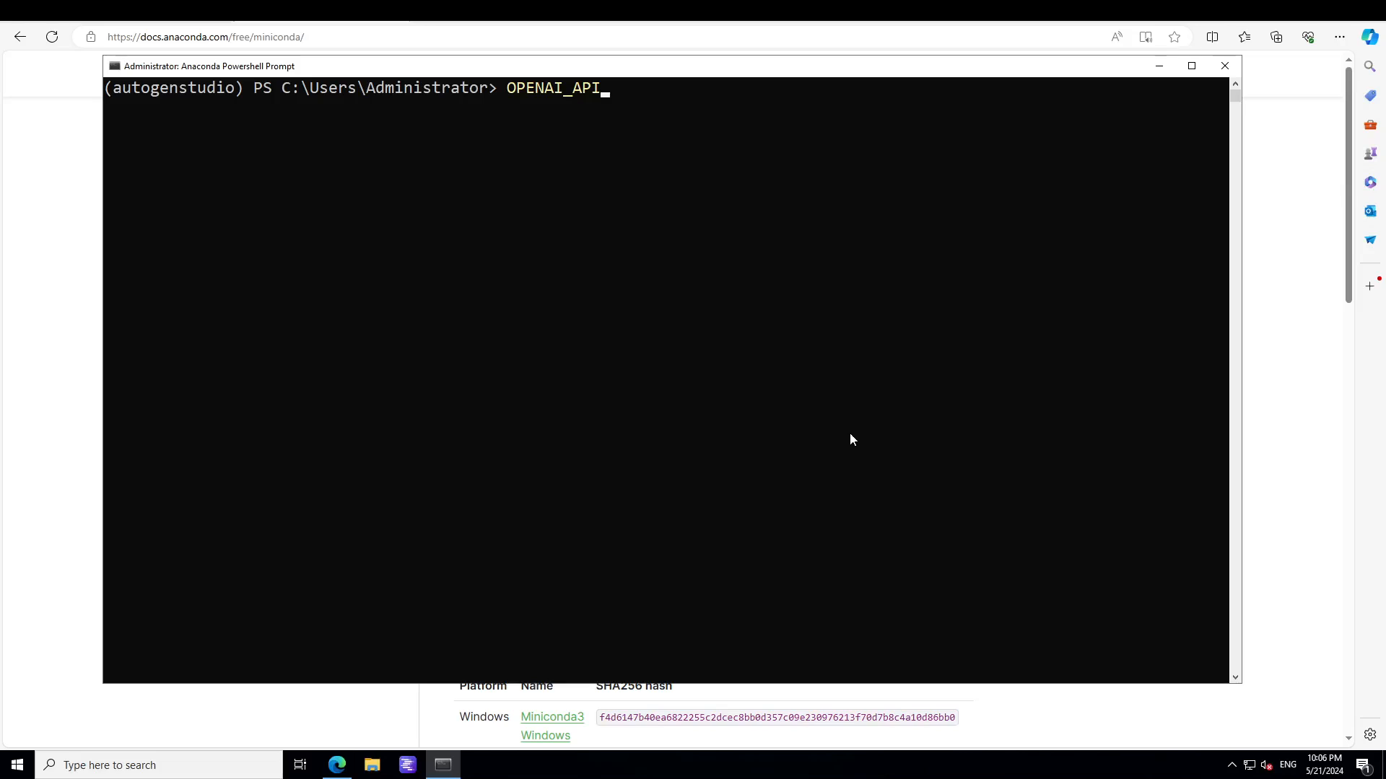
text(_KEY)
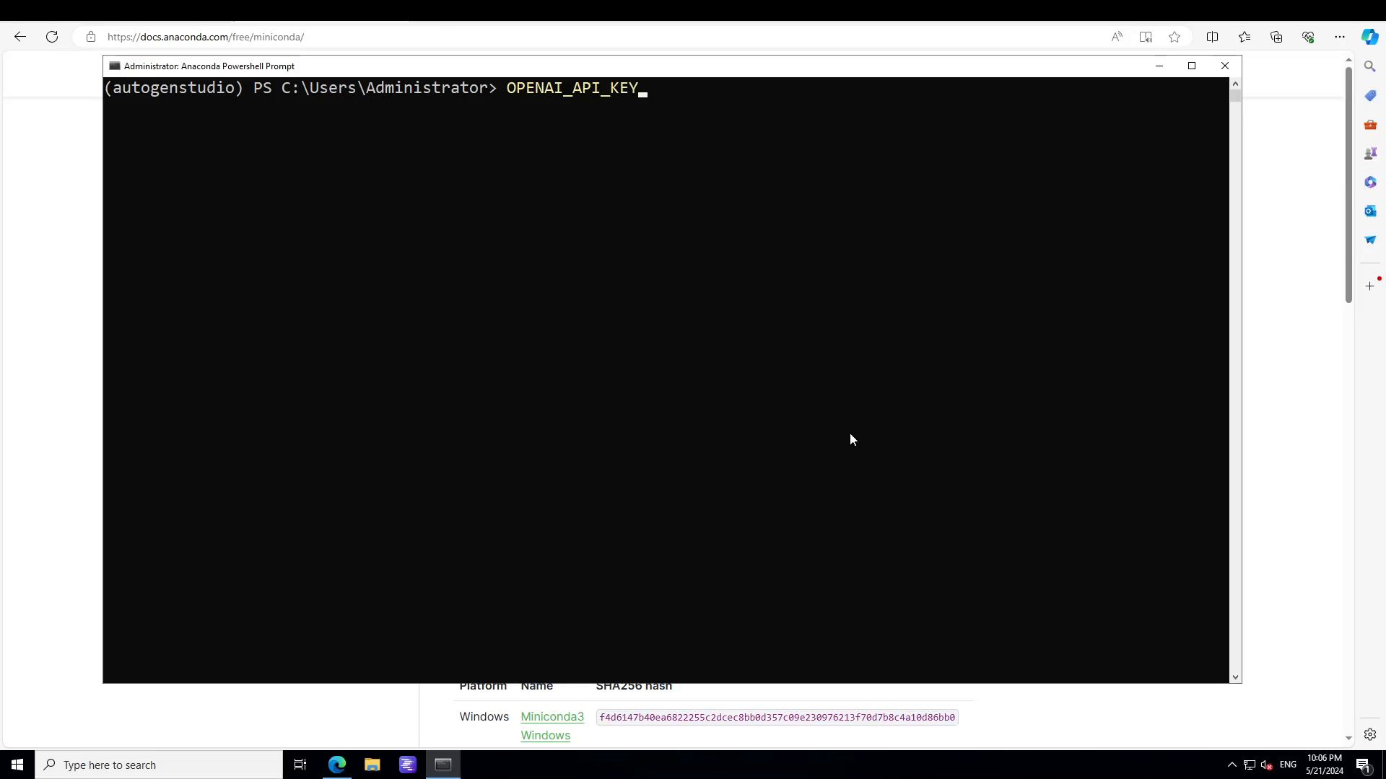
text(=)
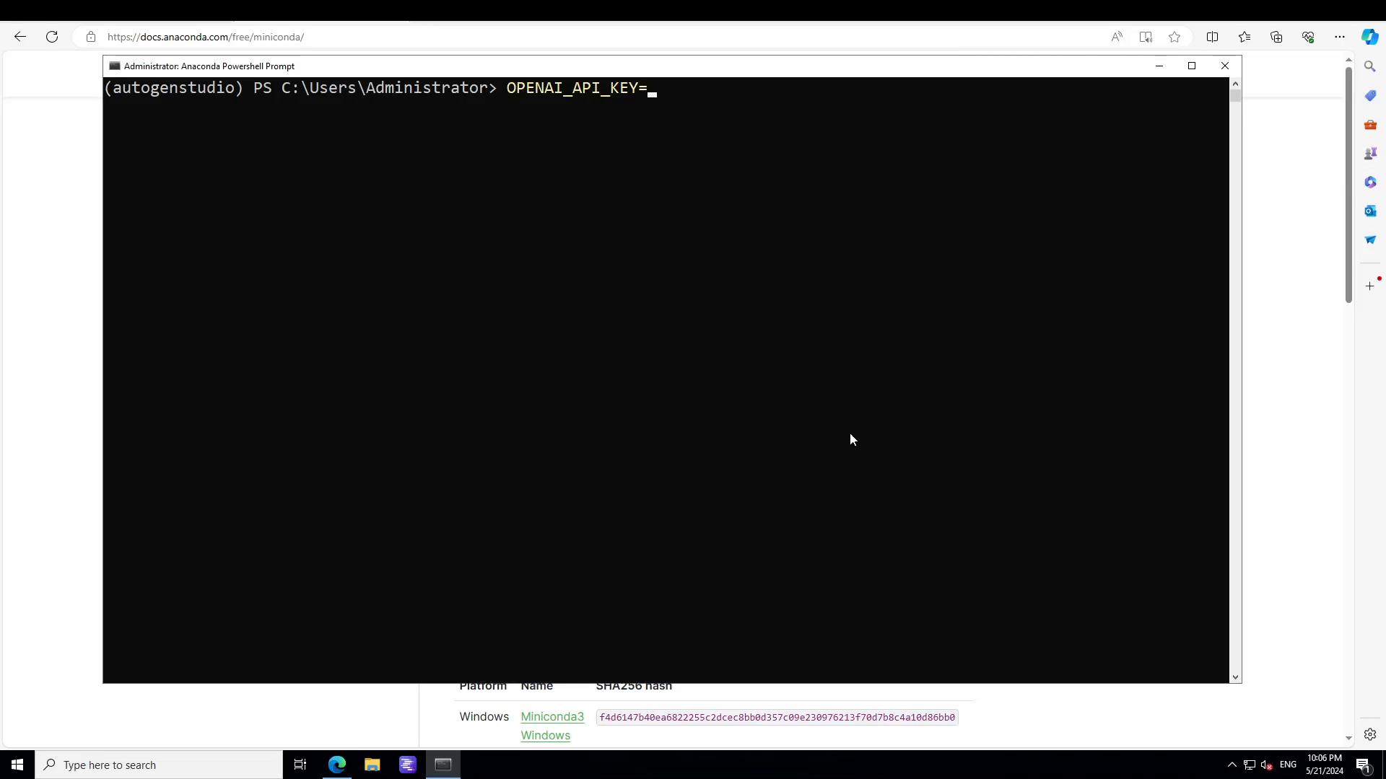
mouse_move(87, 604)
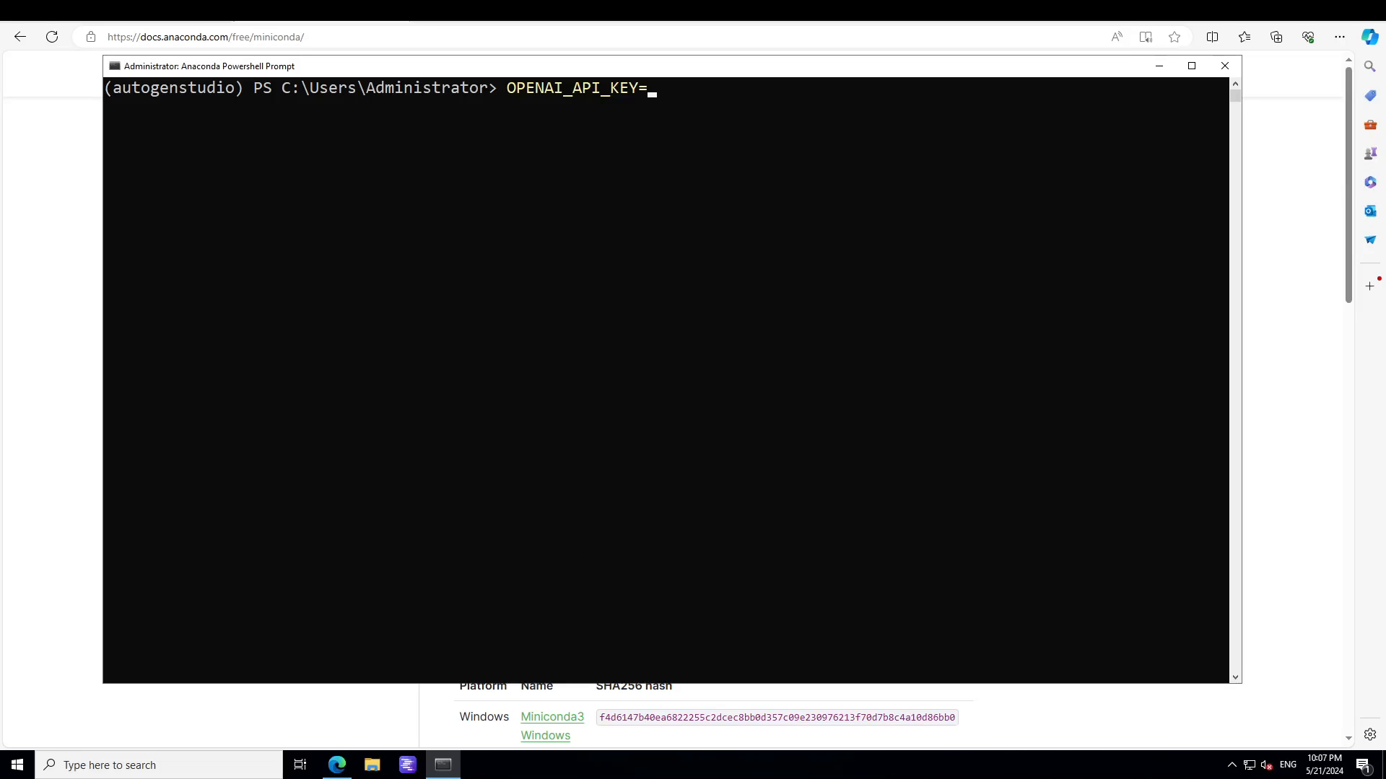
text(Set-EnvironmentVariable -Name OPENAI_API_KEY -Value "YOUR_API_KEY_HERE" -Scope Process)
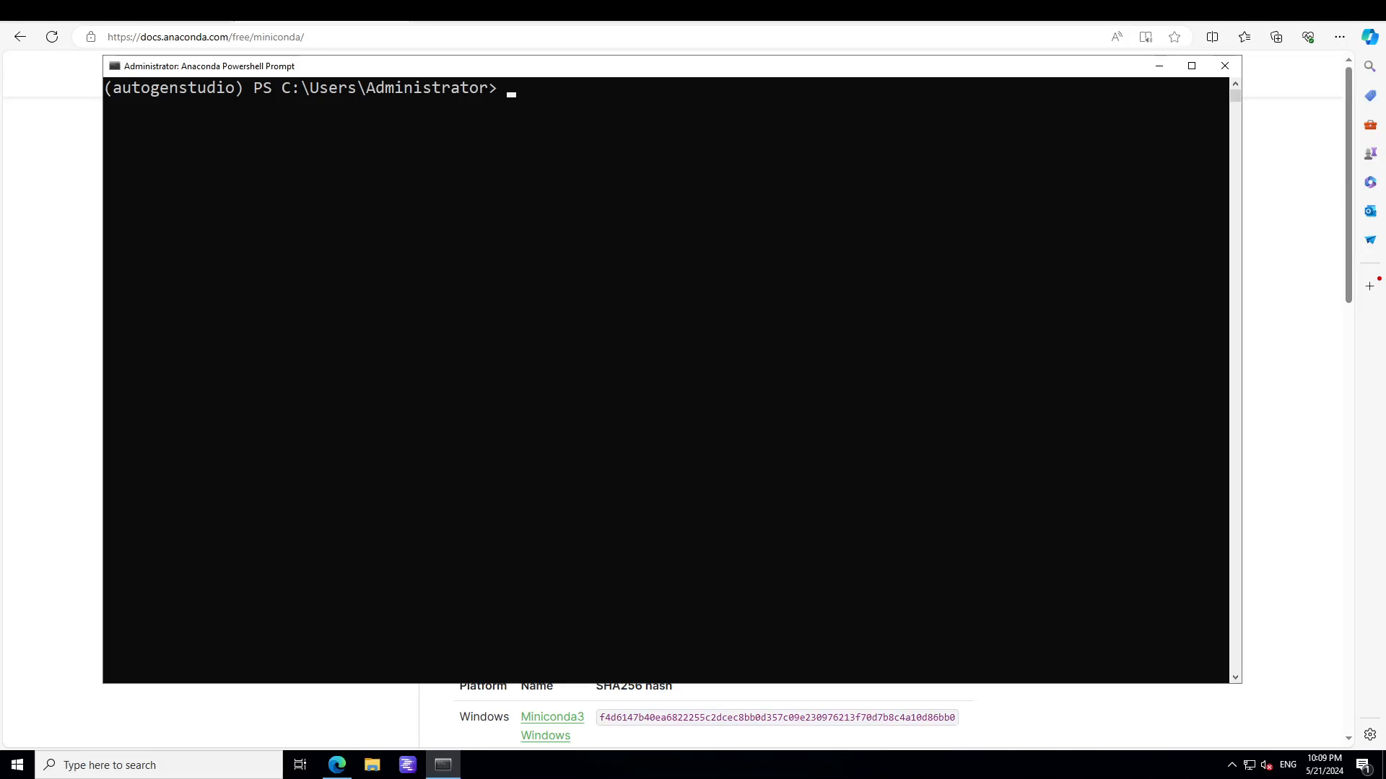
mouse_move(633, 304)
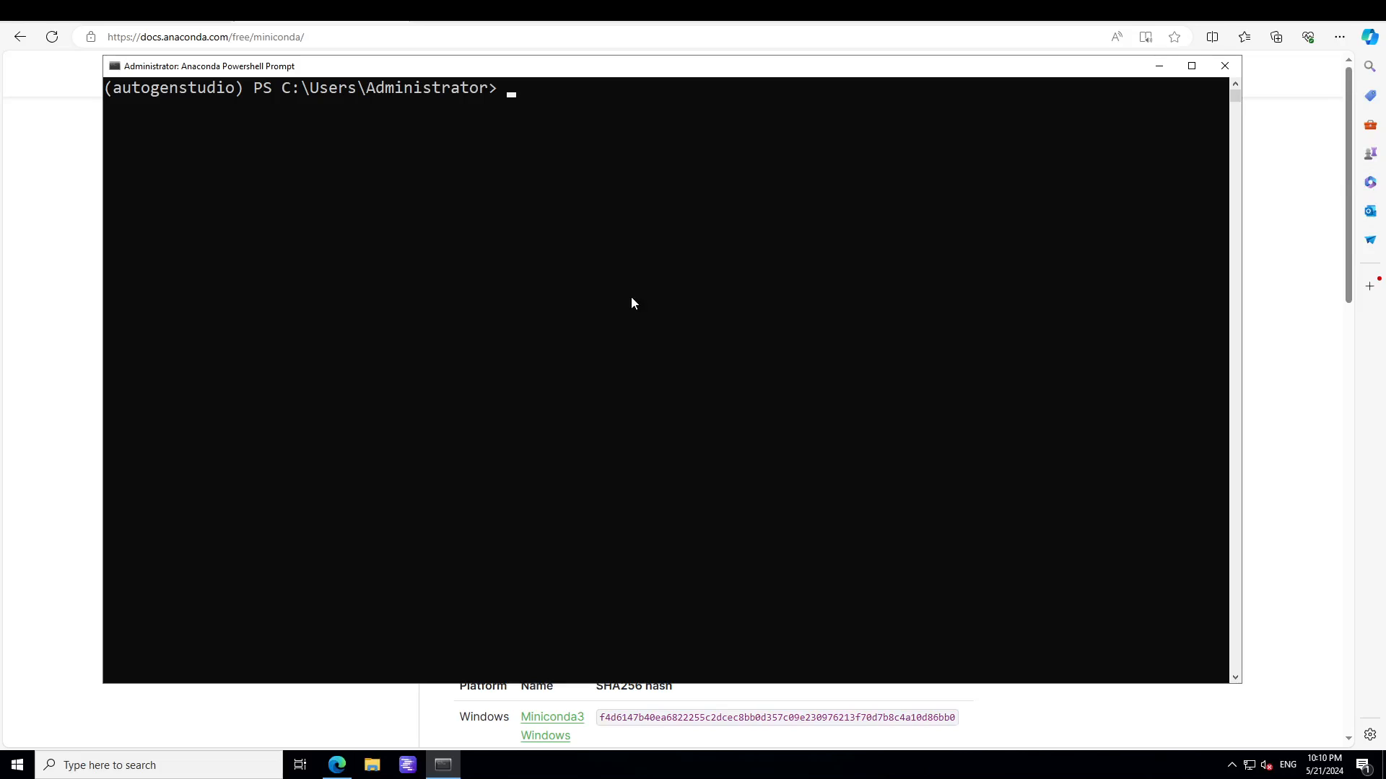
Step: Run 'pip install autogenstudio' to install AutoGen Studio 0.0.56 and dependencies
text(pip install autogenstudio)
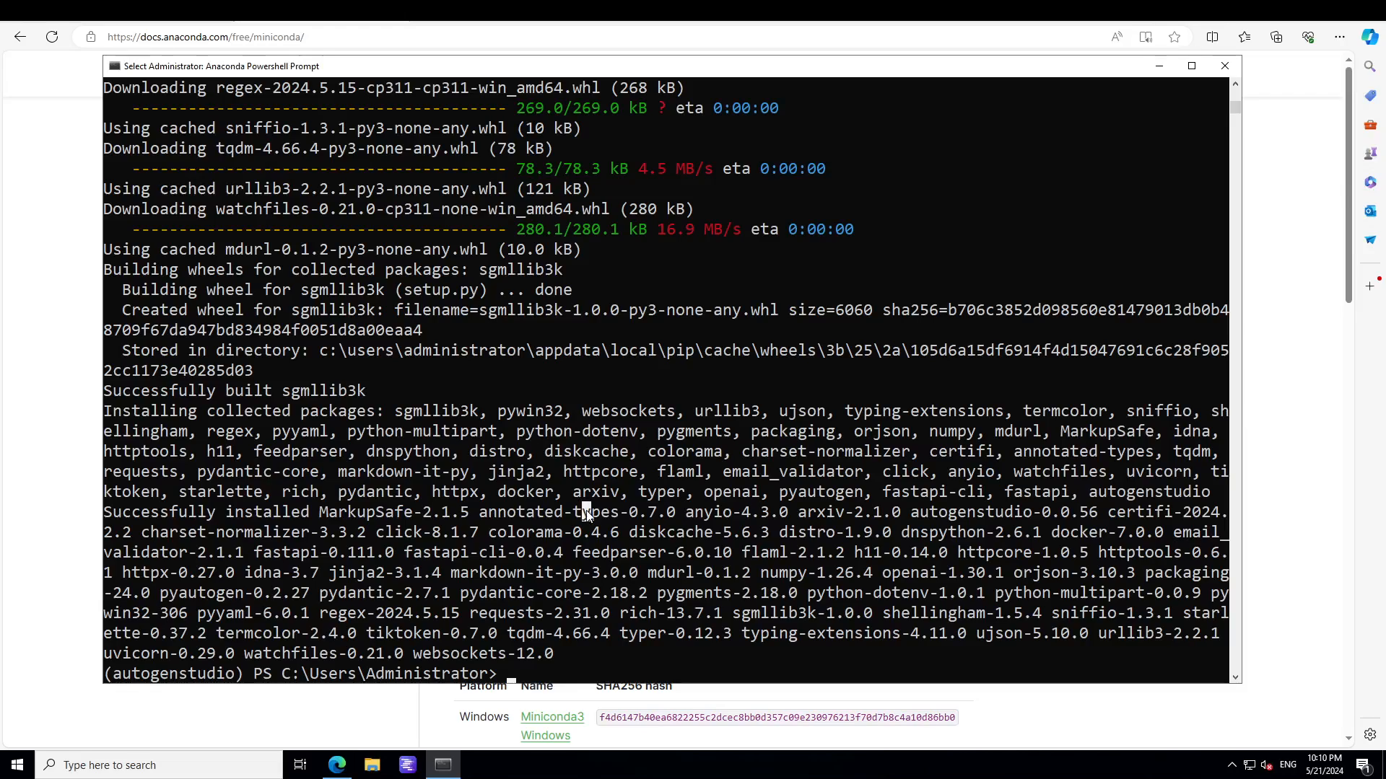
text(c)
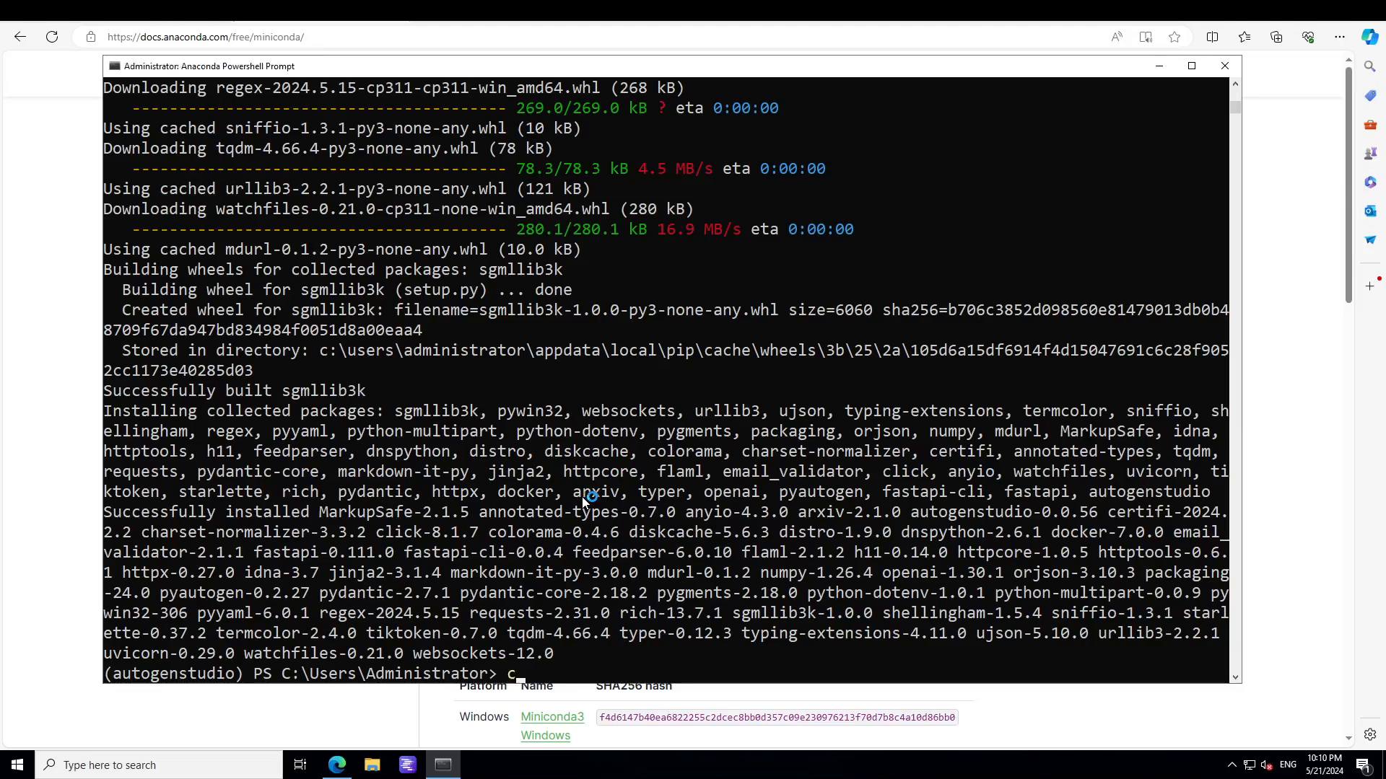
Step: Enter 'autogenstudio ui' to launch the AutoGen Studio server
text(autogenstudio ui)
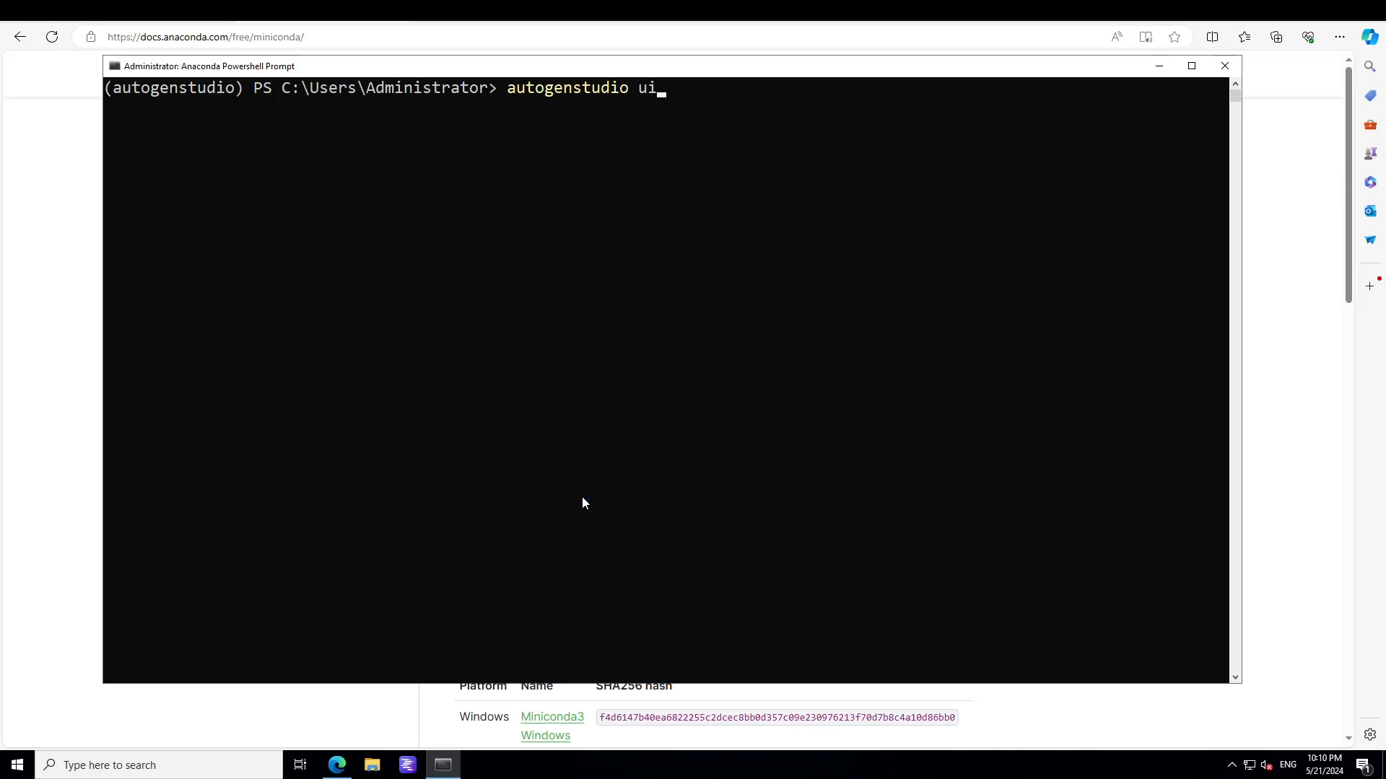
mouse_move(551, 454)
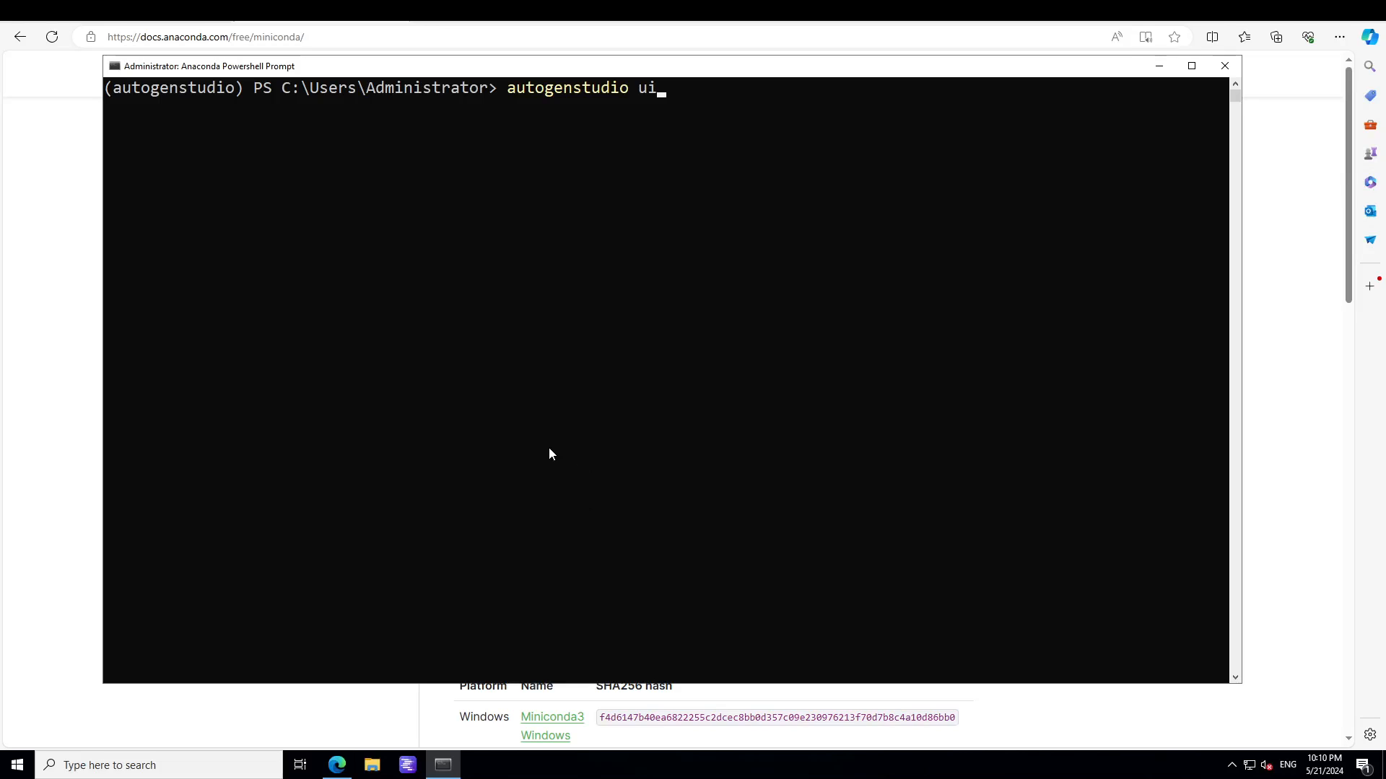
mouse_move(708, 94)
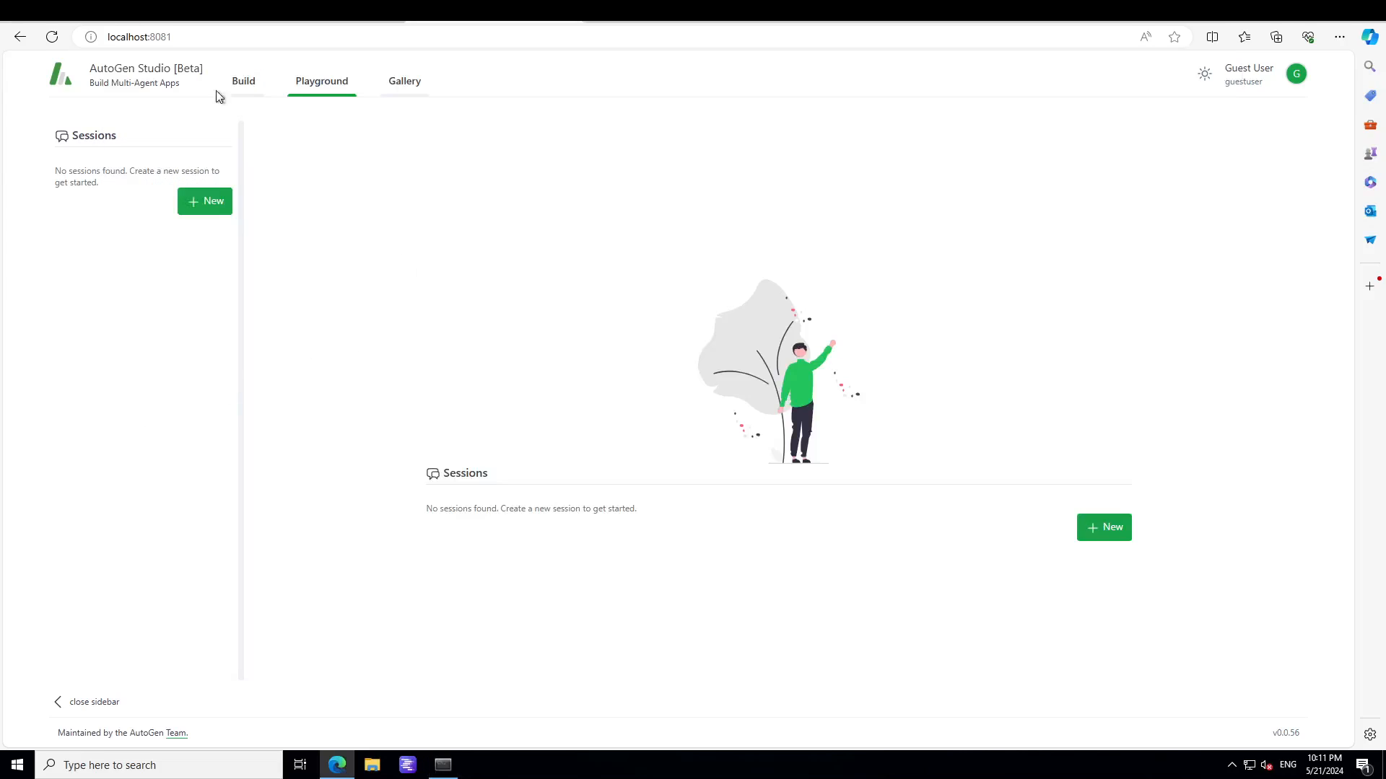
mouse_move(311, 181)
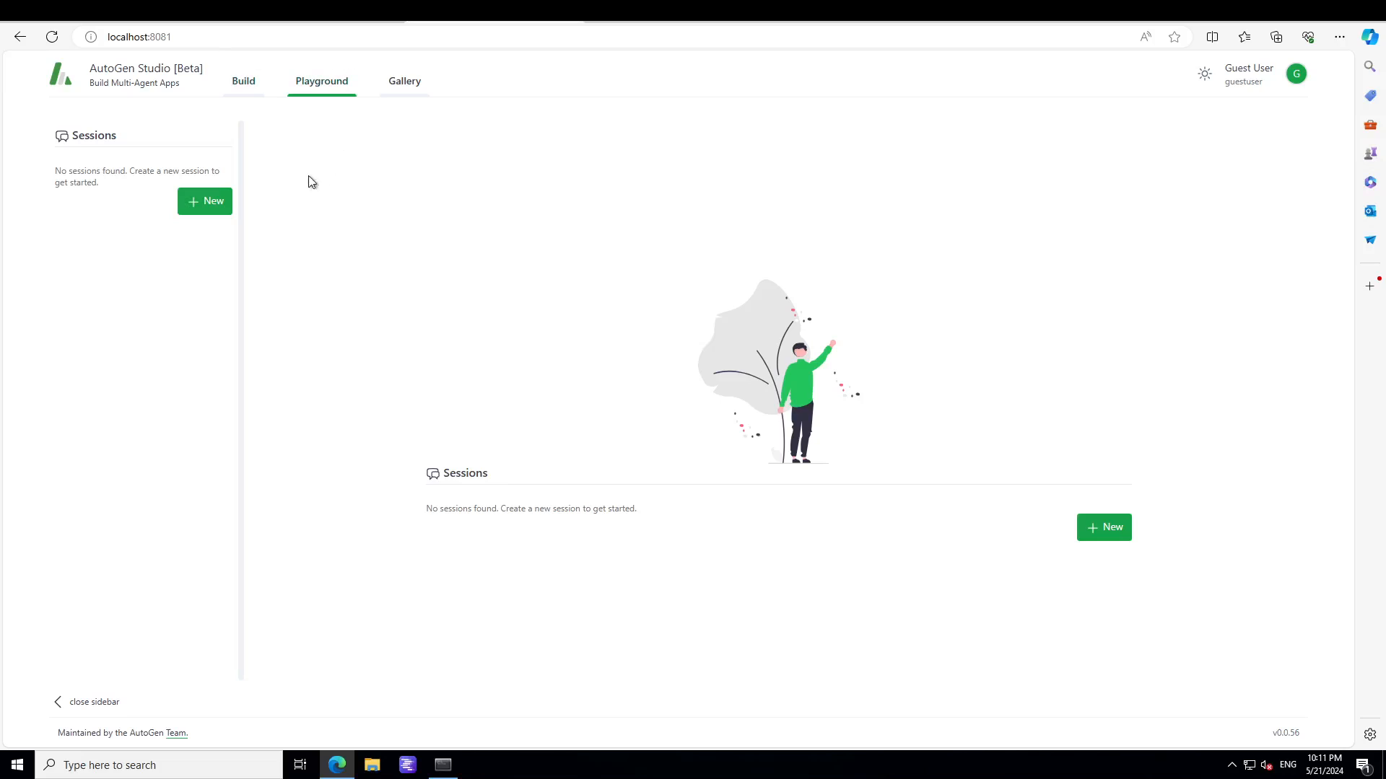
mouse_move(1339, 37)
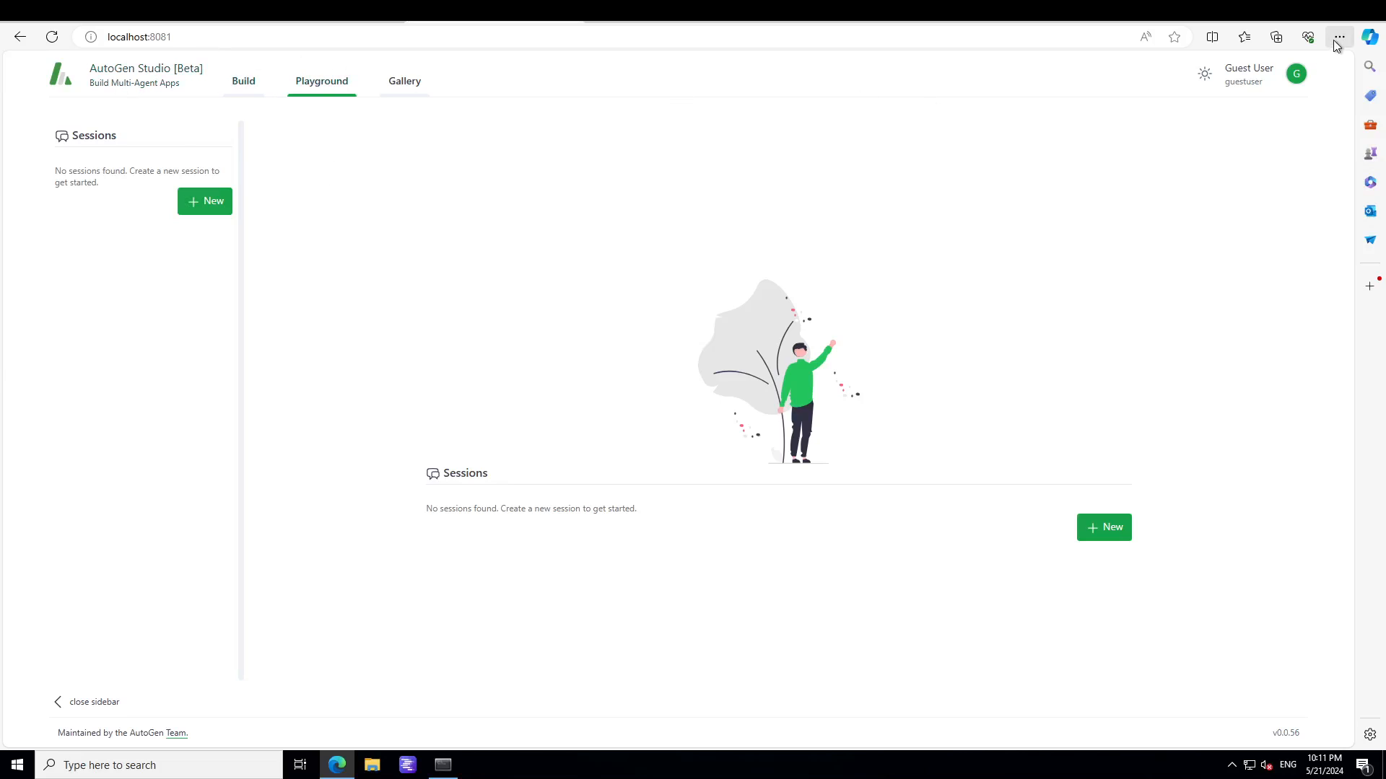
Step: Zoom in the Edge page and open AutoGen Studio's Build section
click(1342, 37)
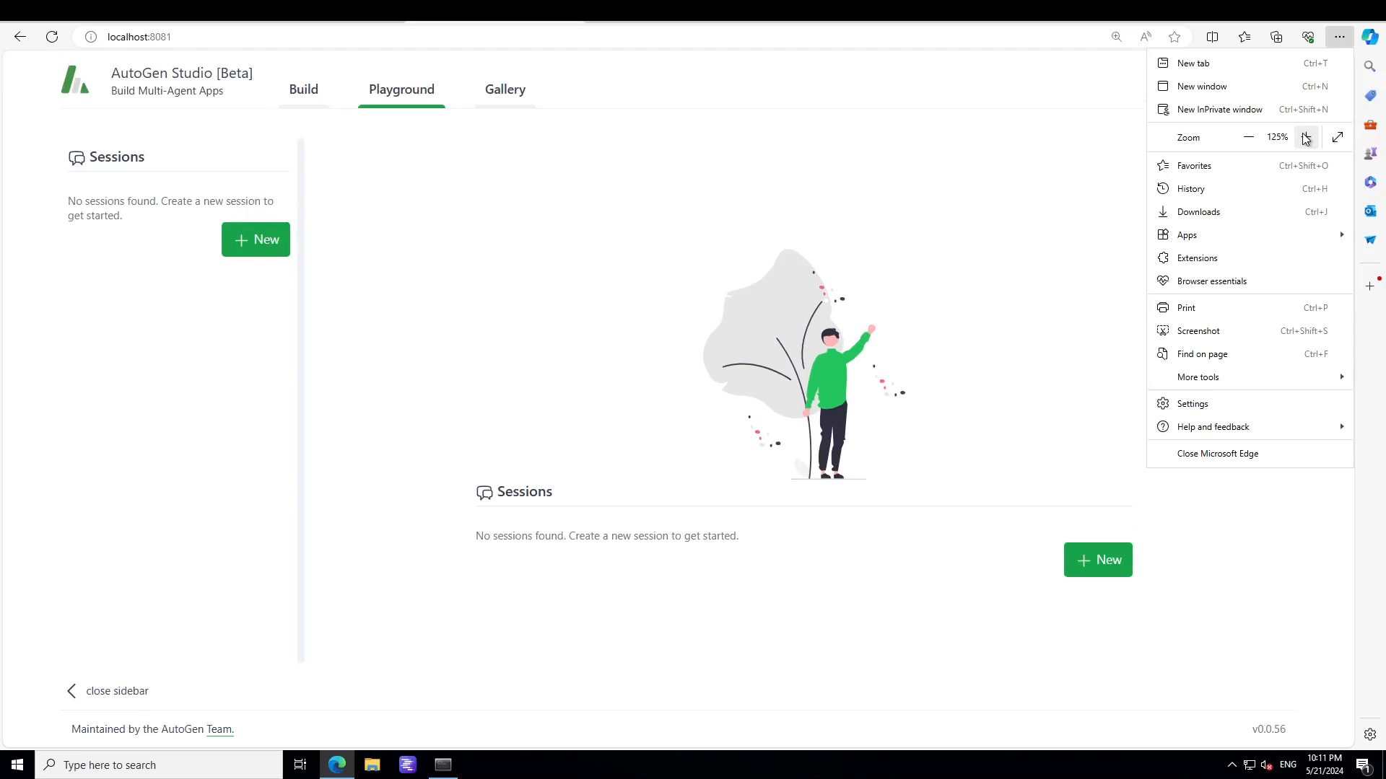
click(1305, 137)
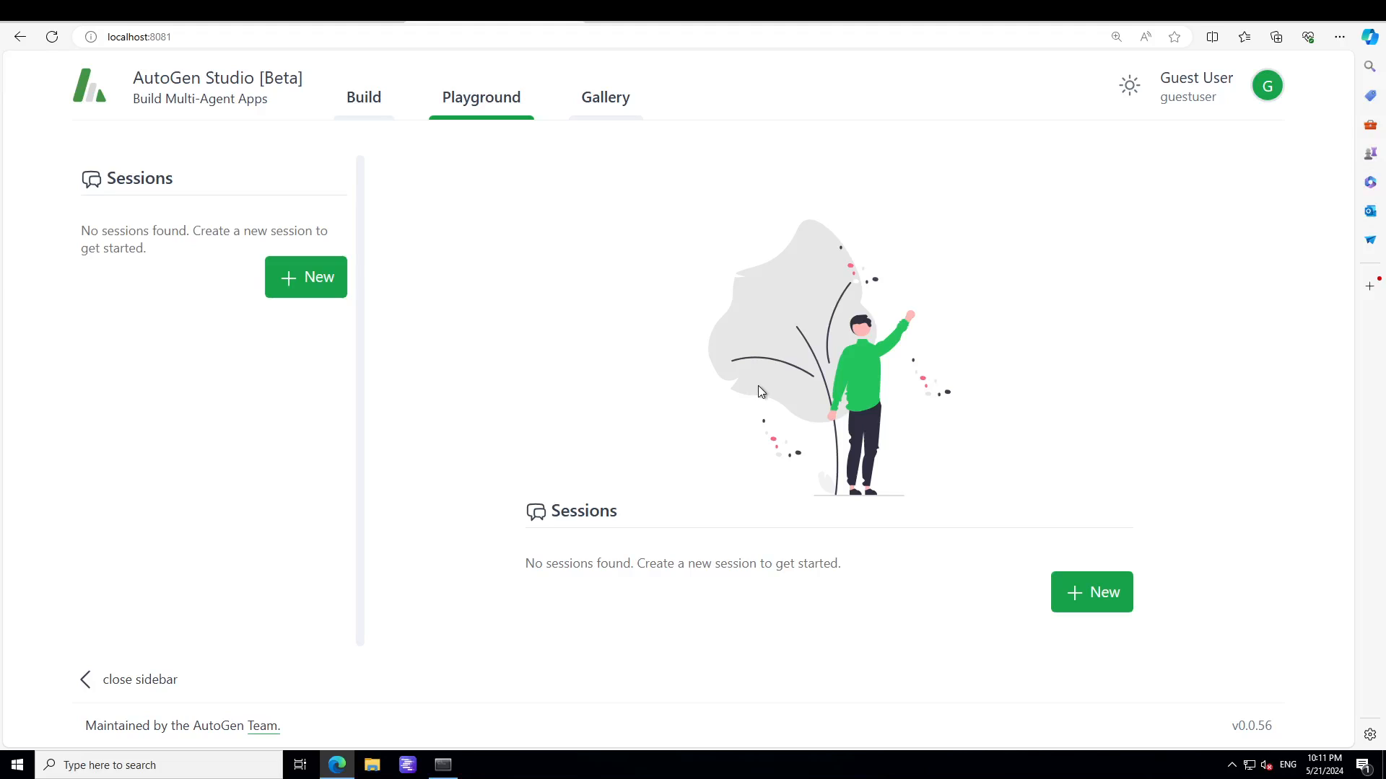
mouse_move(762, 408)
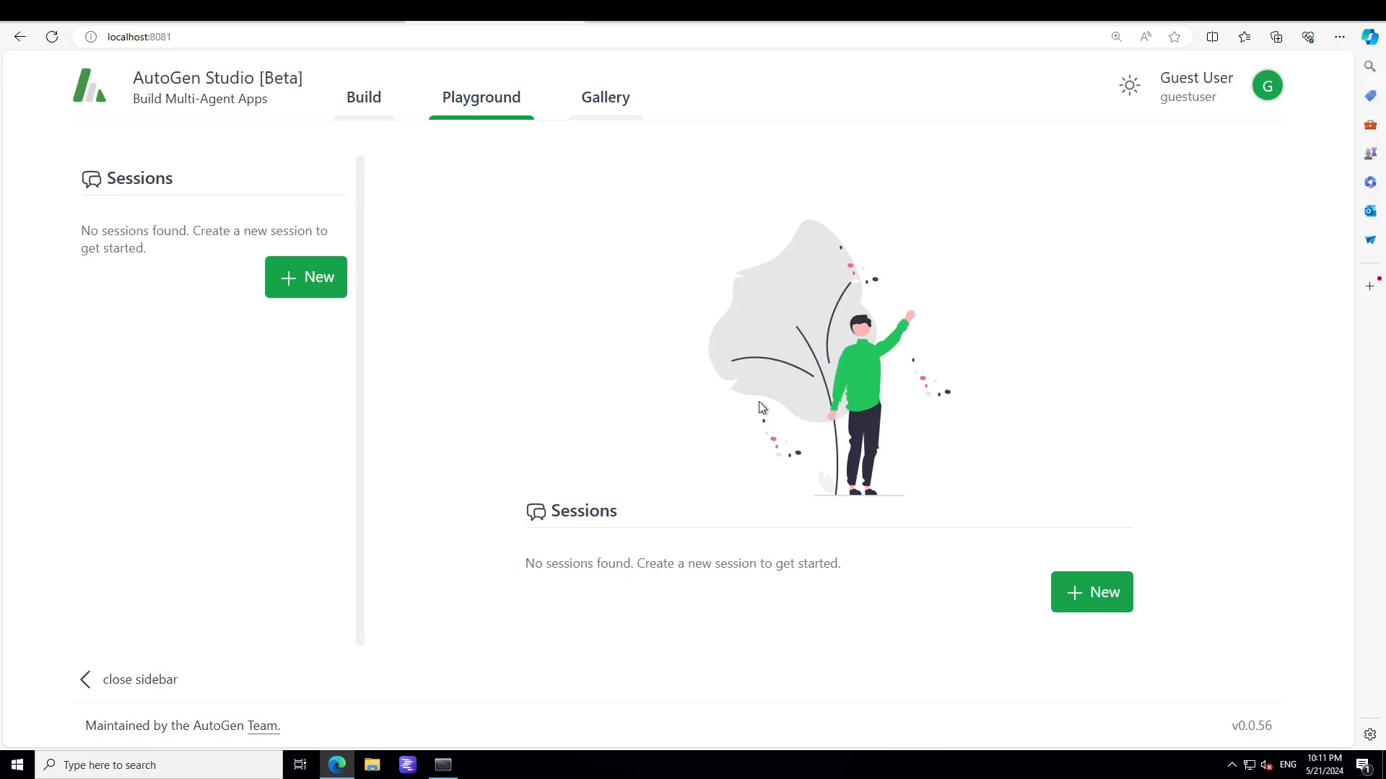
mouse_move(298, 455)
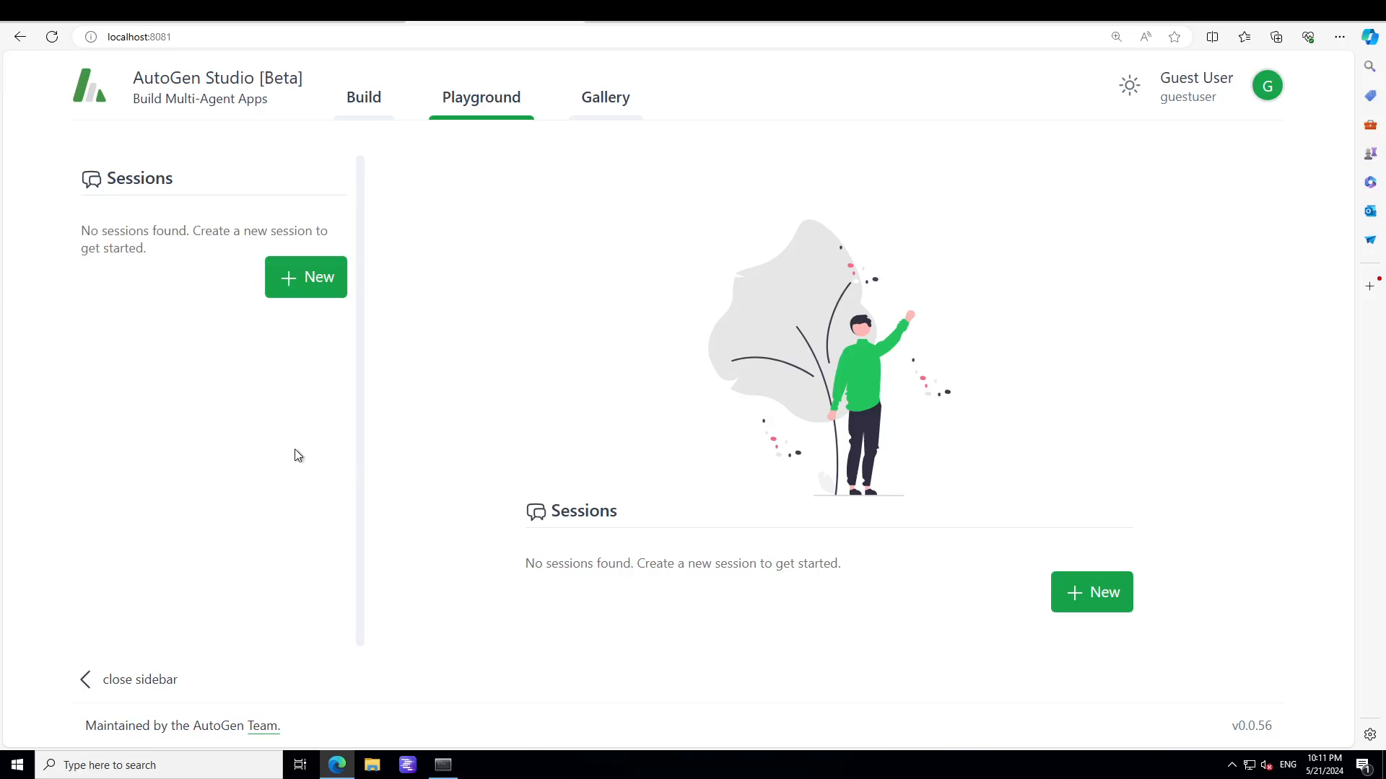
mouse_move(415, 135)
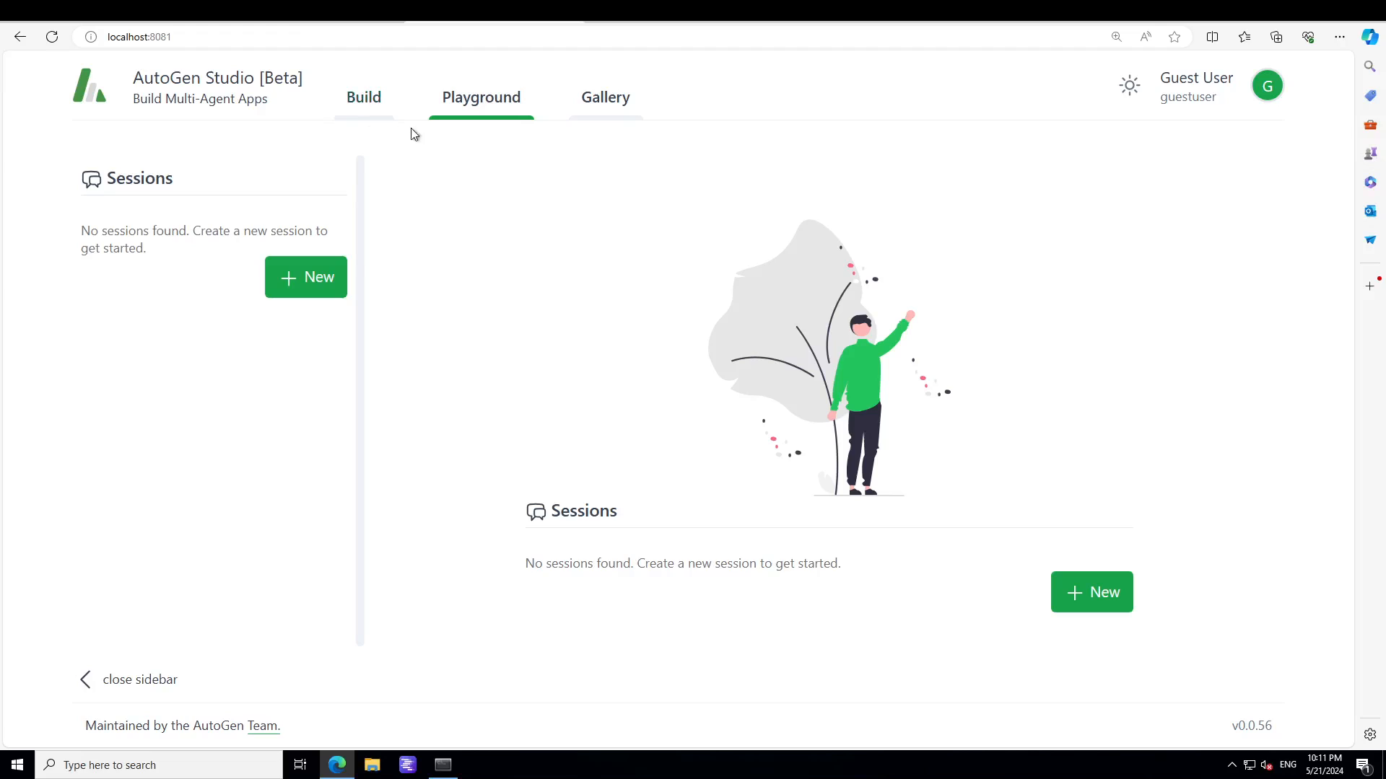
click(363, 97)
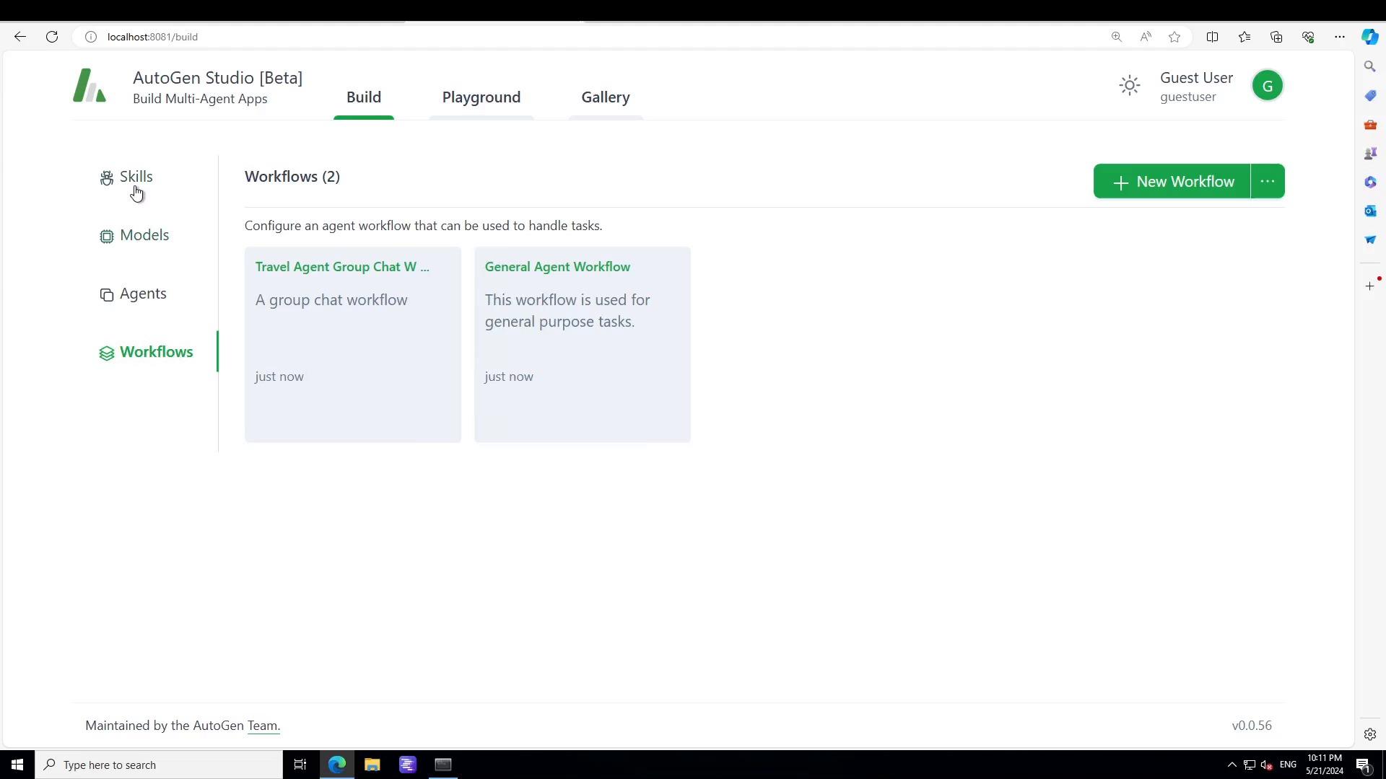
Step: Browse Build's Skills, three Models, two Agents and Workflows, then return to Playground
click(135, 177)
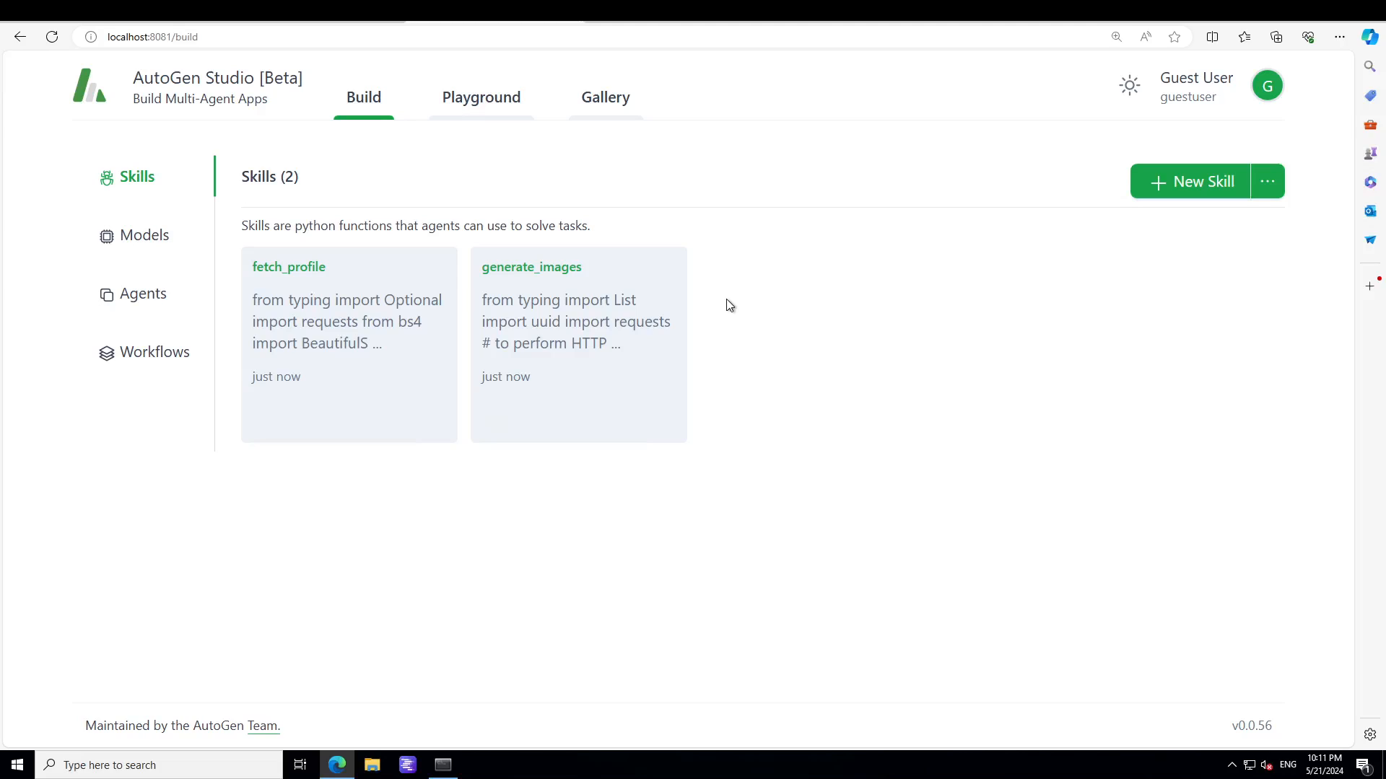
mouse_move(291, 321)
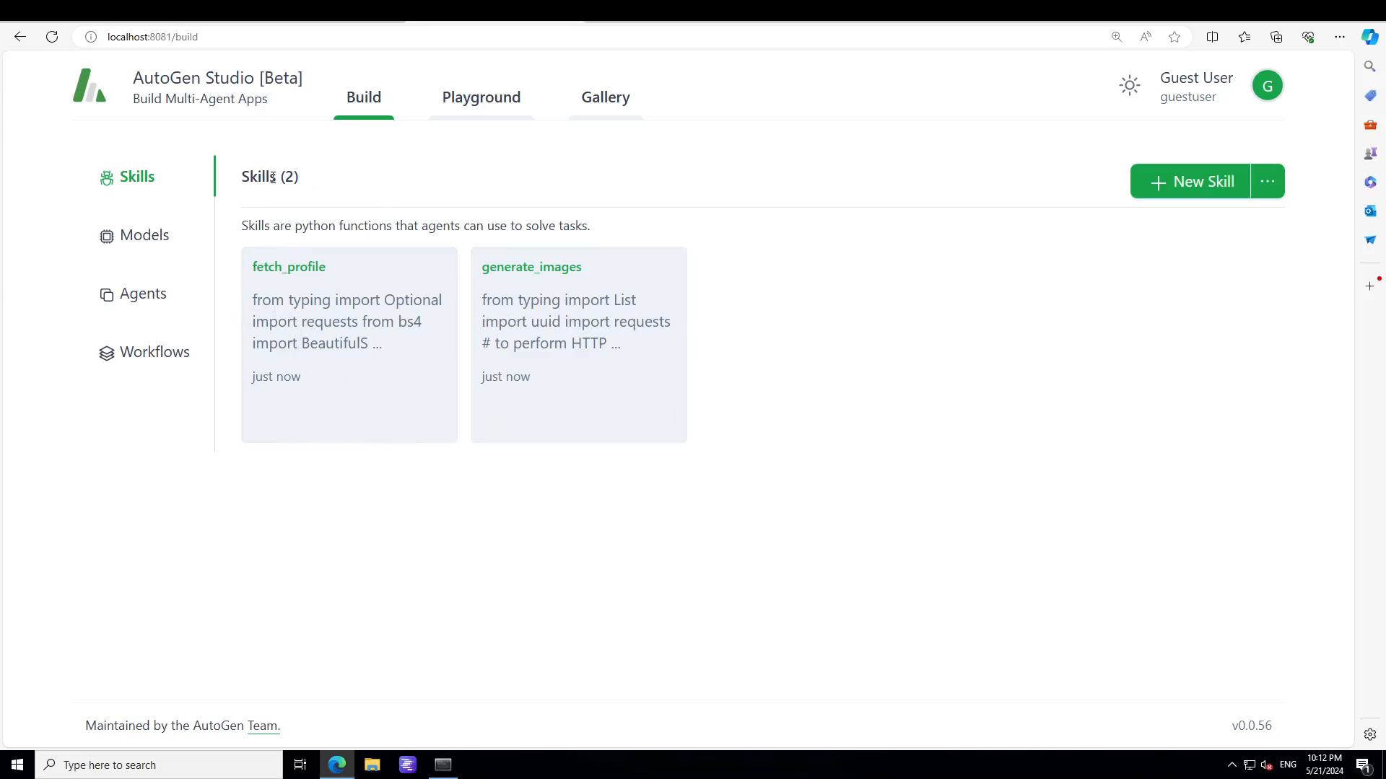
click(143, 235)
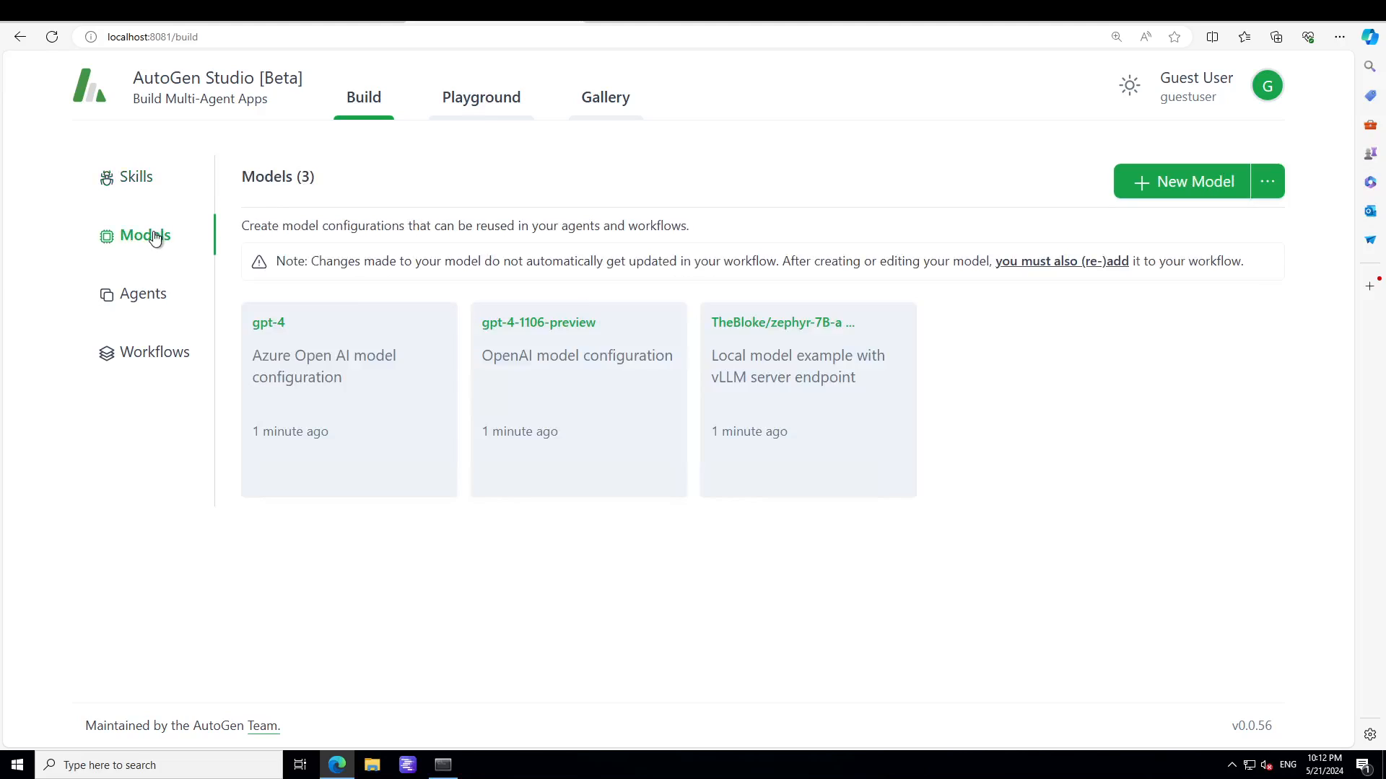
mouse_move(352, 384)
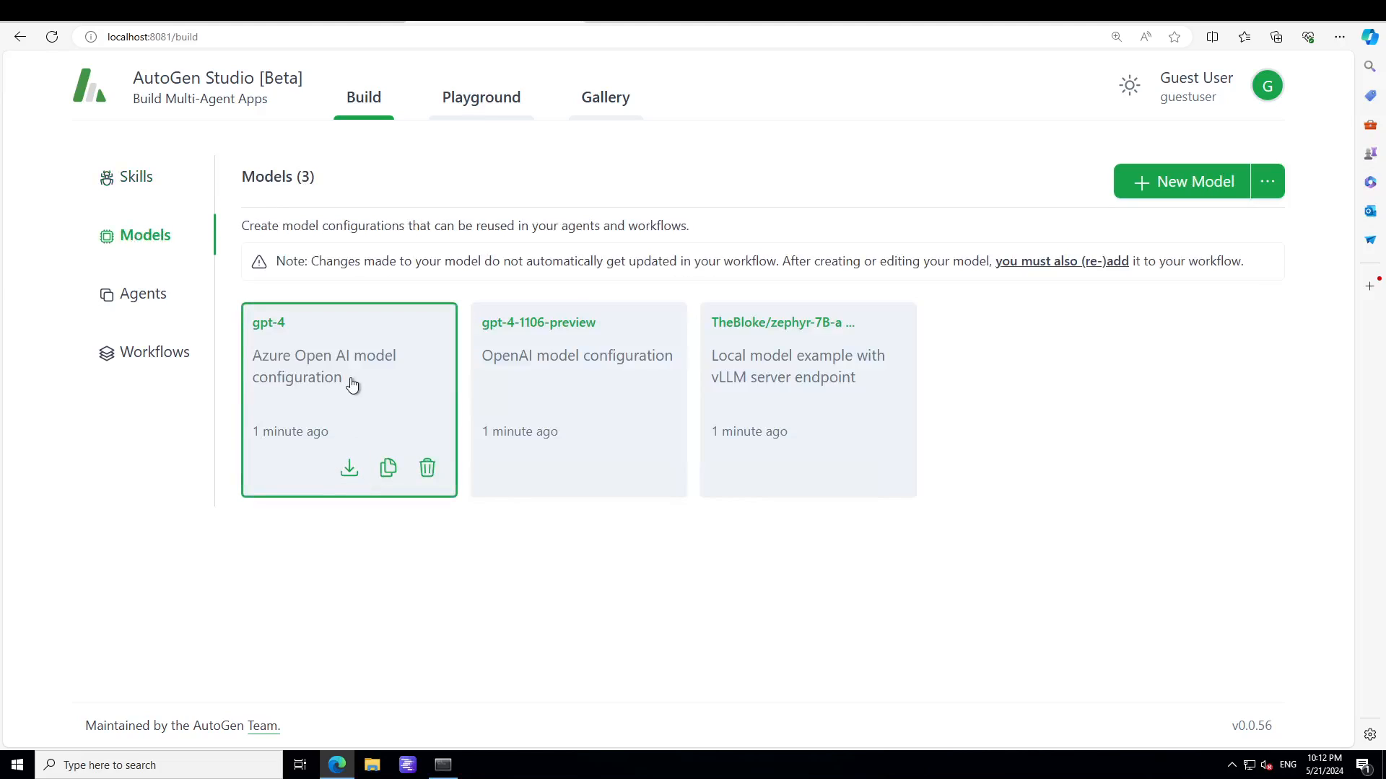
mouse_move(282, 370)
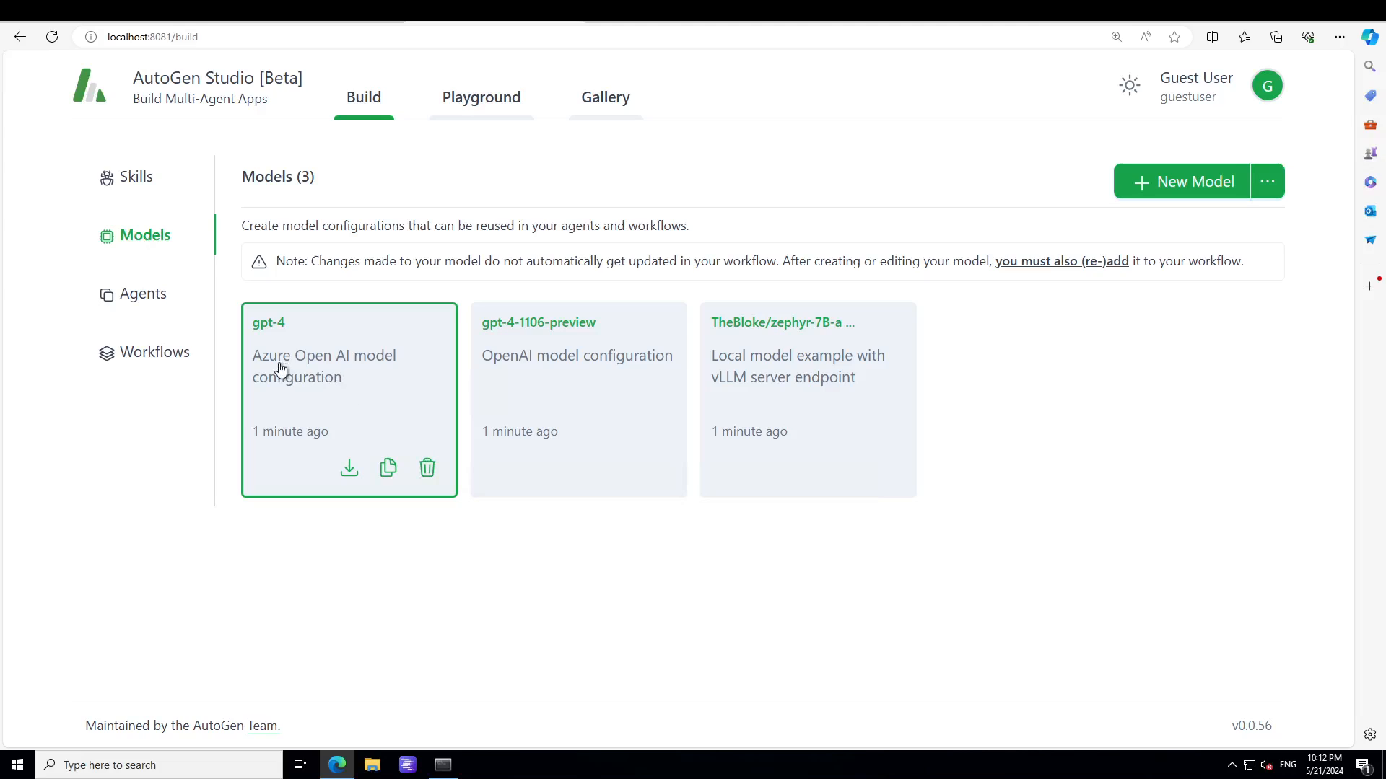
mouse_move(344, 375)
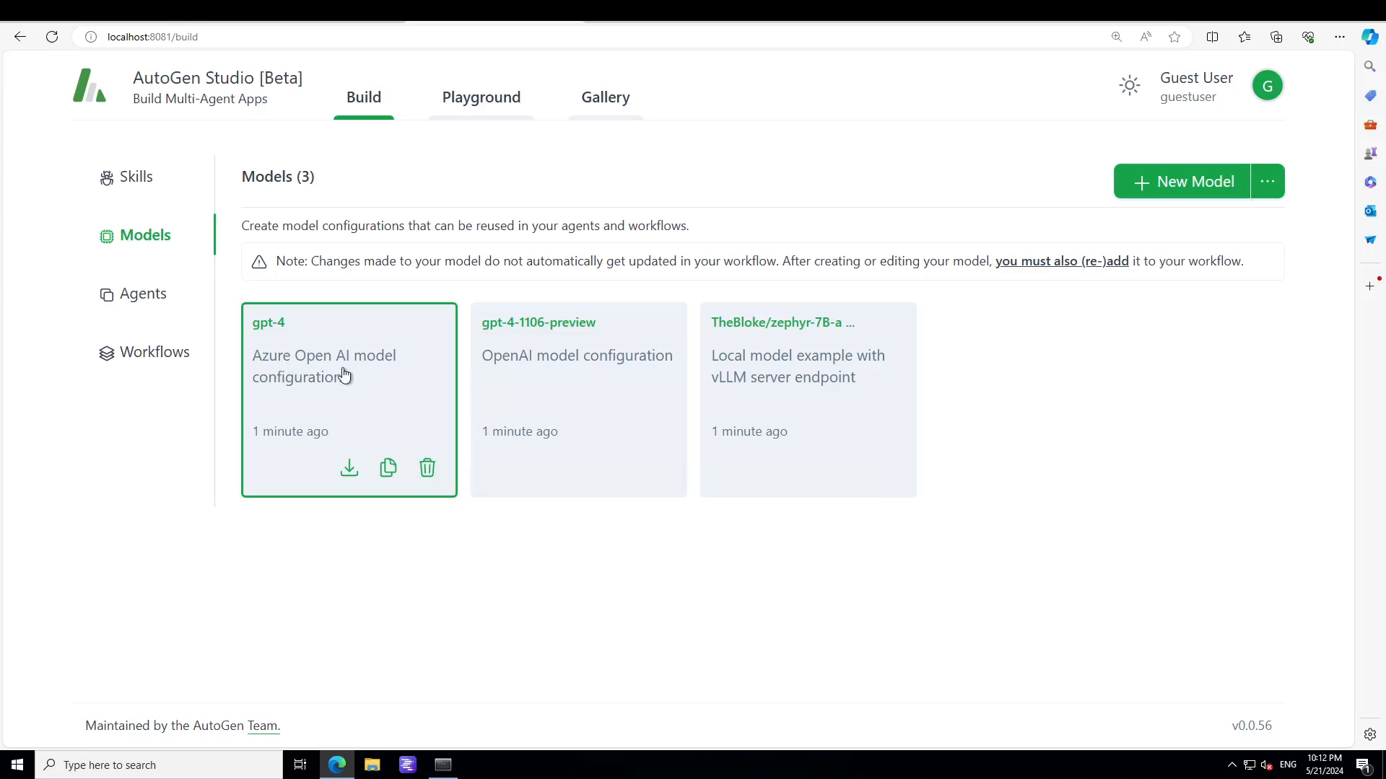
mouse_move(817, 395)
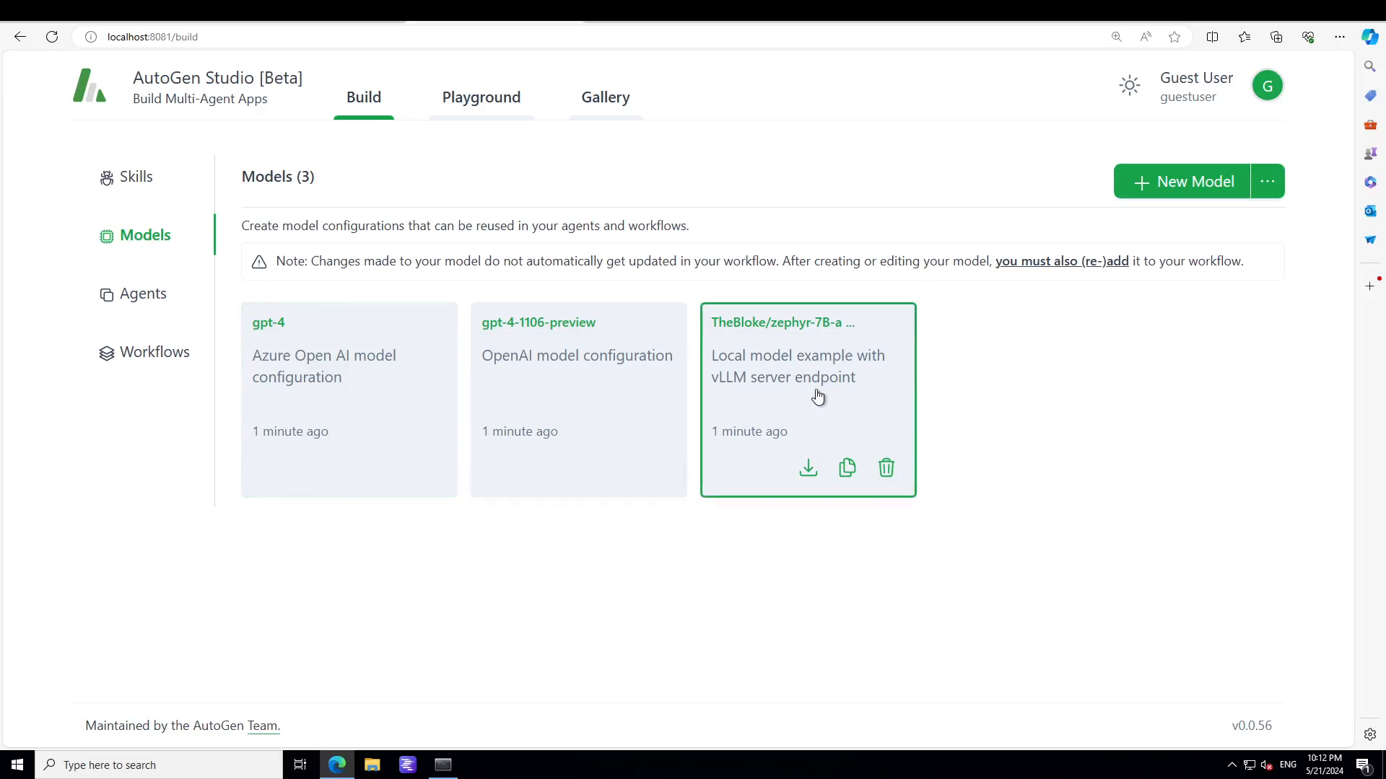
mouse_move(821, 393)
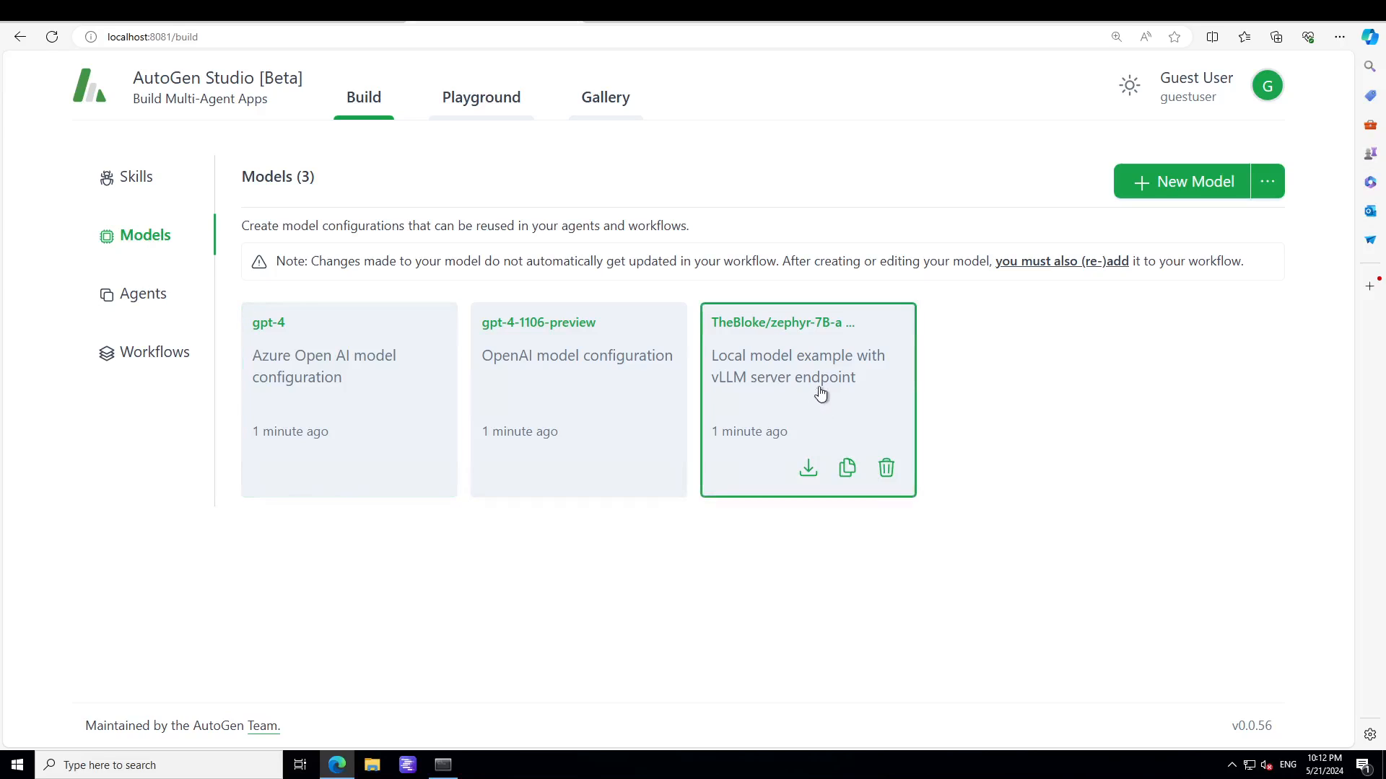
click(143, 293)
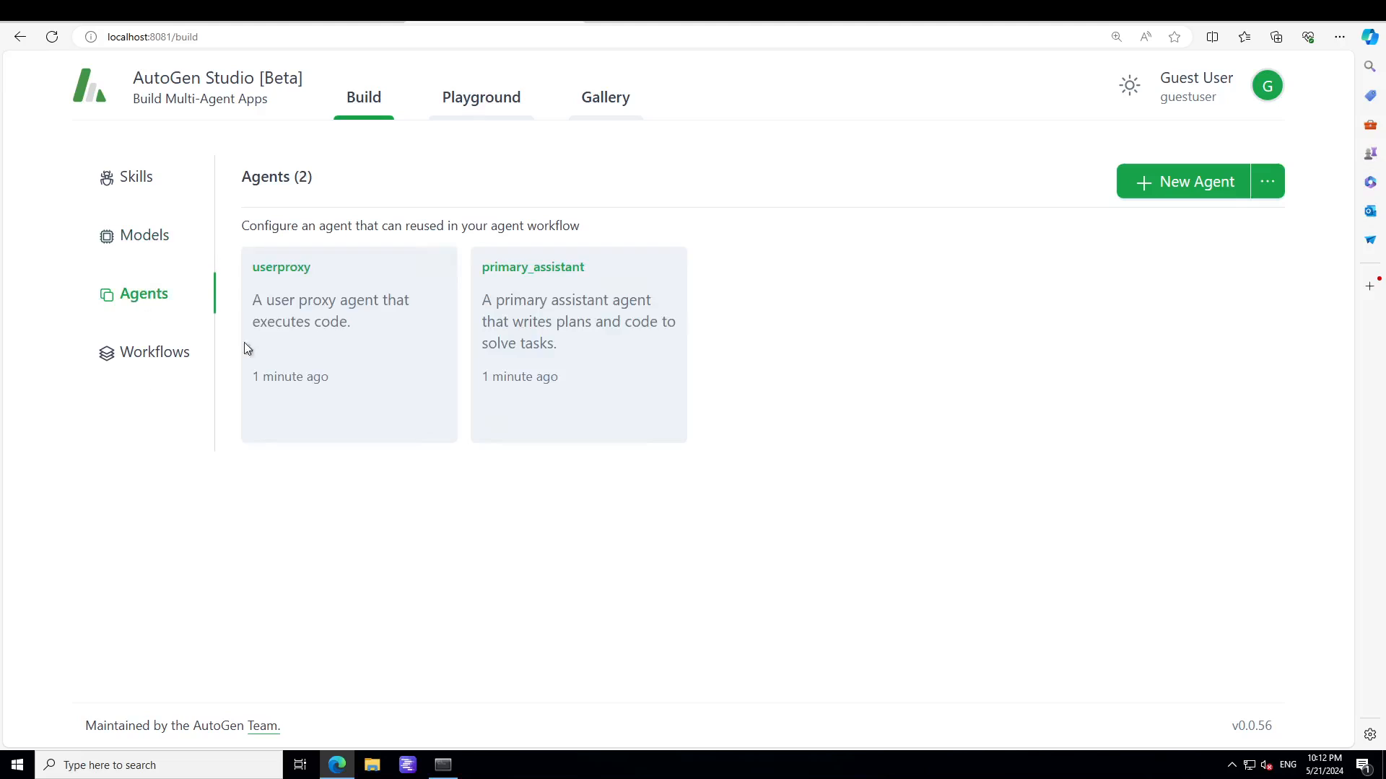
click(348, 345)
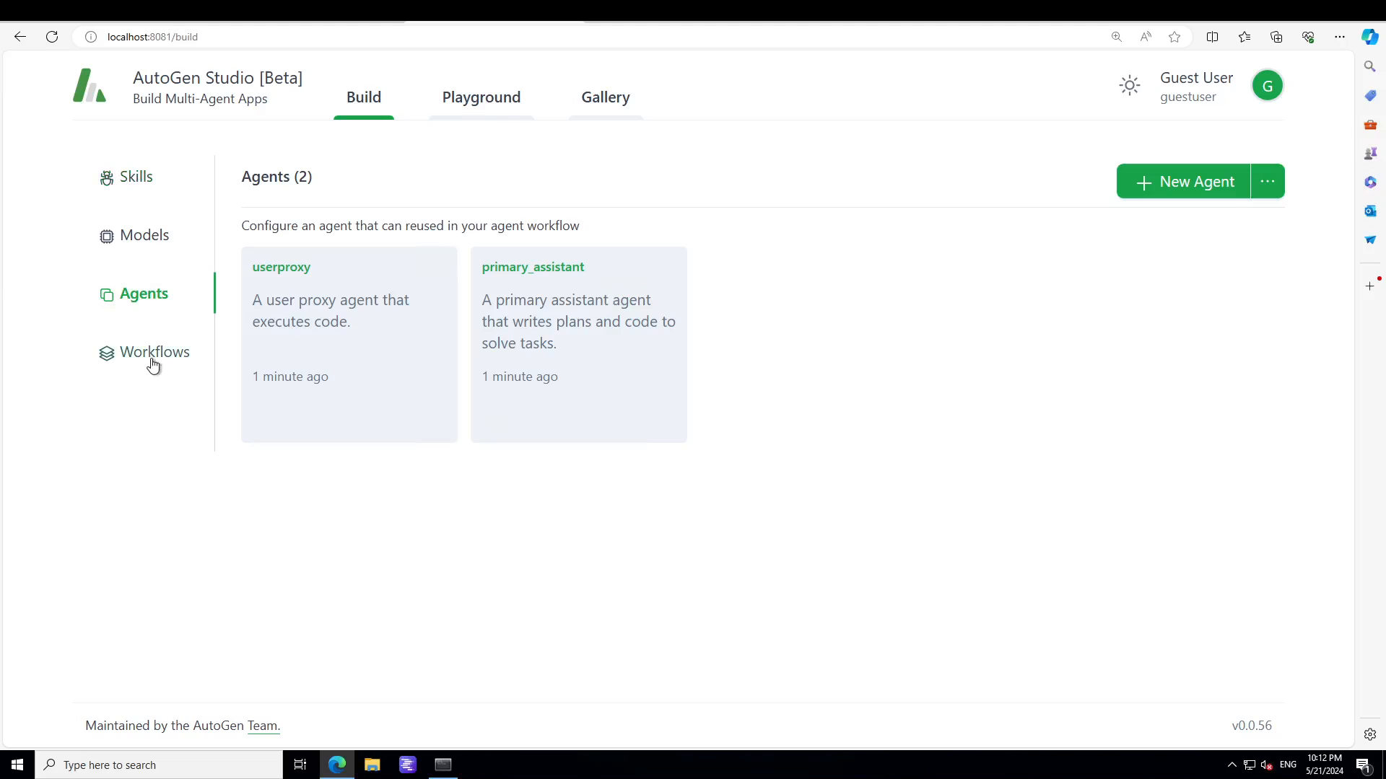
click(155, 352)
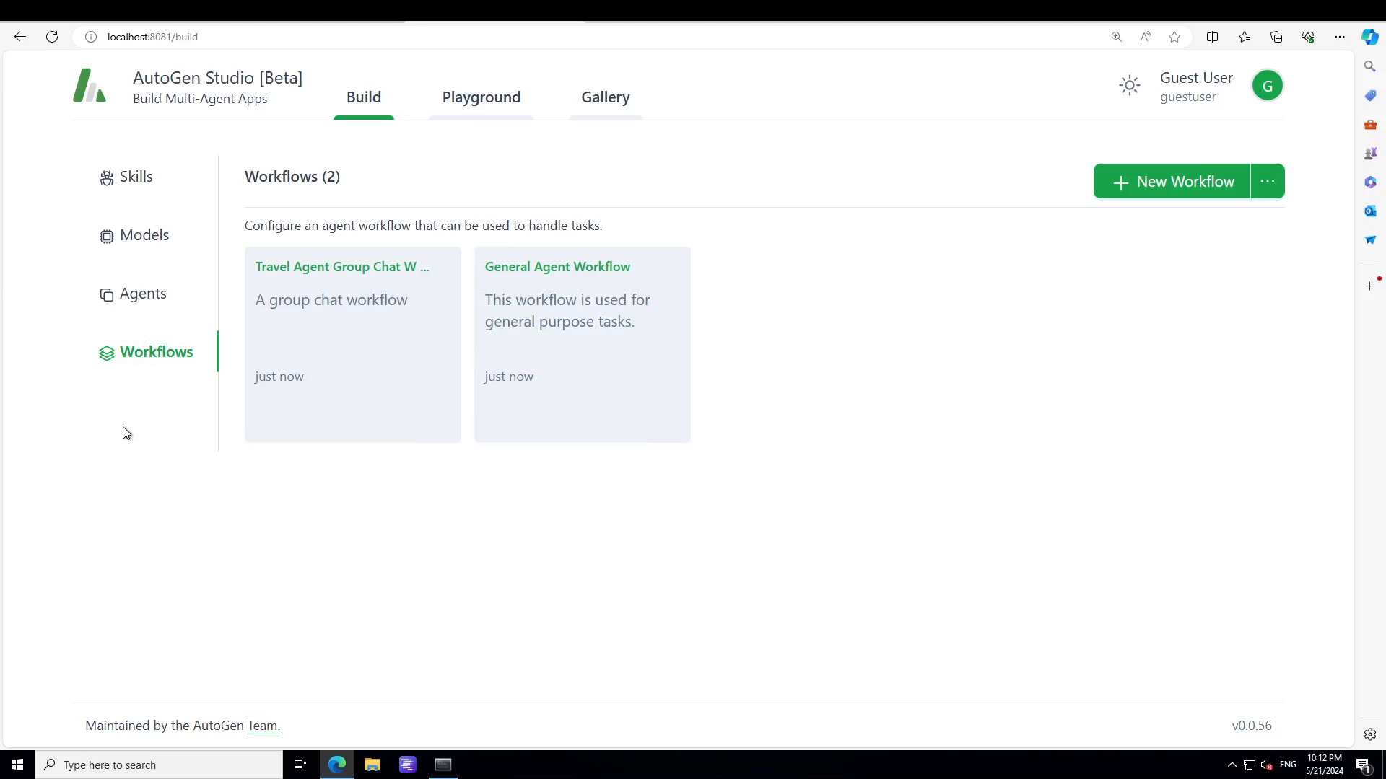
mouse_move(285, 294)
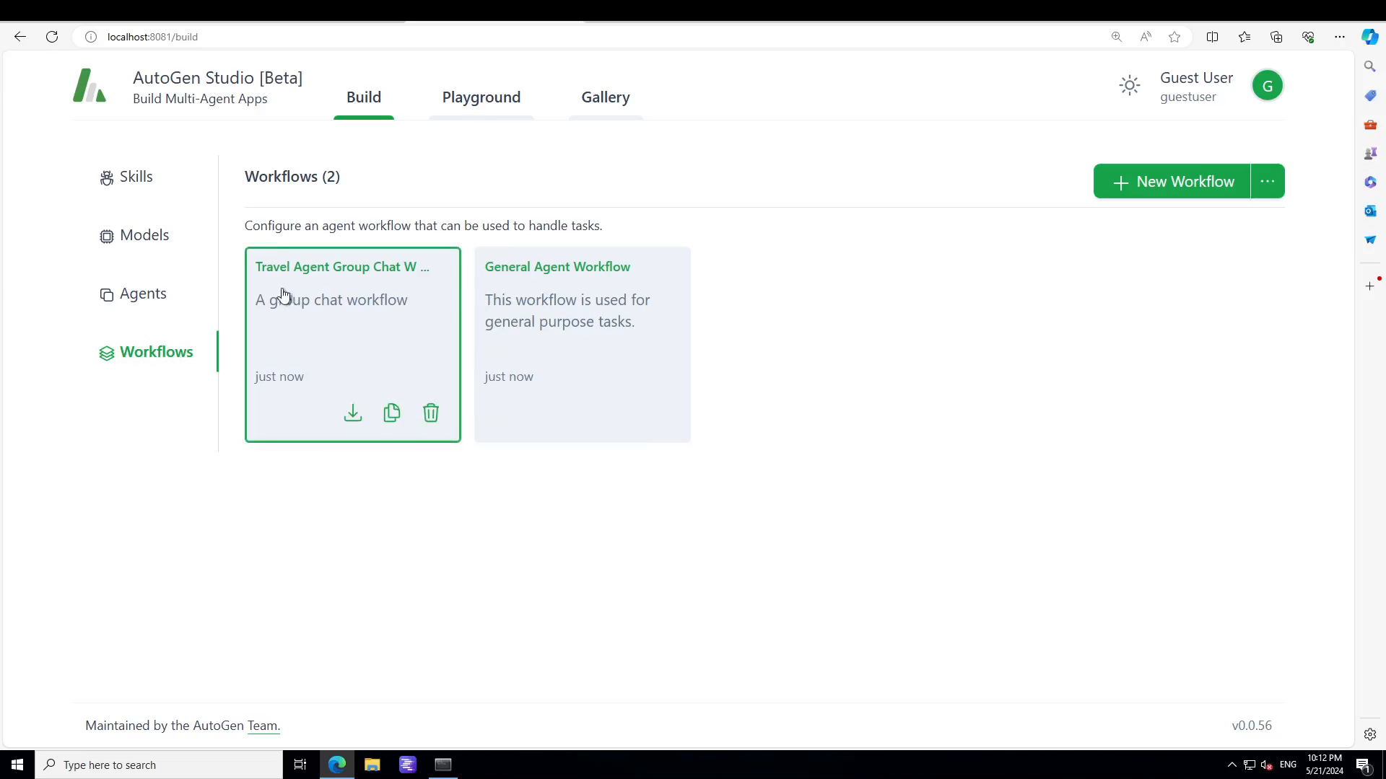
click(481, 97)
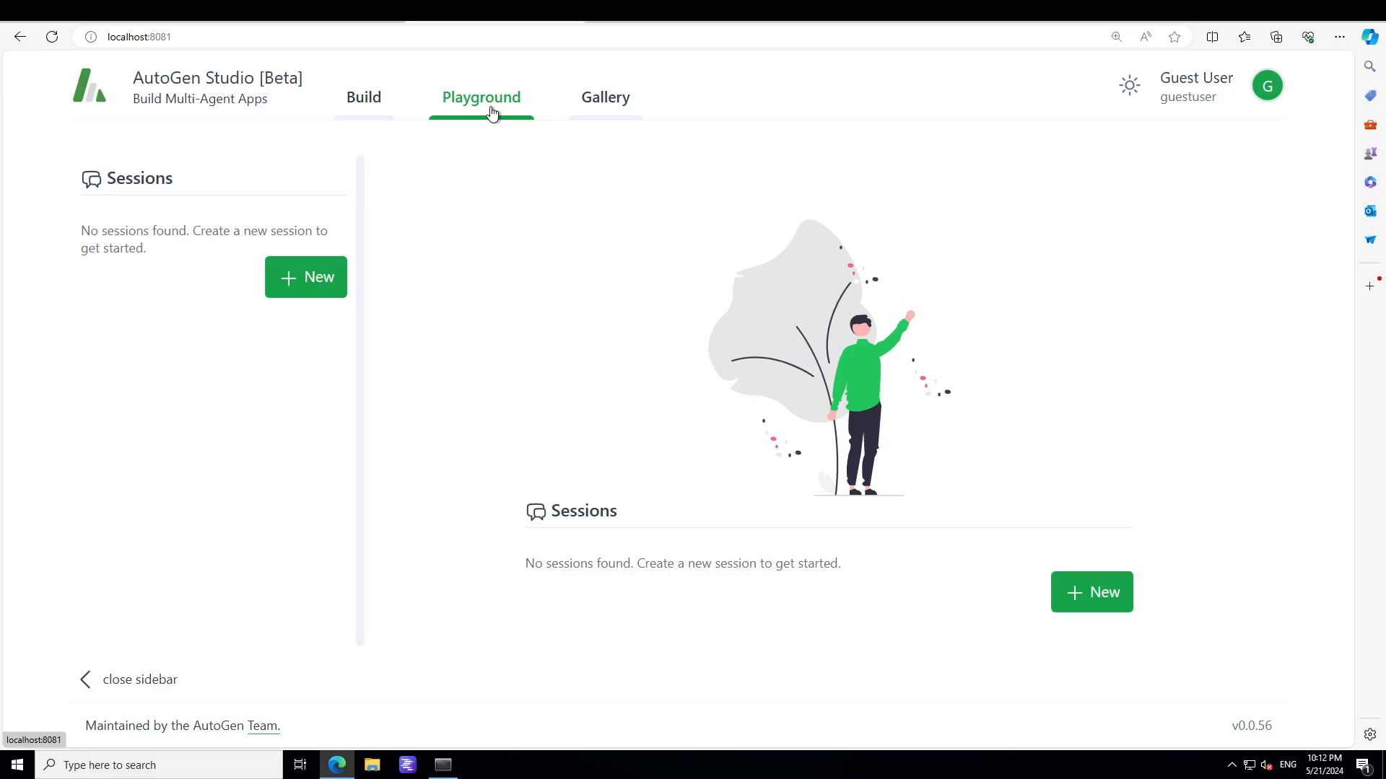
mouse_move(376, 162)
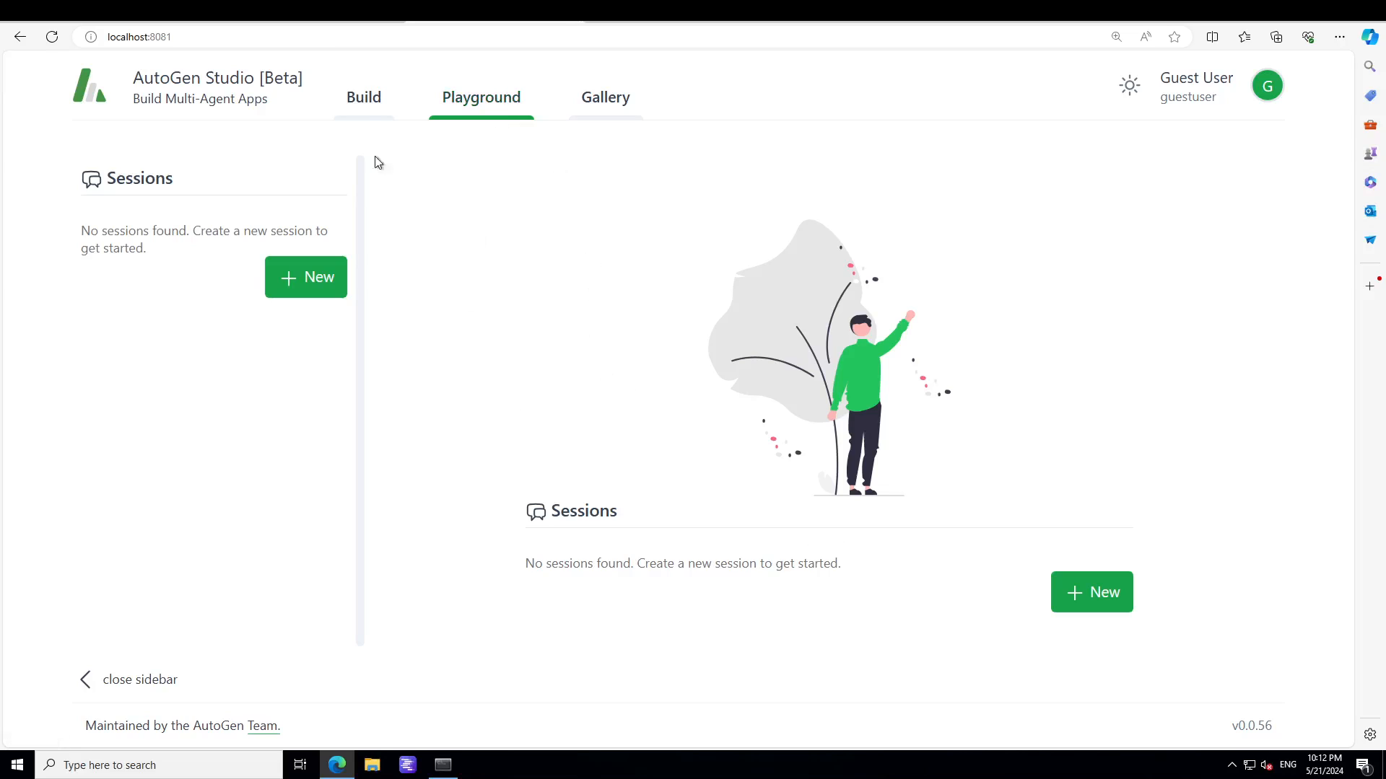
Step: Open Build's Skills list showing fetch_profile and generate_images
click(363, 97)
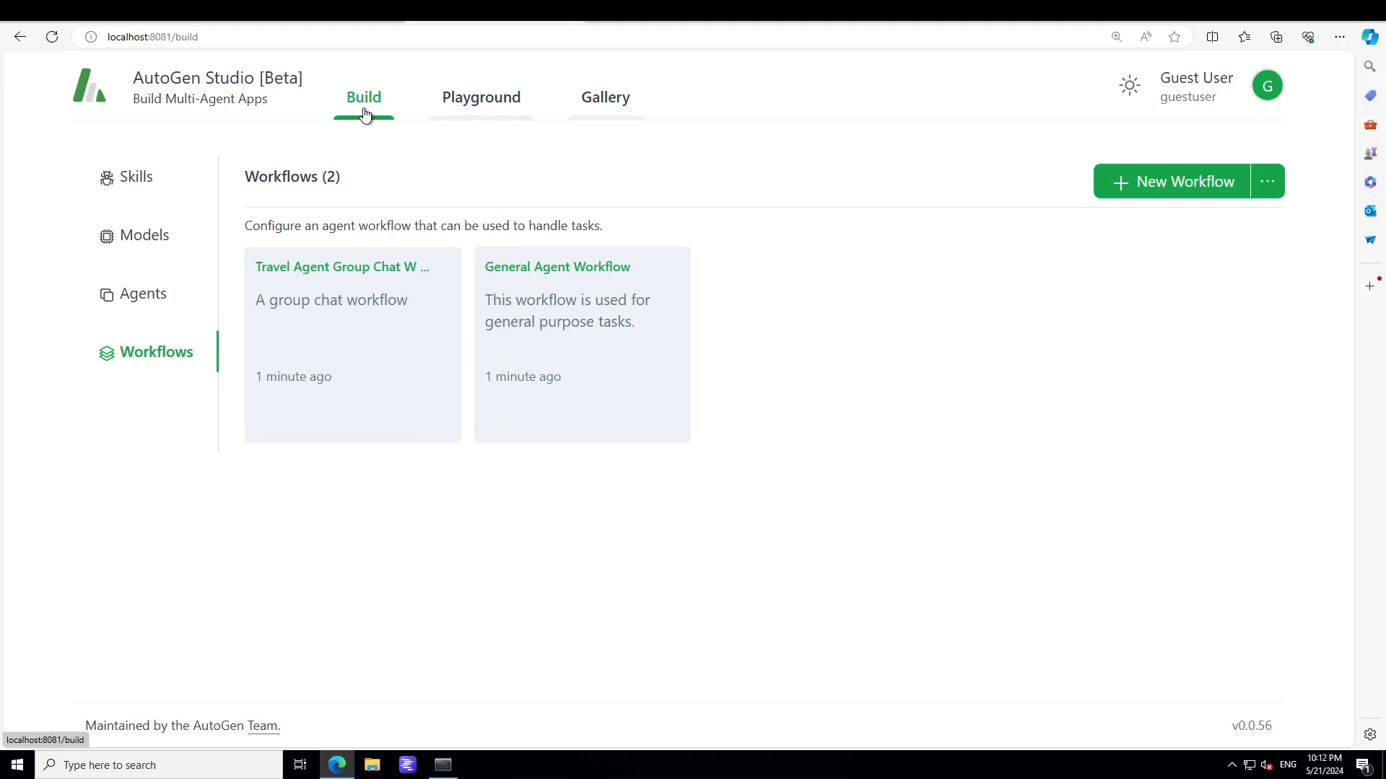
click(134, 176)
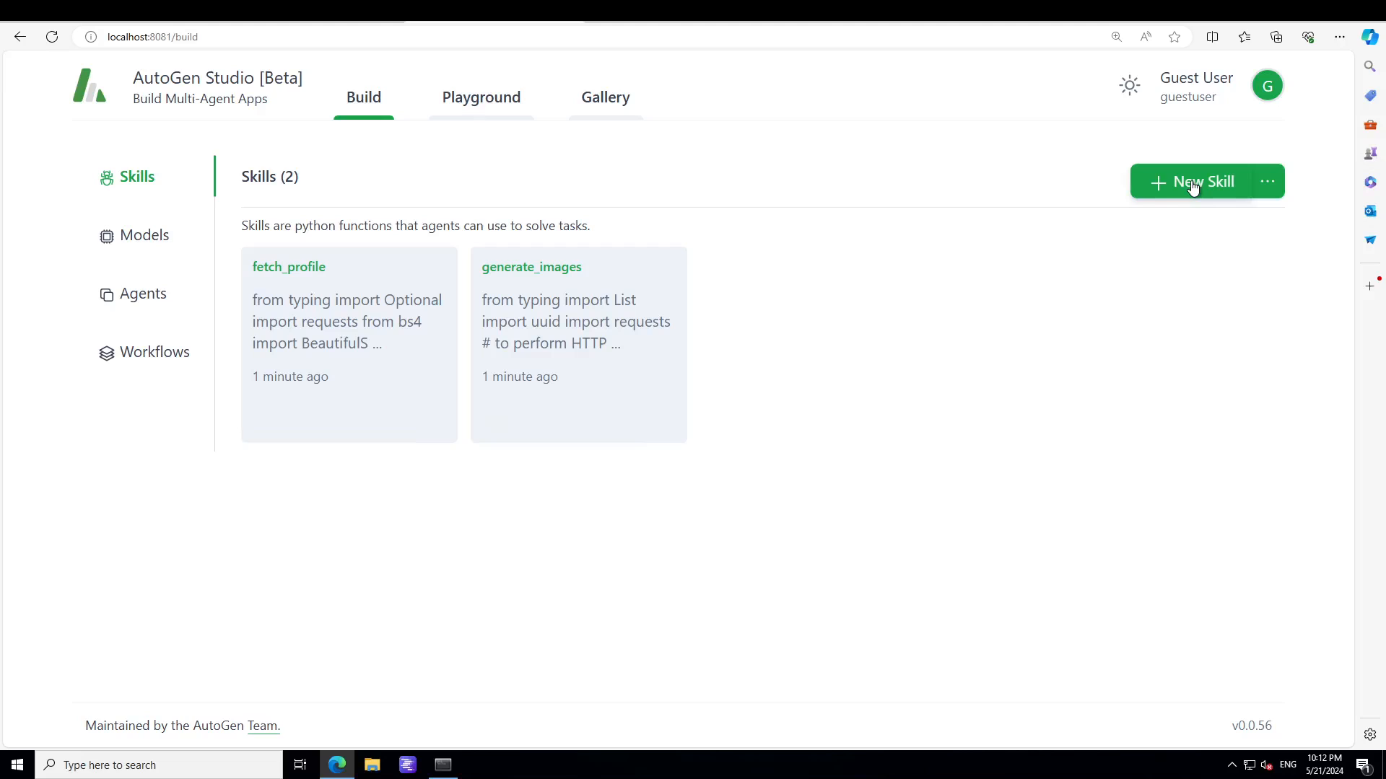
Step: Create a New Skill, review the sample code, and save save_cat_ascii_art_to_png
click(1189, 181)
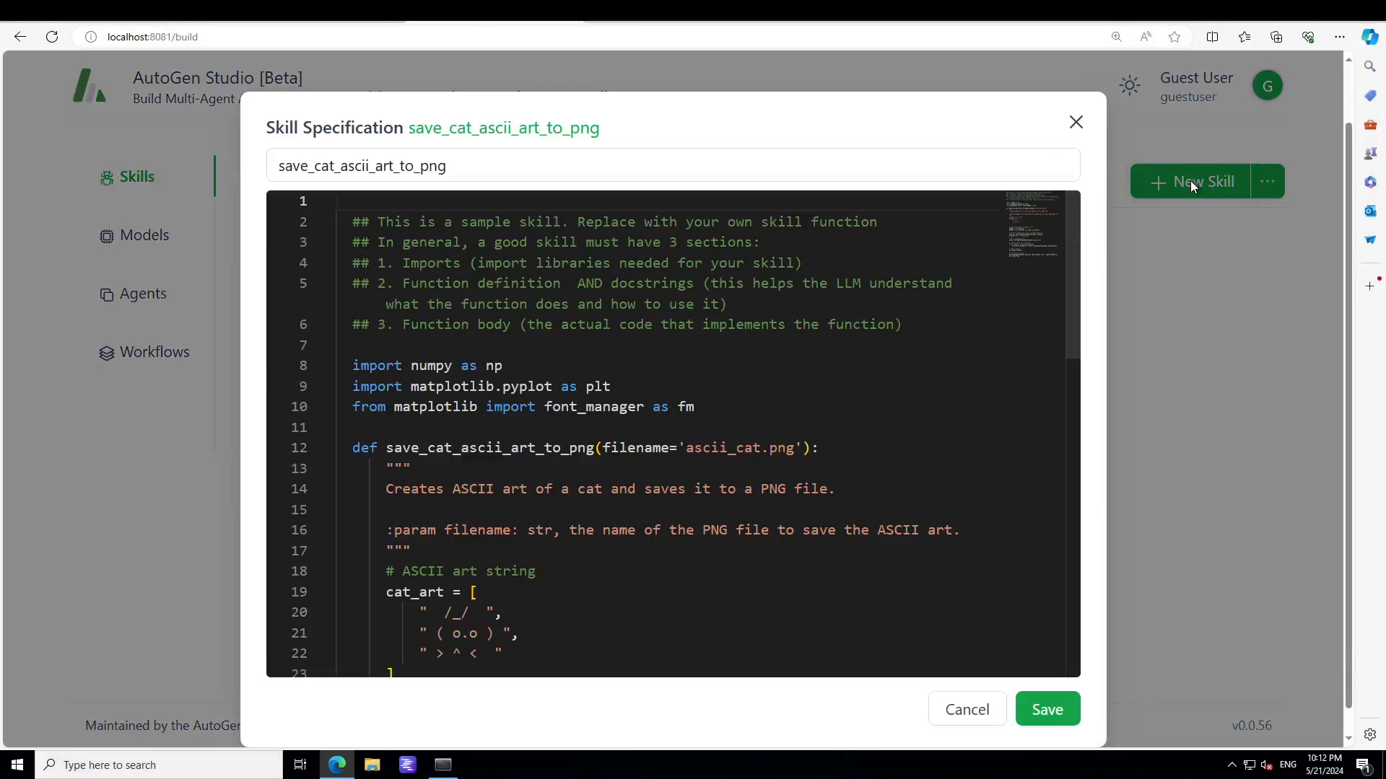
mouse_move(3, 609)
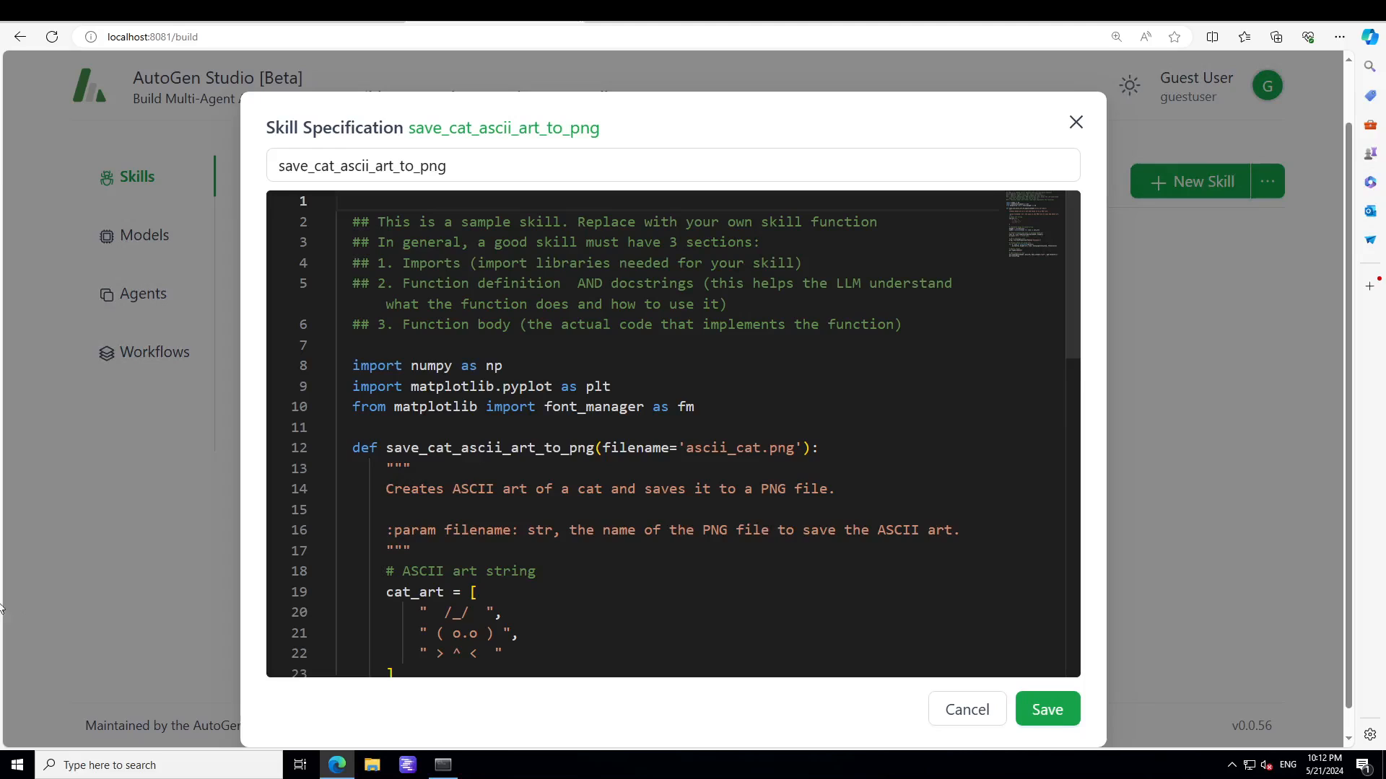
scroll(down, 3)
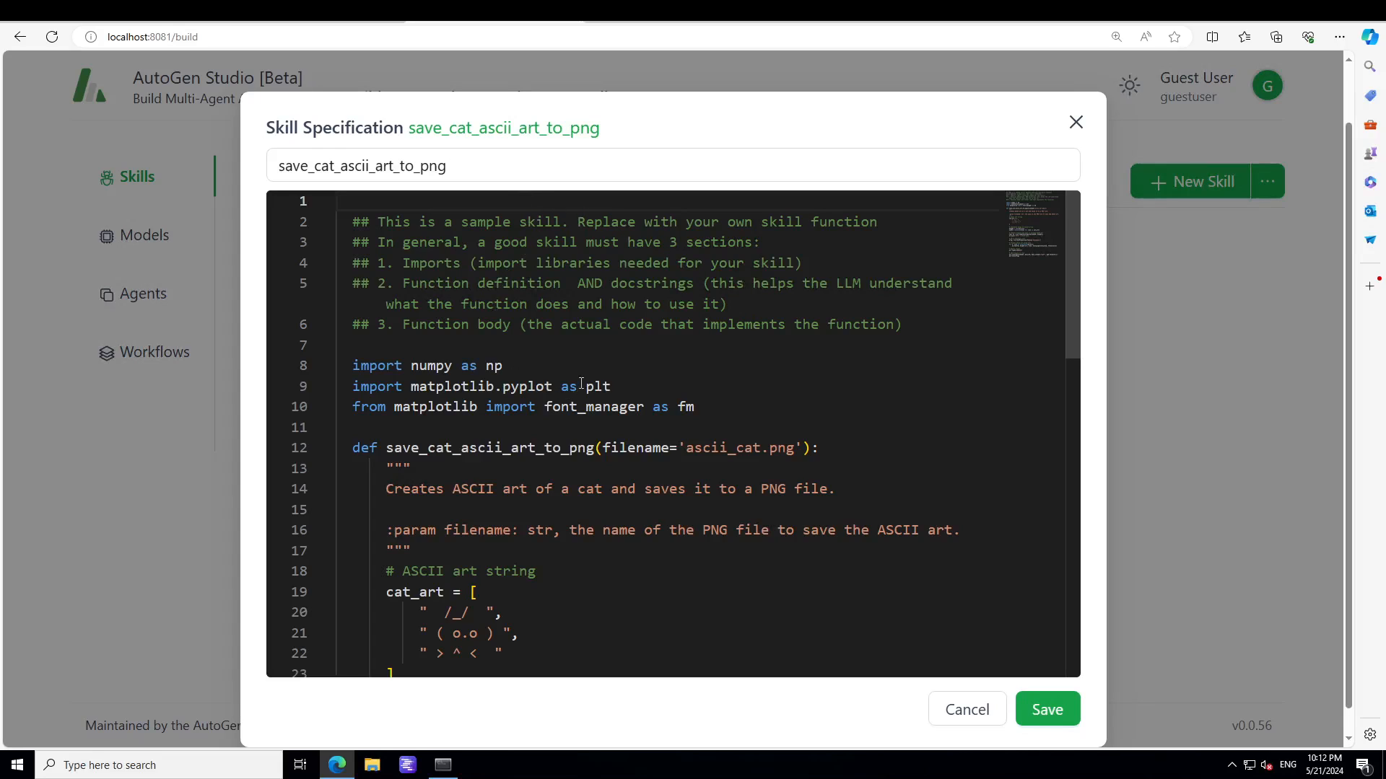
scroll(down, 3)
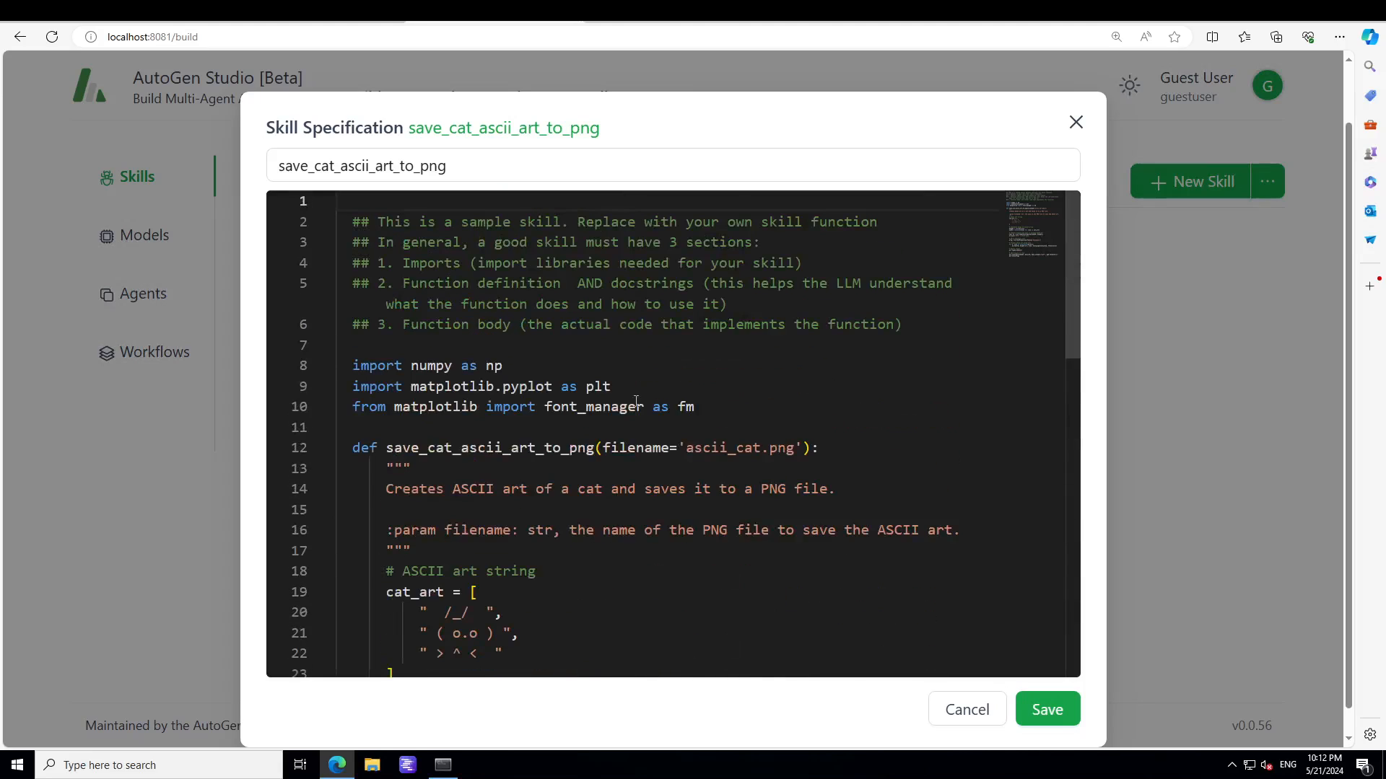
click(1047, 709)
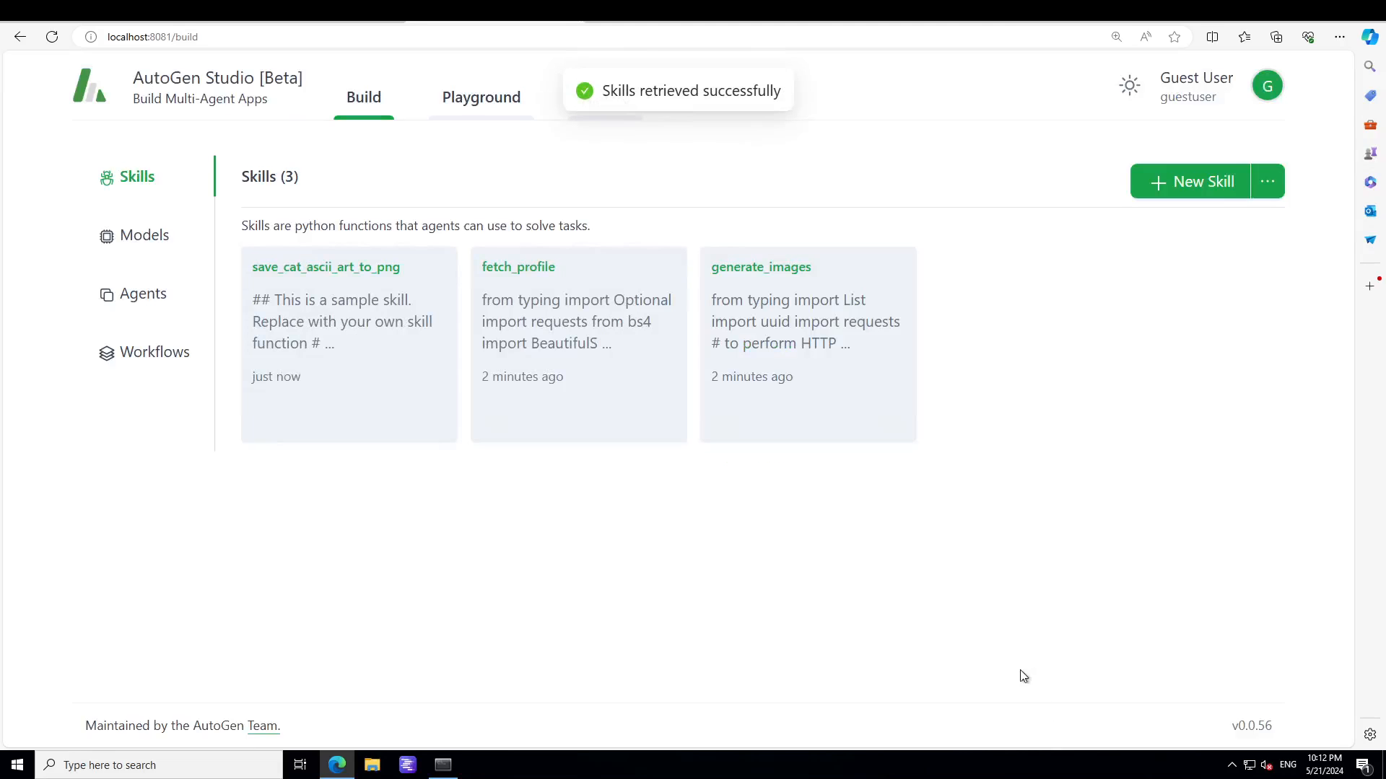
mouse_move(311, 299)
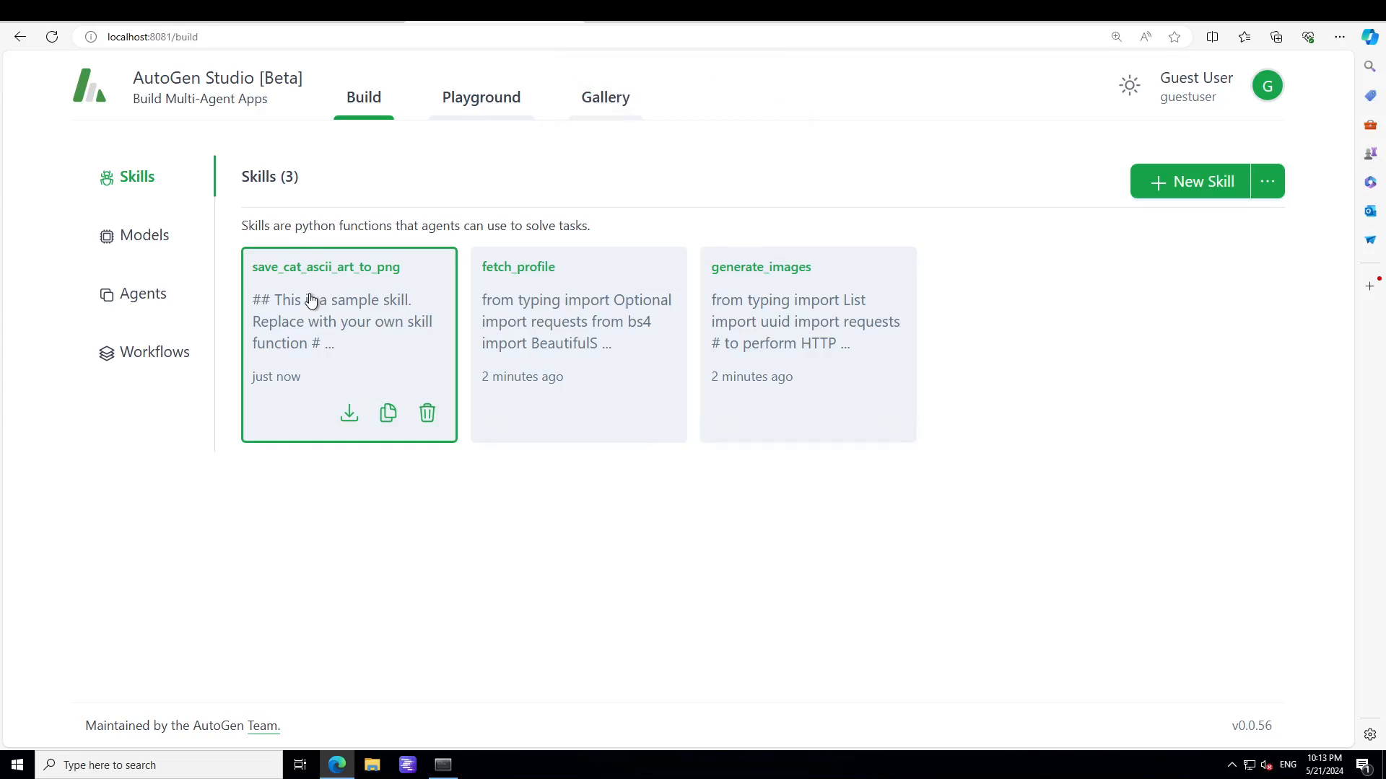
mouse_move(152, 304)
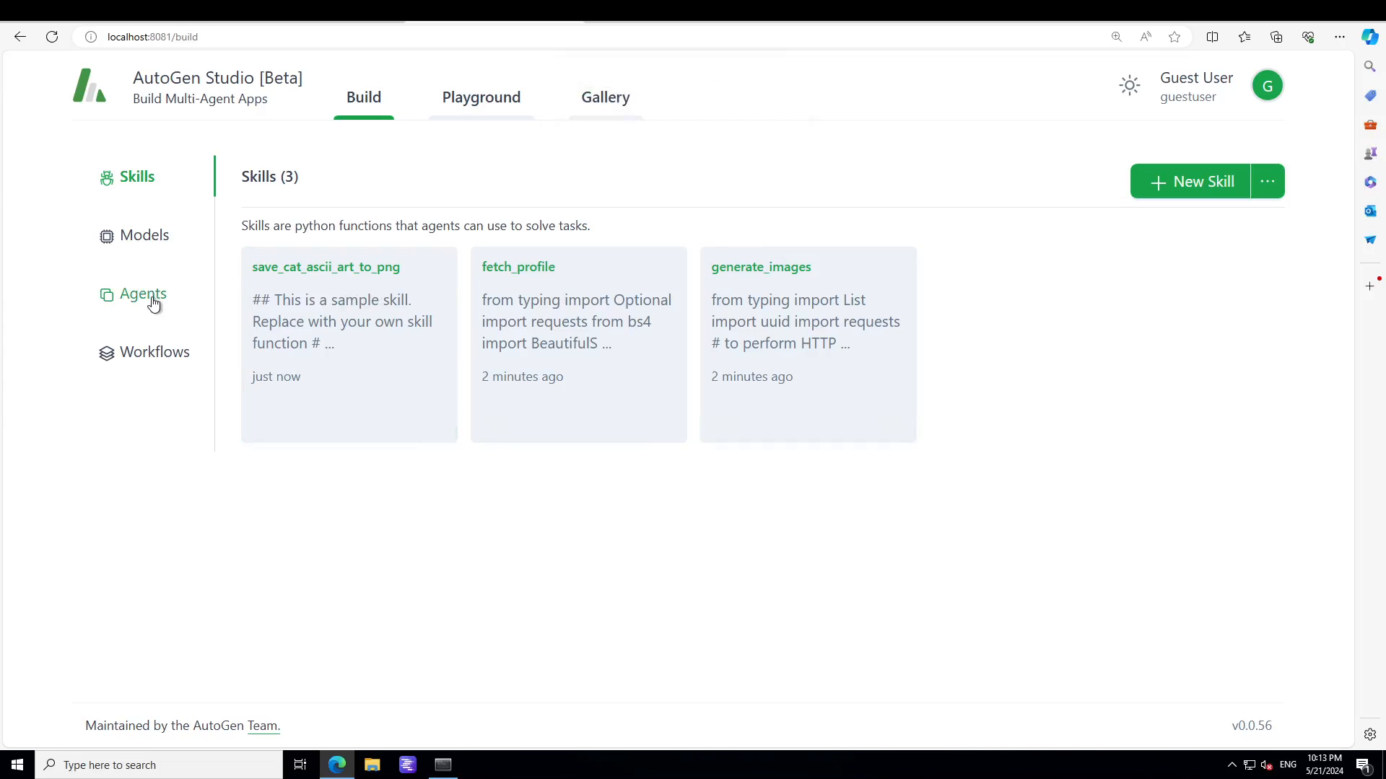
Step: Show the agents list (userproxy, primary_assistant) and start a new agent
click(143, 294)
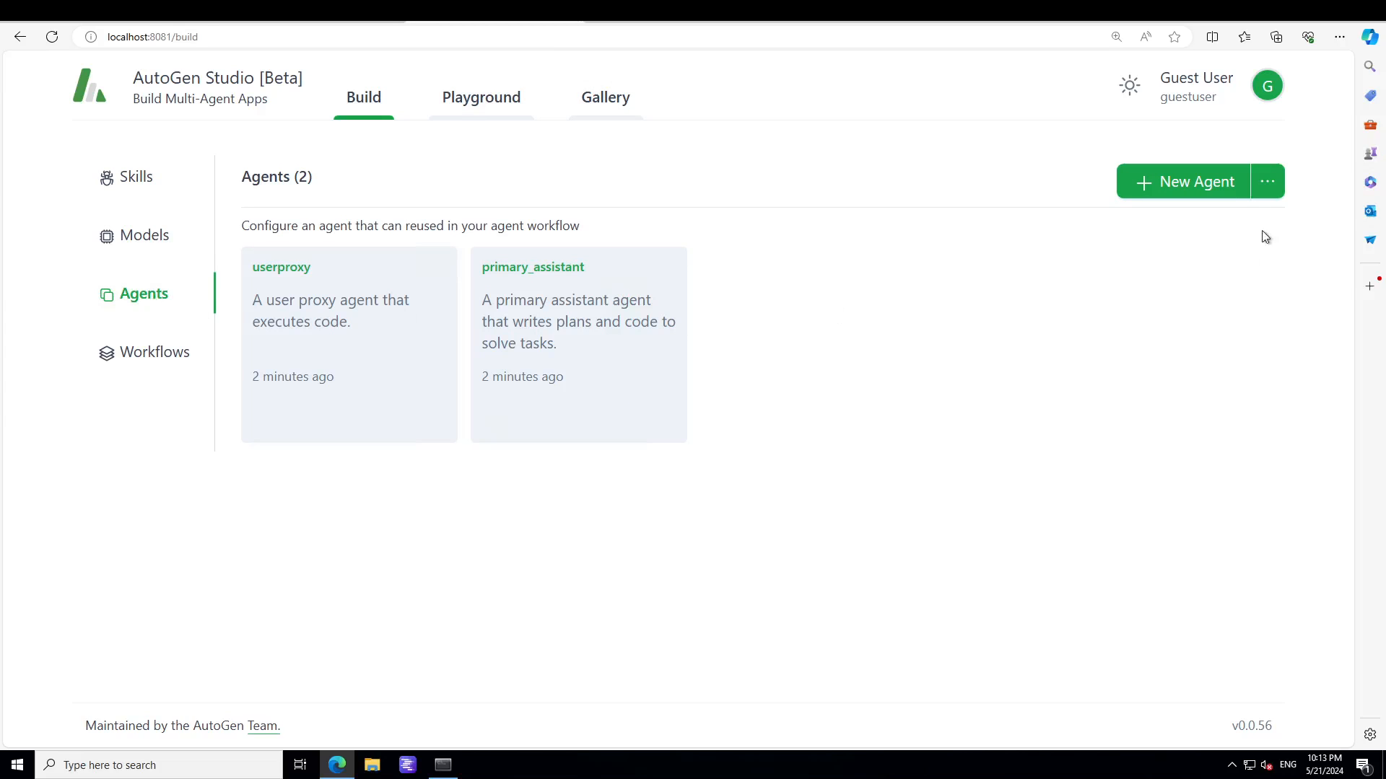
click(1185, 181)
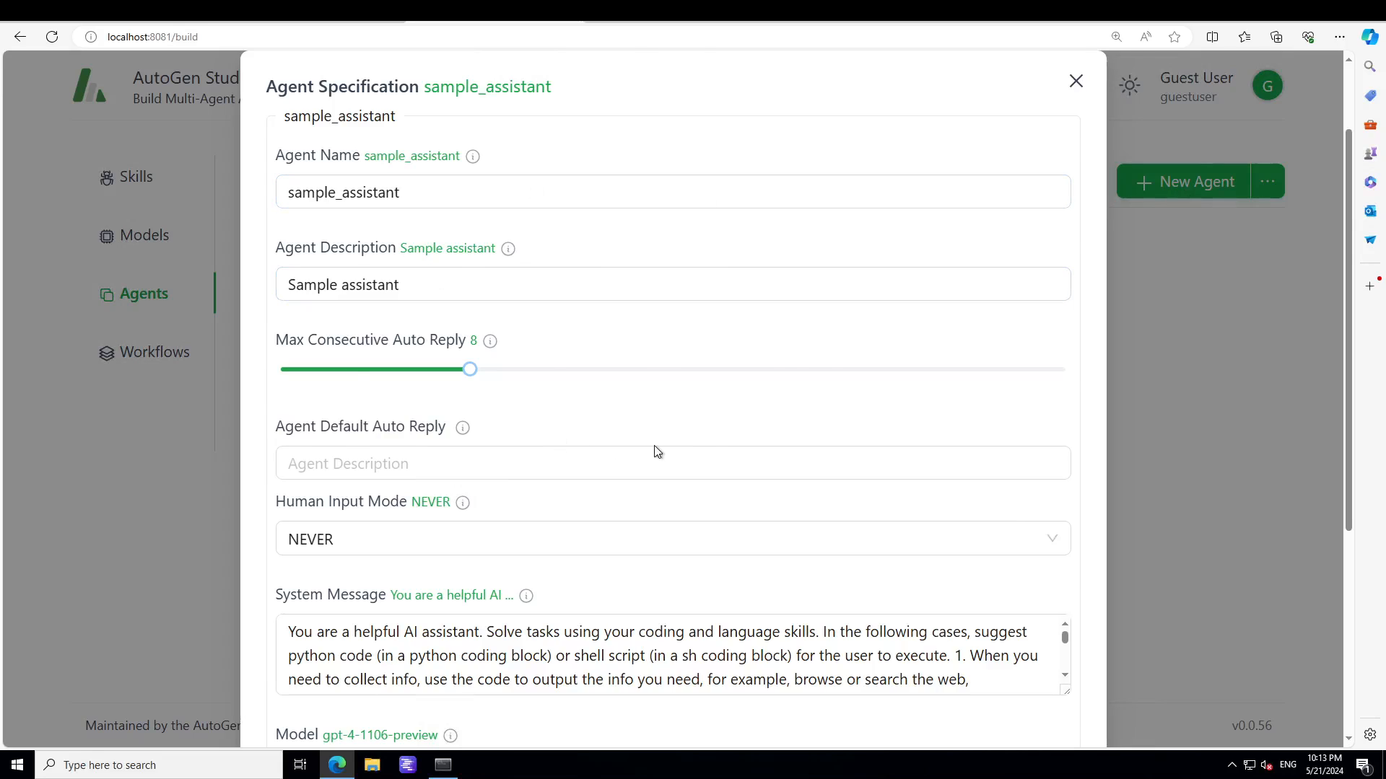
Step: Attach the save_cat_ascii_art_to_png skill to the sample_assistant agent form
scroll(down, 3)
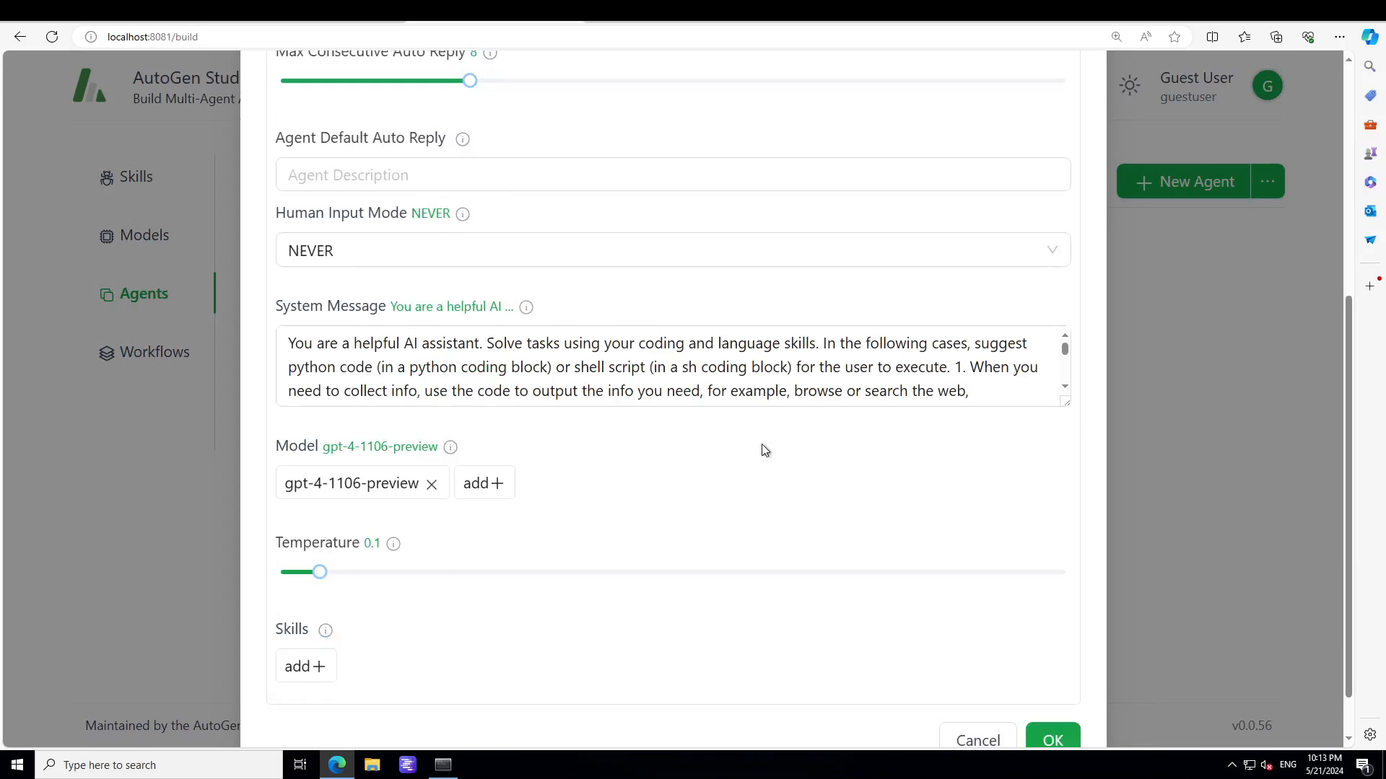
scroll(down, 3)
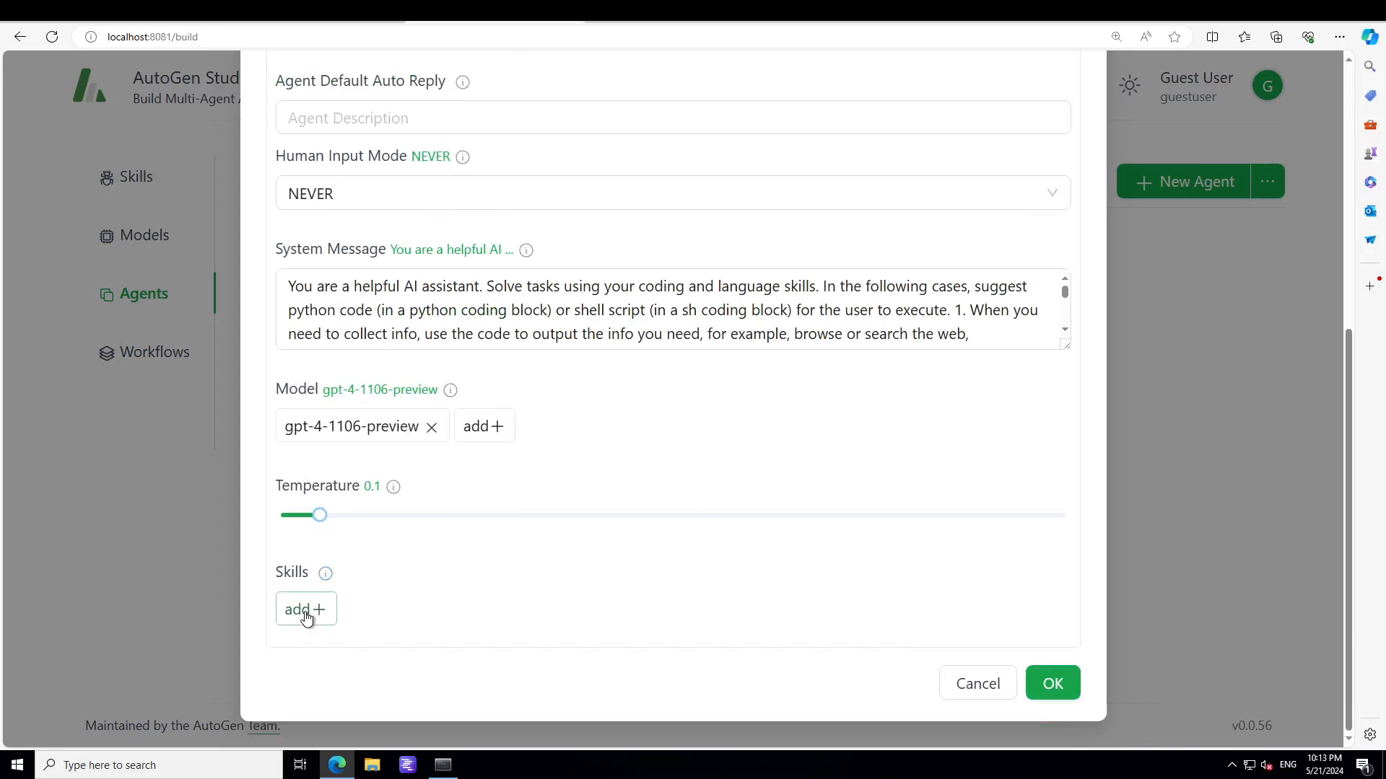
click(305, 610)
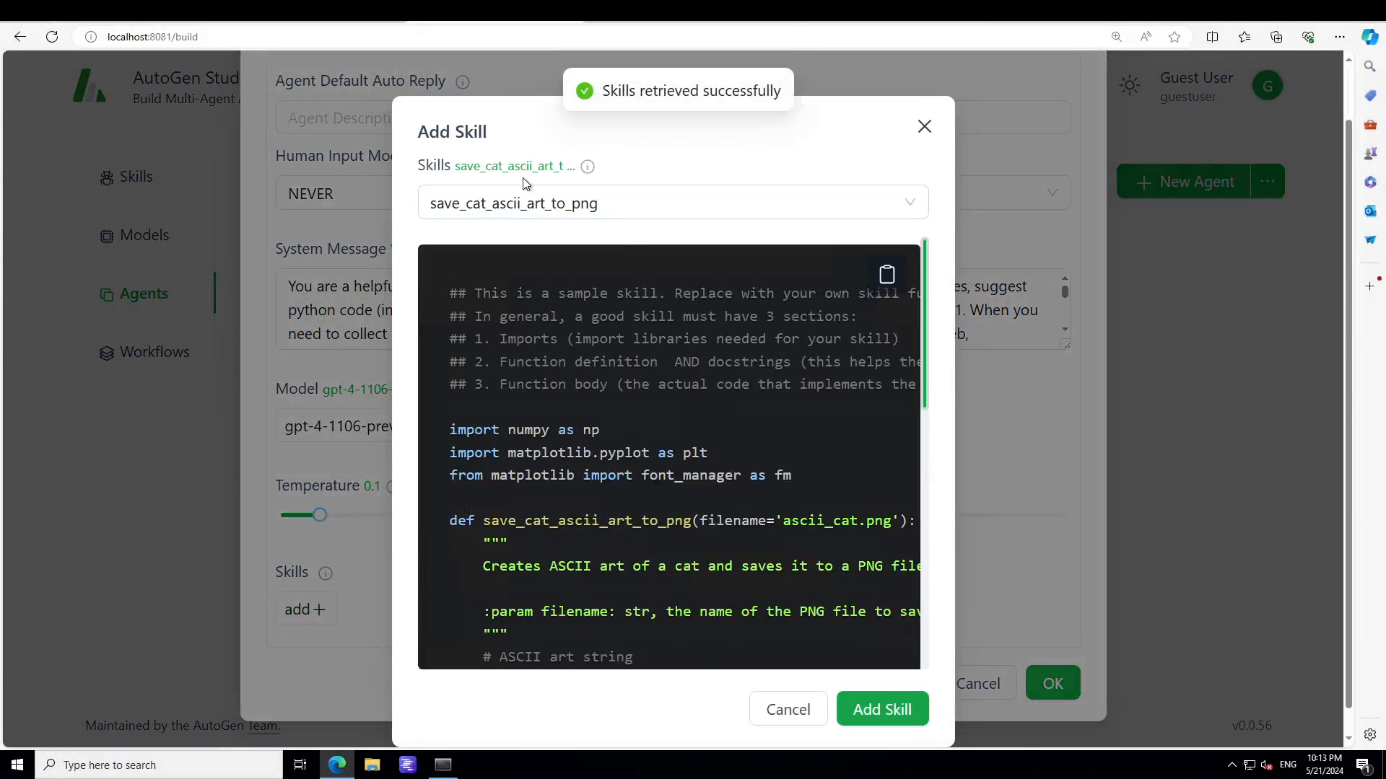
click(881, 709)
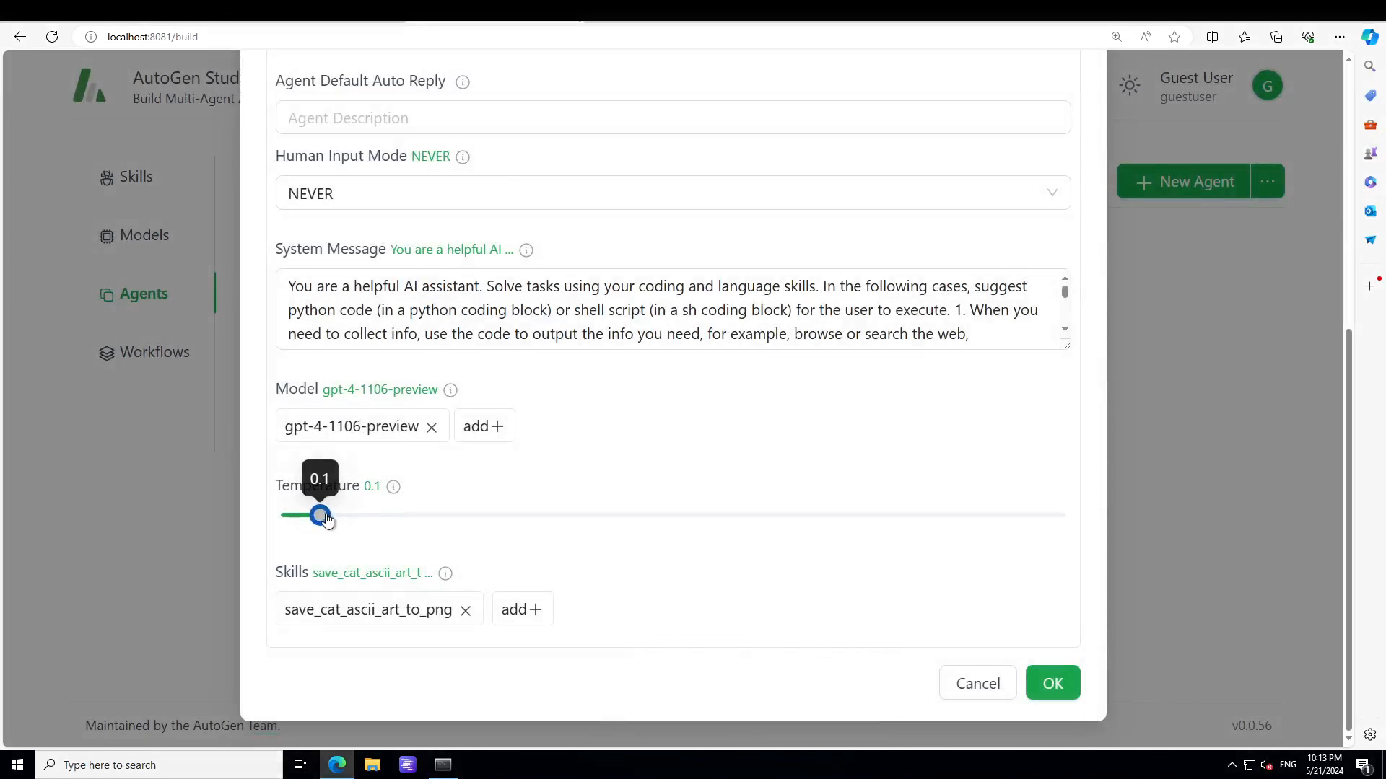
Step: Set sample_assistant's temperature to 0.3, save the agent, and show the workflows list
drag(326, 516, 475, 516)
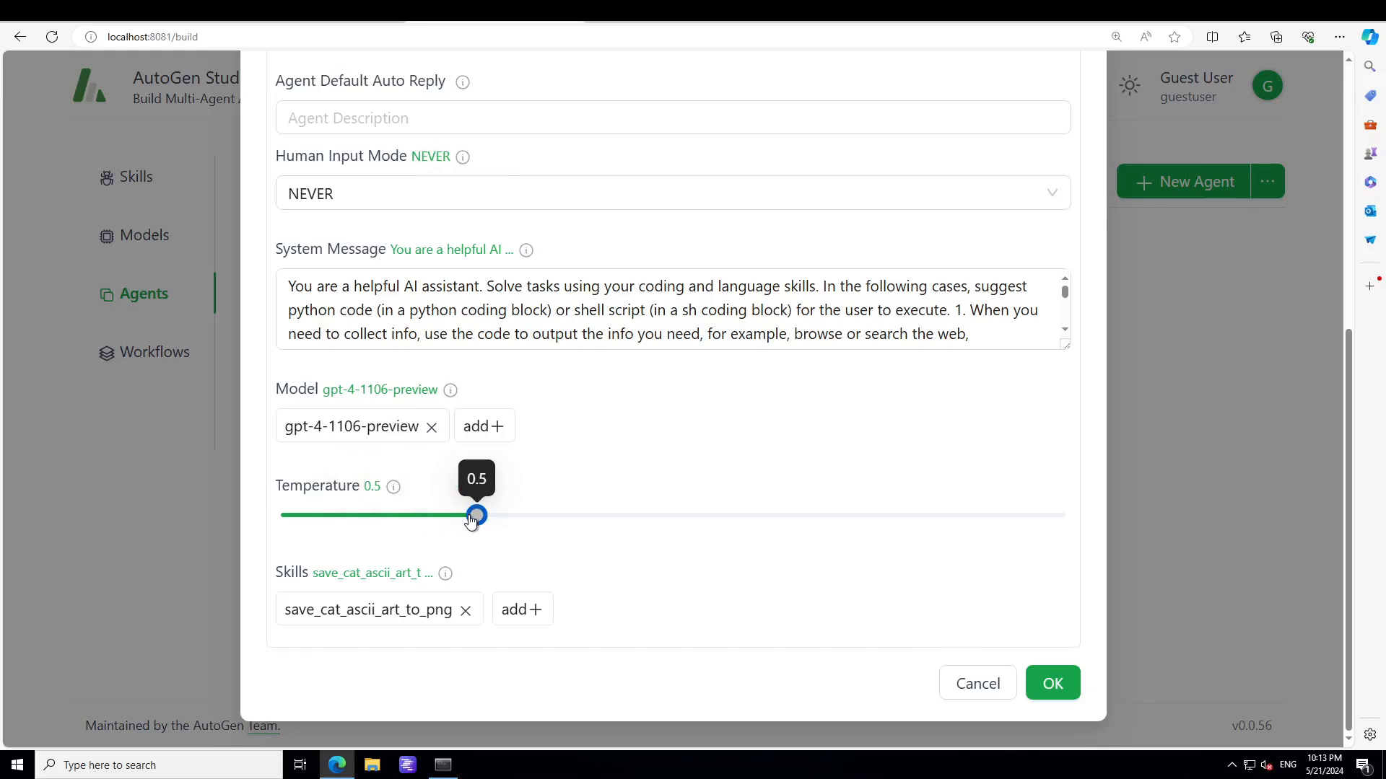
drag(475, 515, 399, 515)
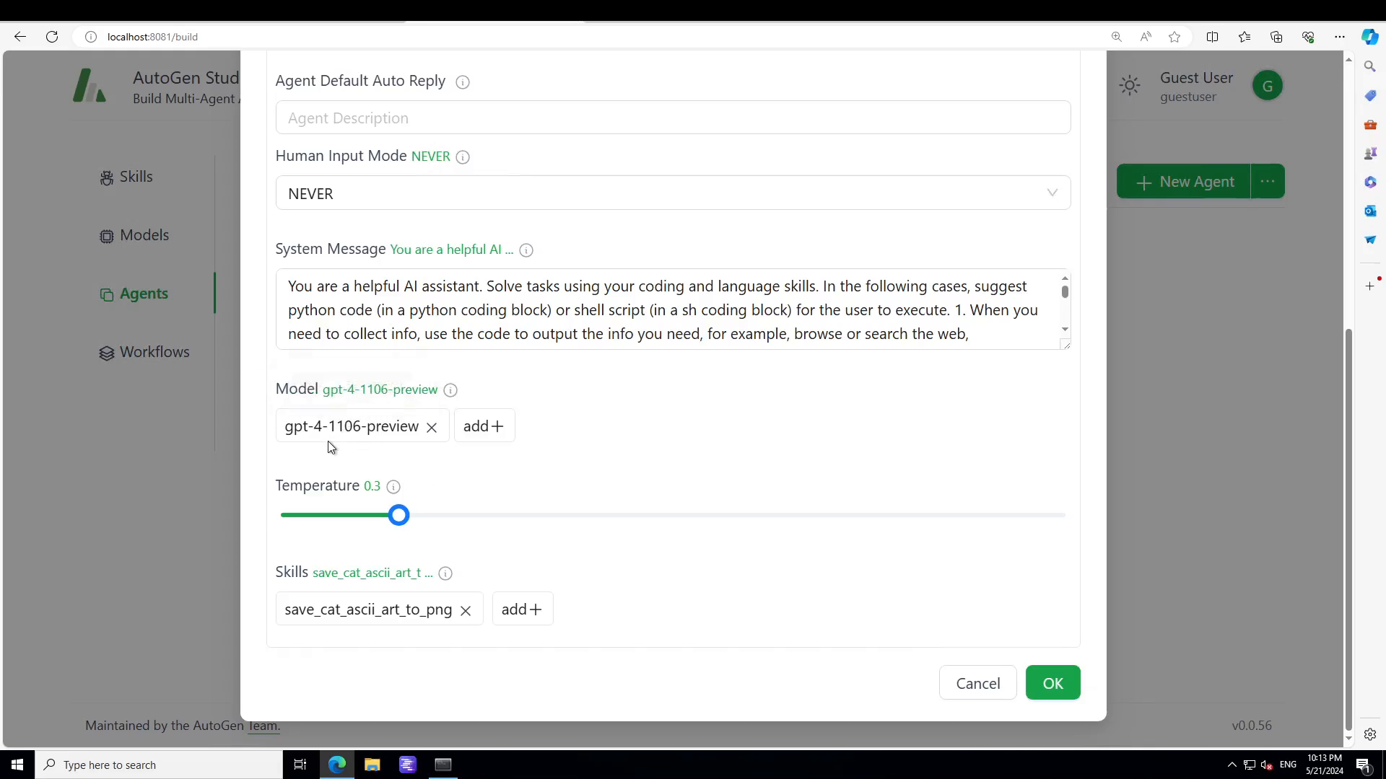
mouse_move(1092, 730)
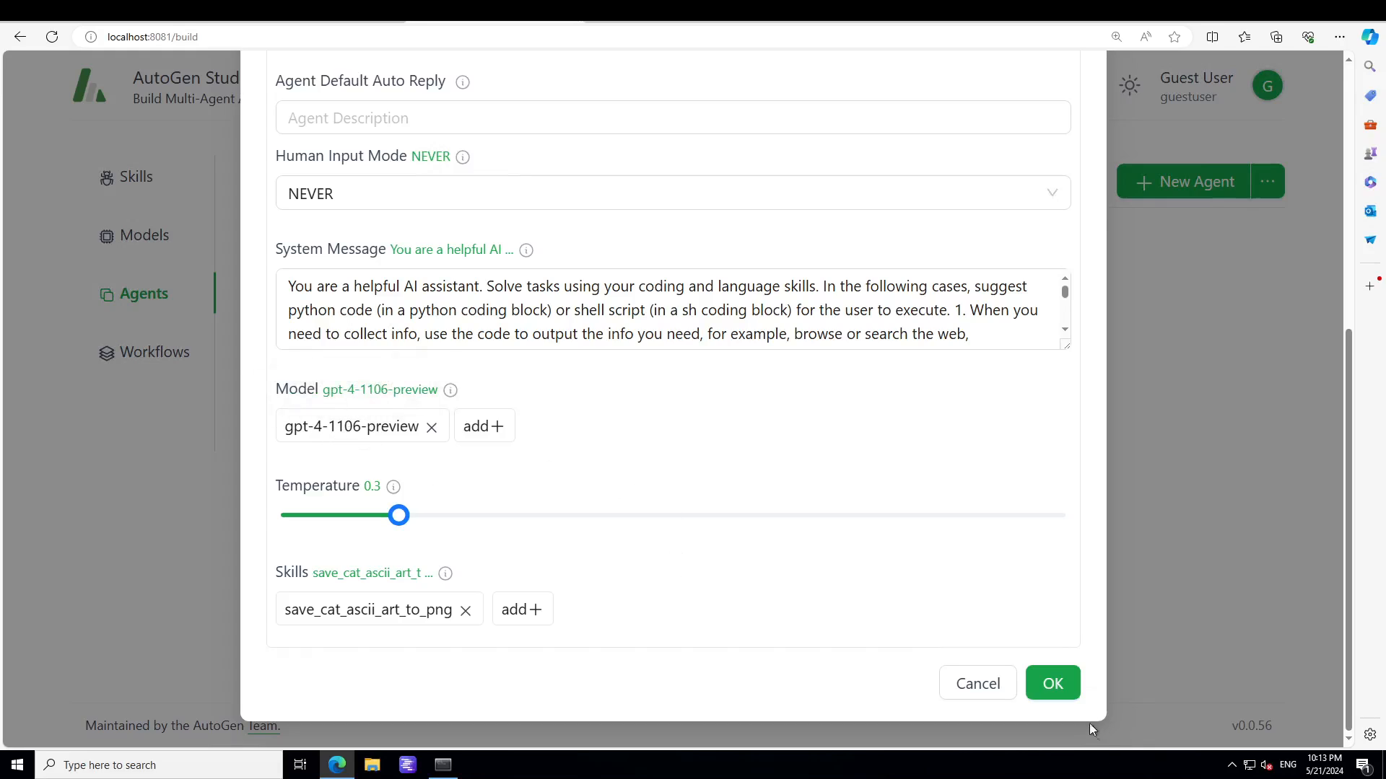
mouse_move(1013, 647)
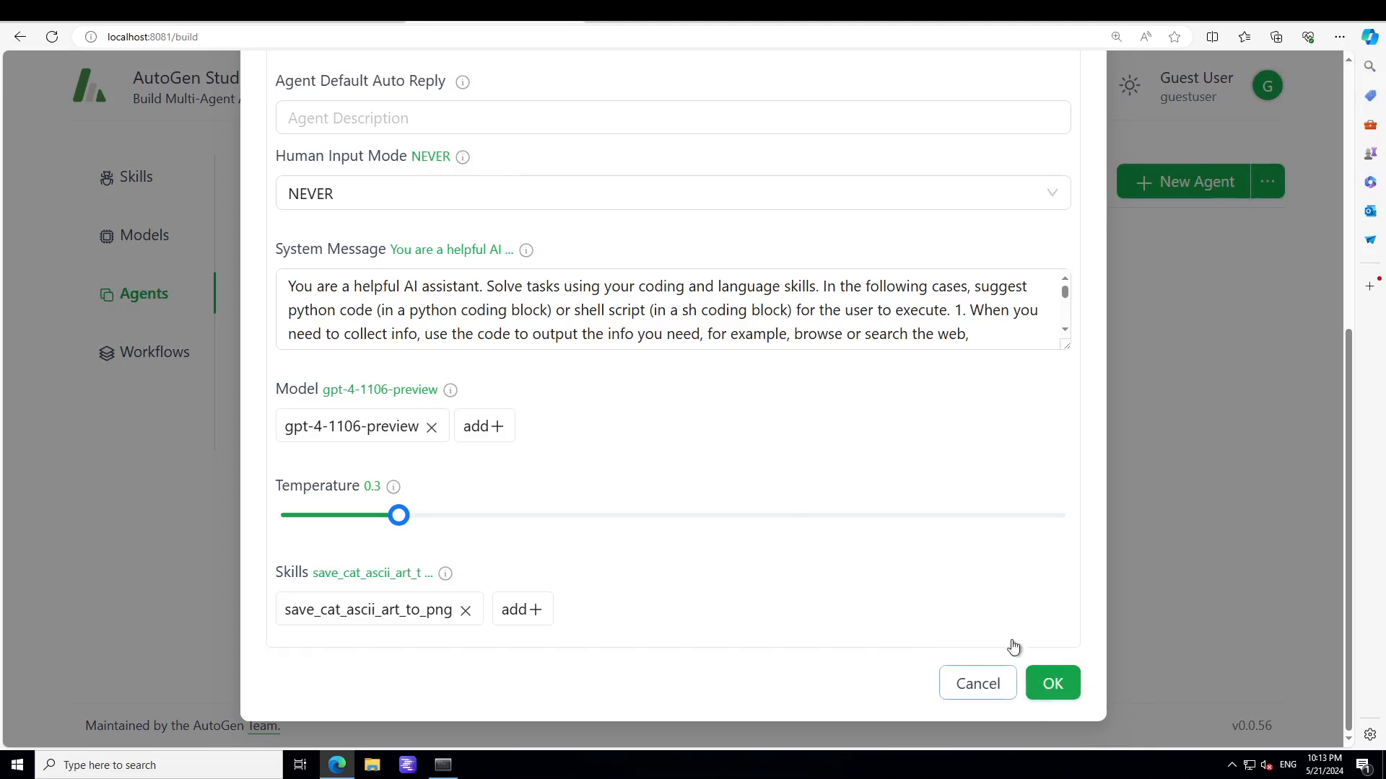
click(295, 286)
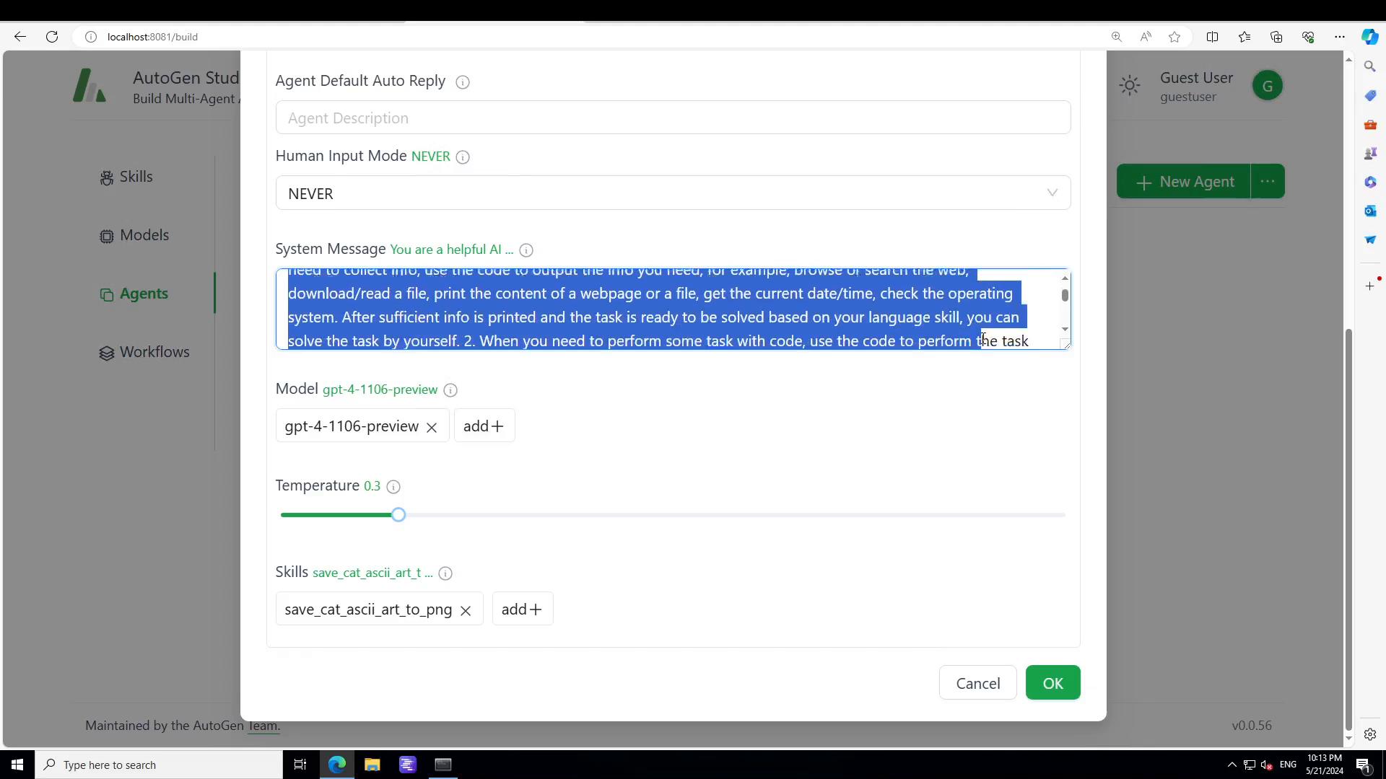
click(1052, 682)
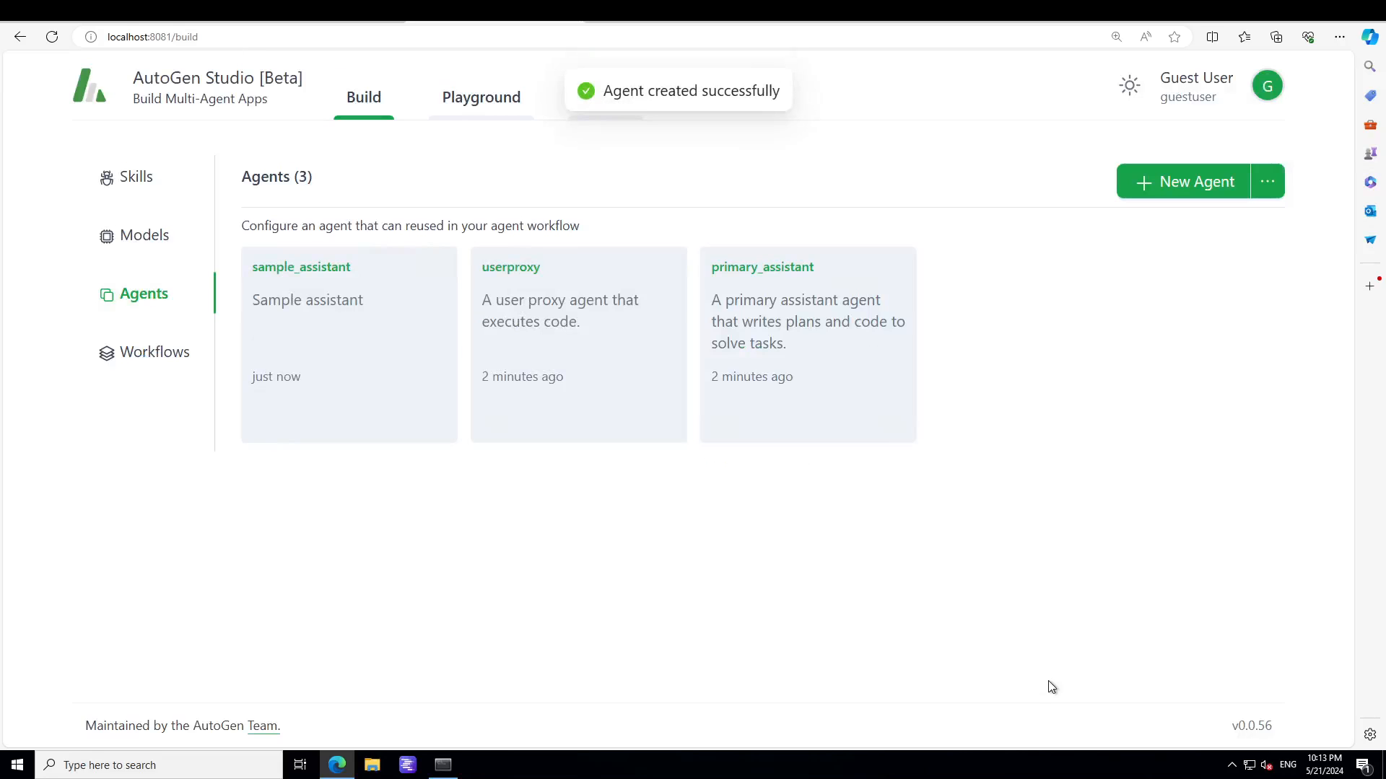
mouse_move(1050, 667)
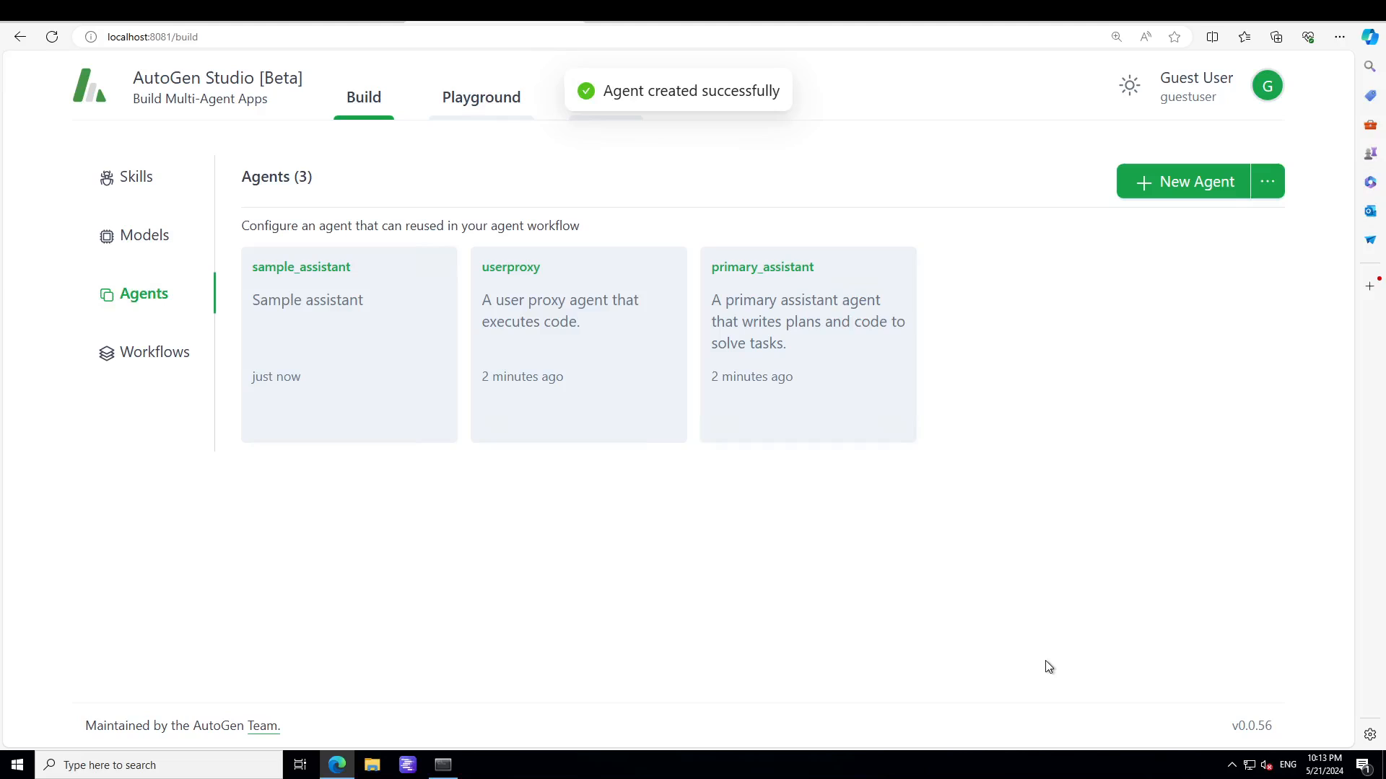
click(155, 352)
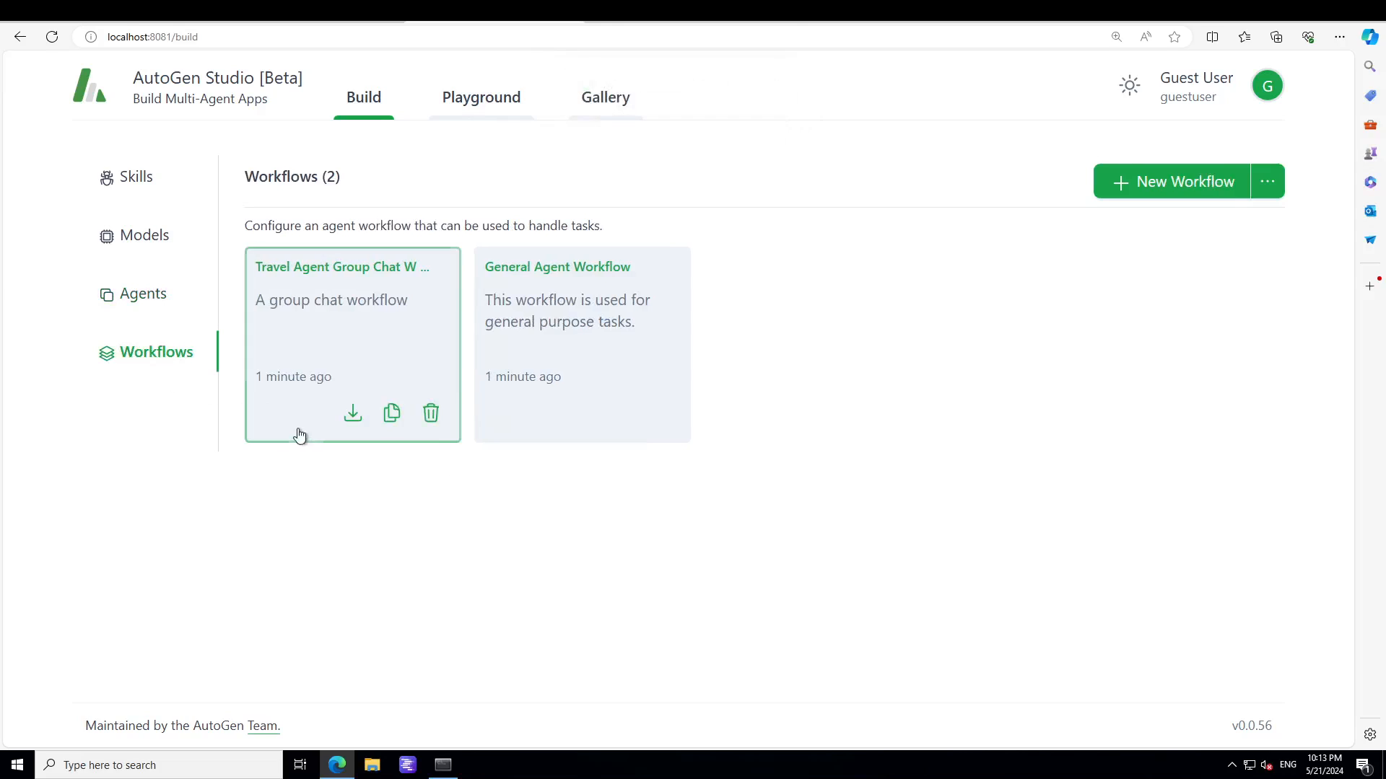
Step: Inspect the Default Agent Workflow without changes, then go to the Playground
click(1185, 181)
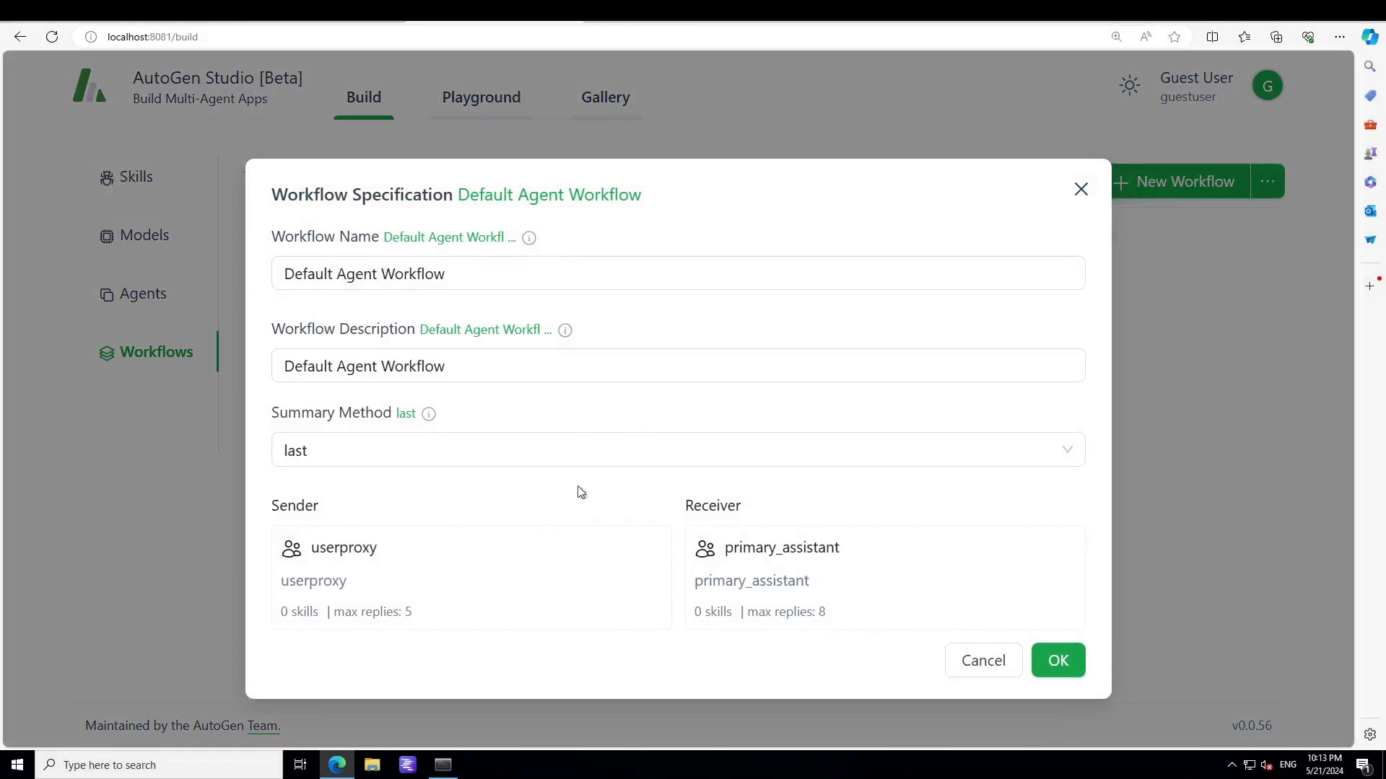
mouse_move(395, 511)
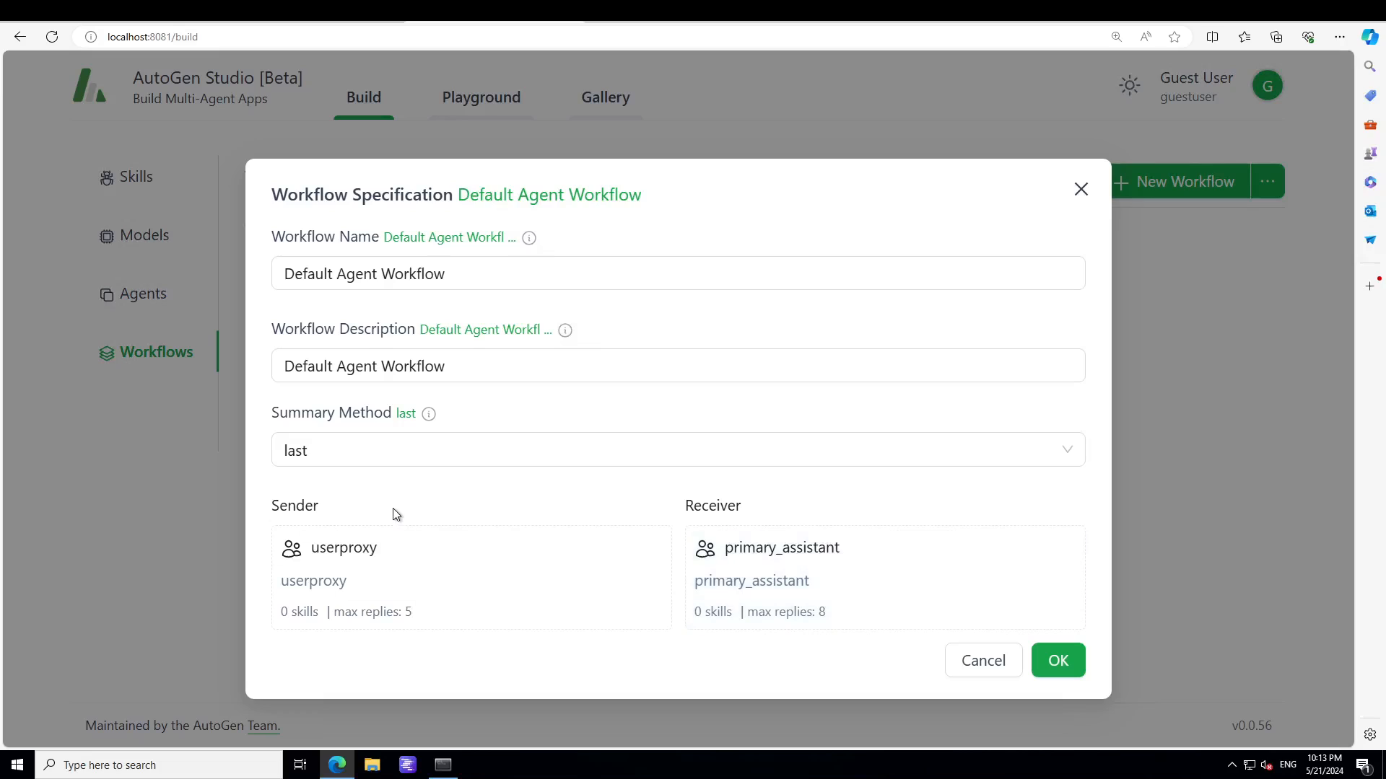
mouse_move(862, 605)
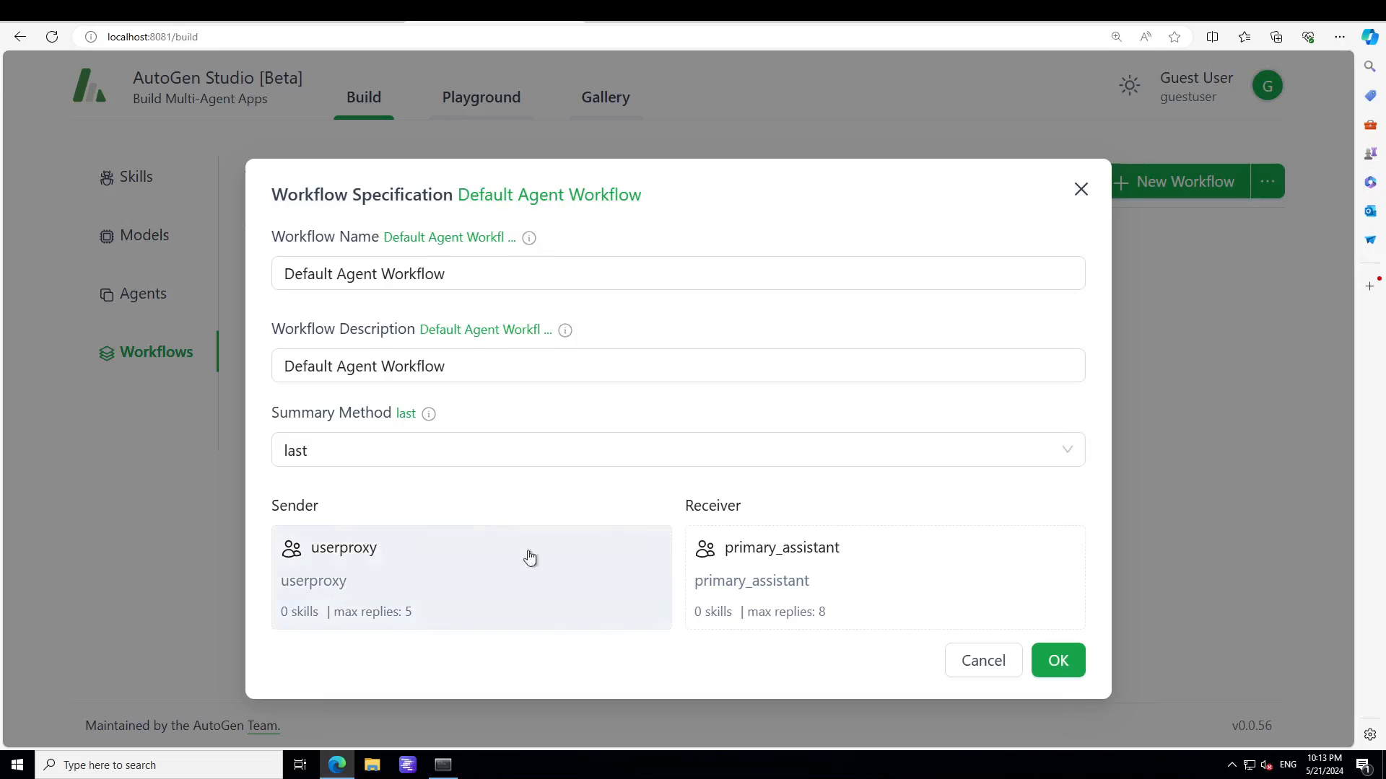
mouse_move(864, 568)
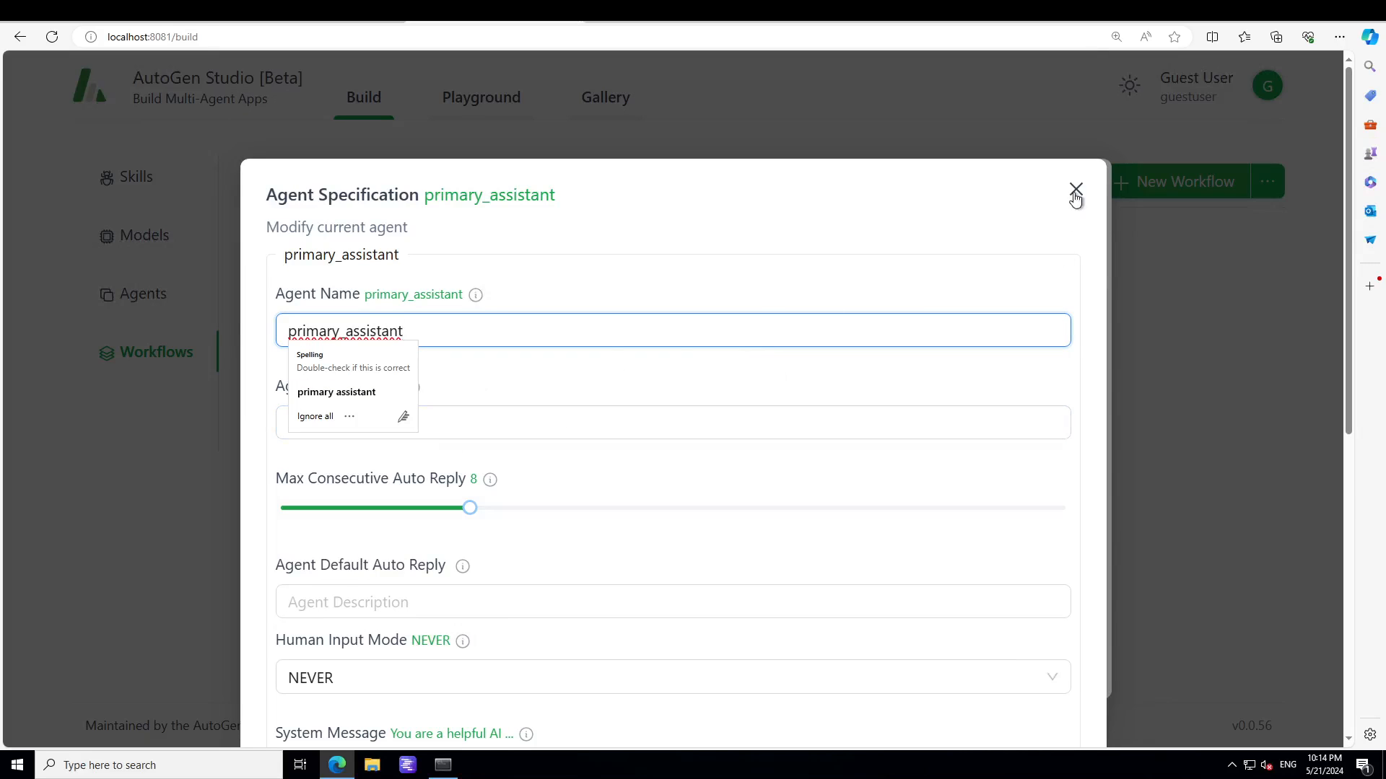
click(1075, 189)
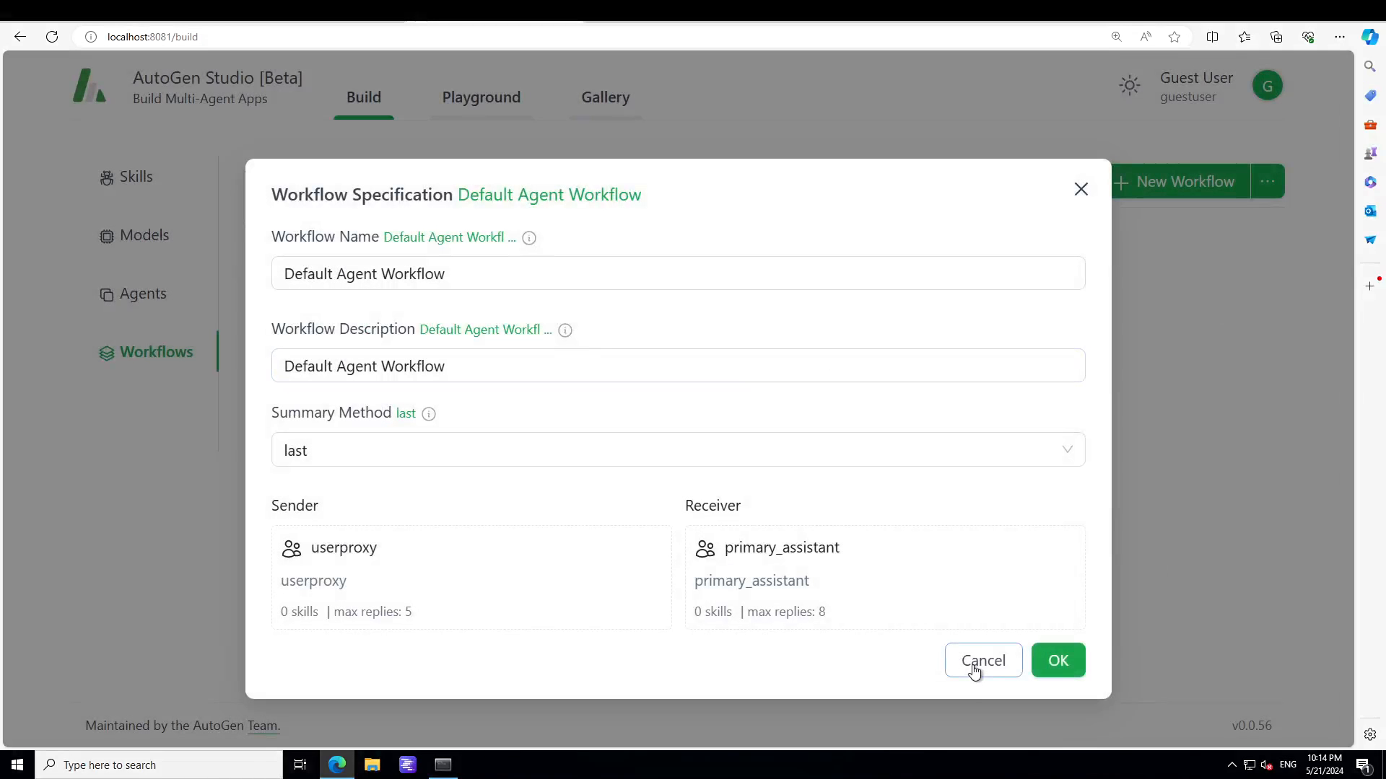
click(983, 660)
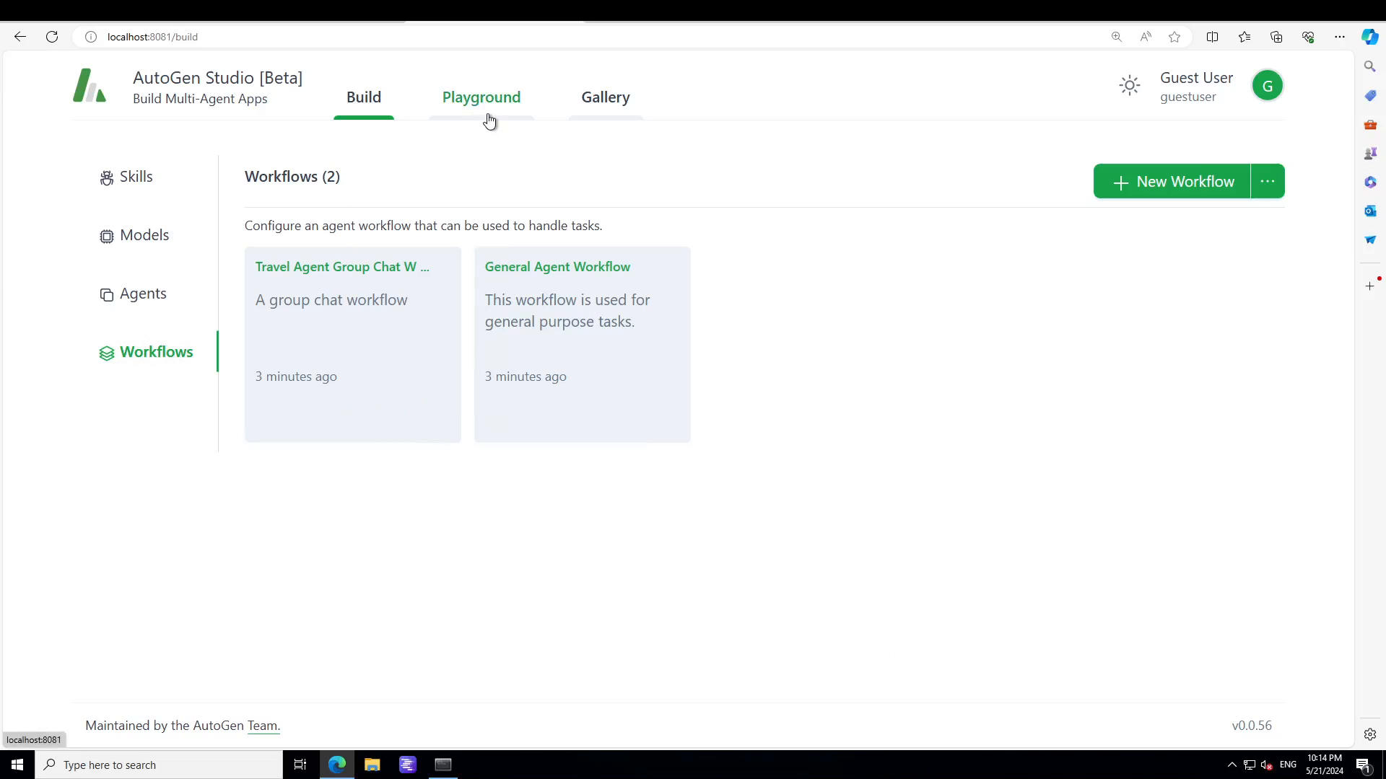
click(481, 97)
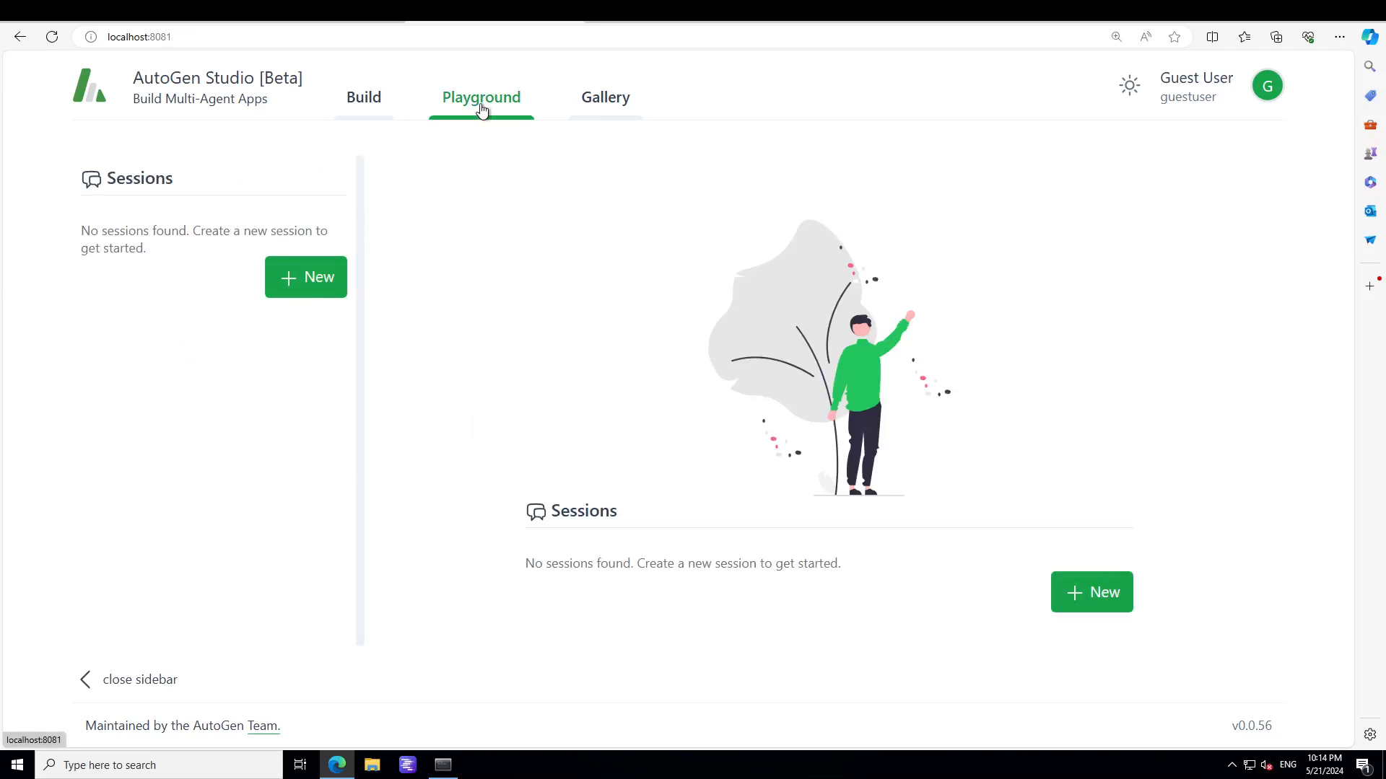
mouse_move(294, 284)
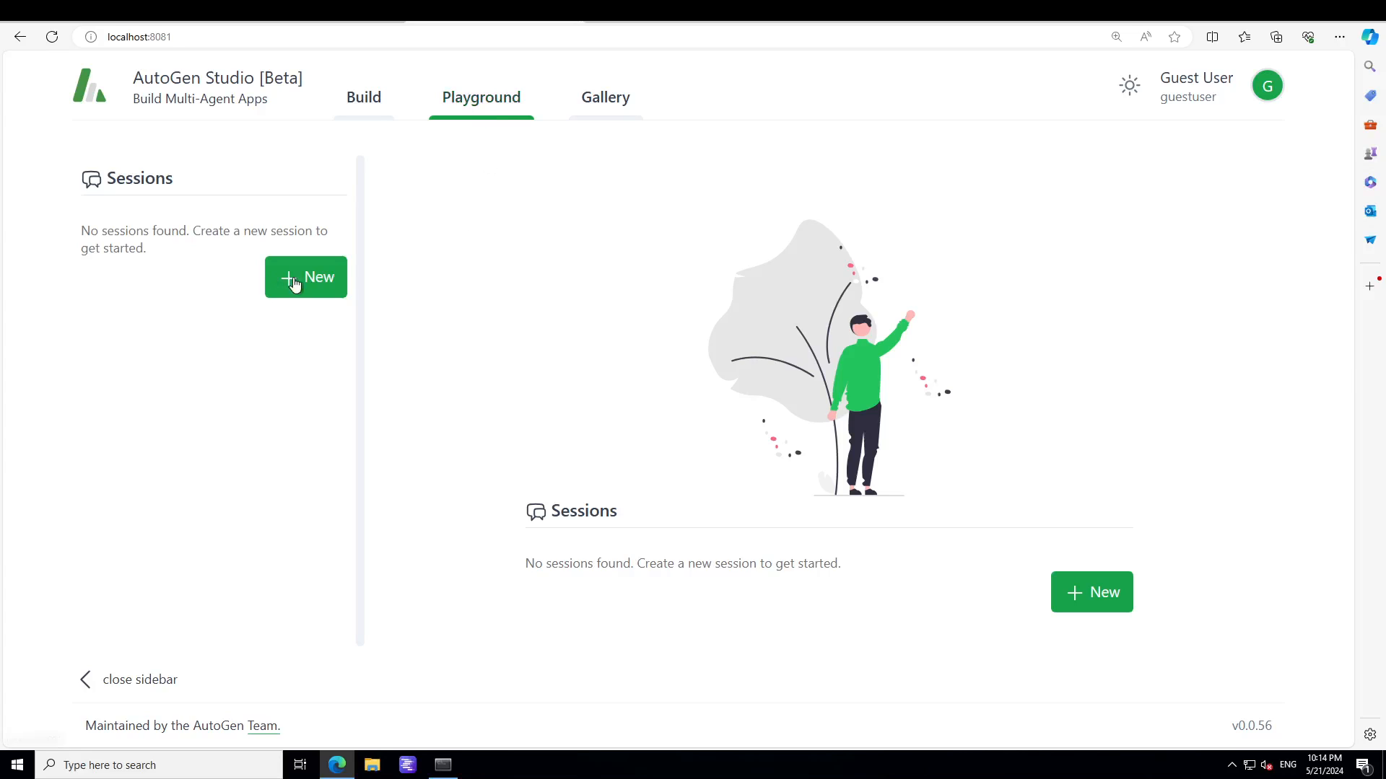
Step: Create a General Agent Workflow chat session and reopen the new-session picker
click(306, 277)
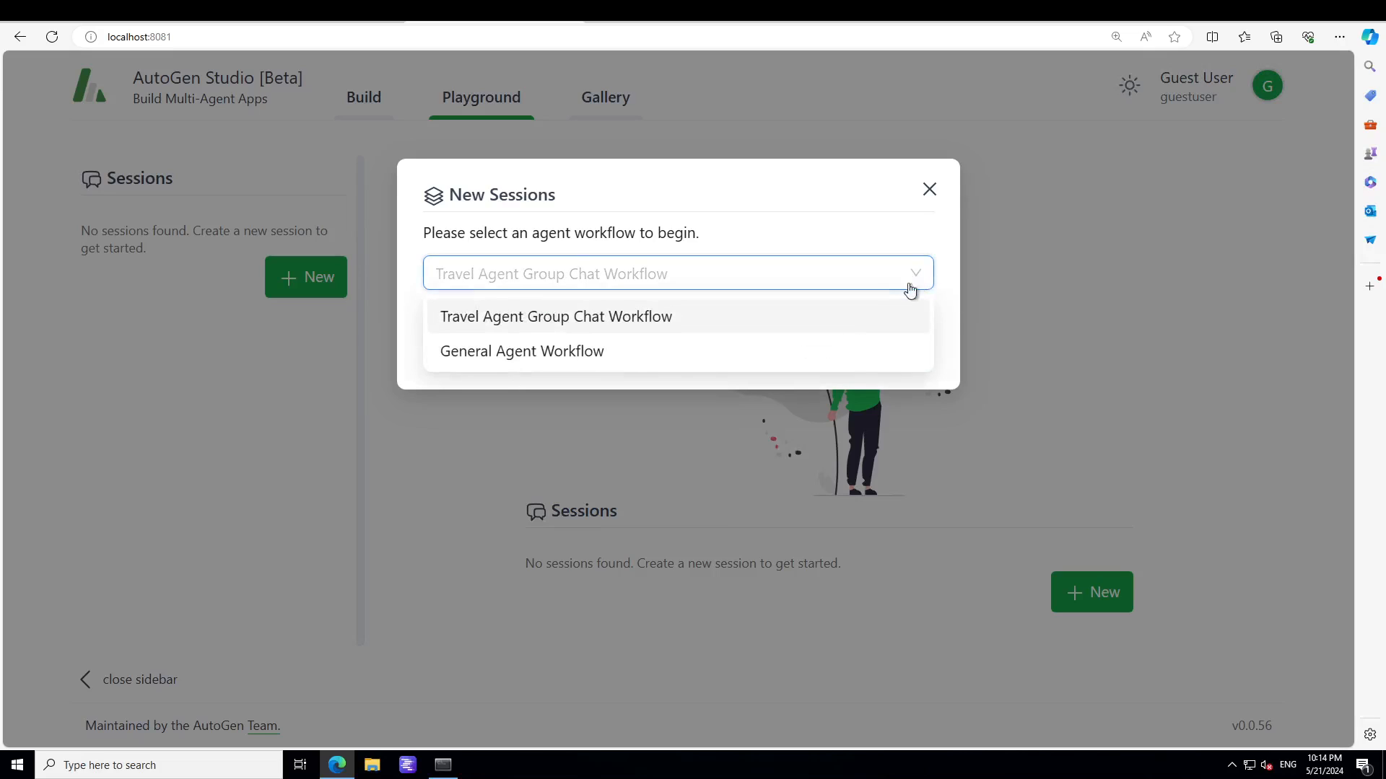
click(521, 351)
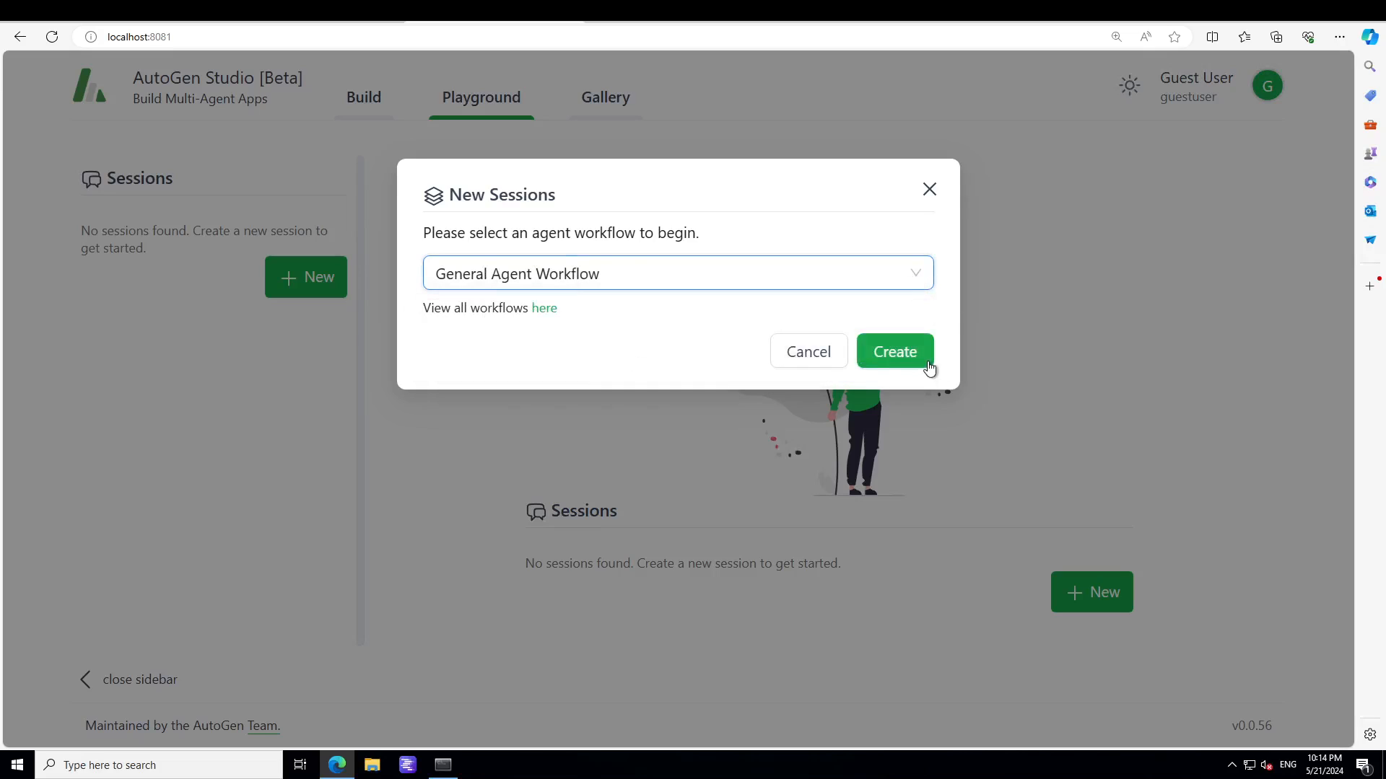
click(895, 352)
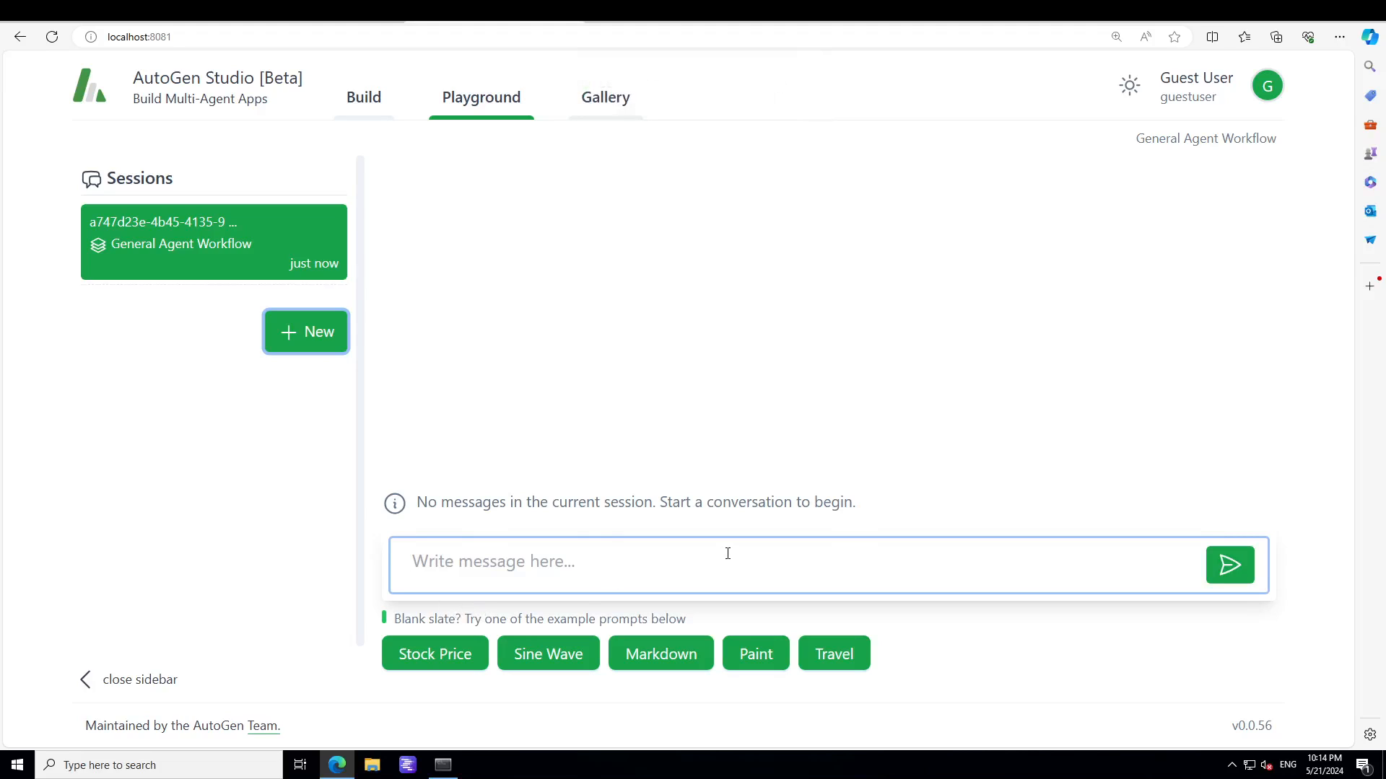
click(305, 332)
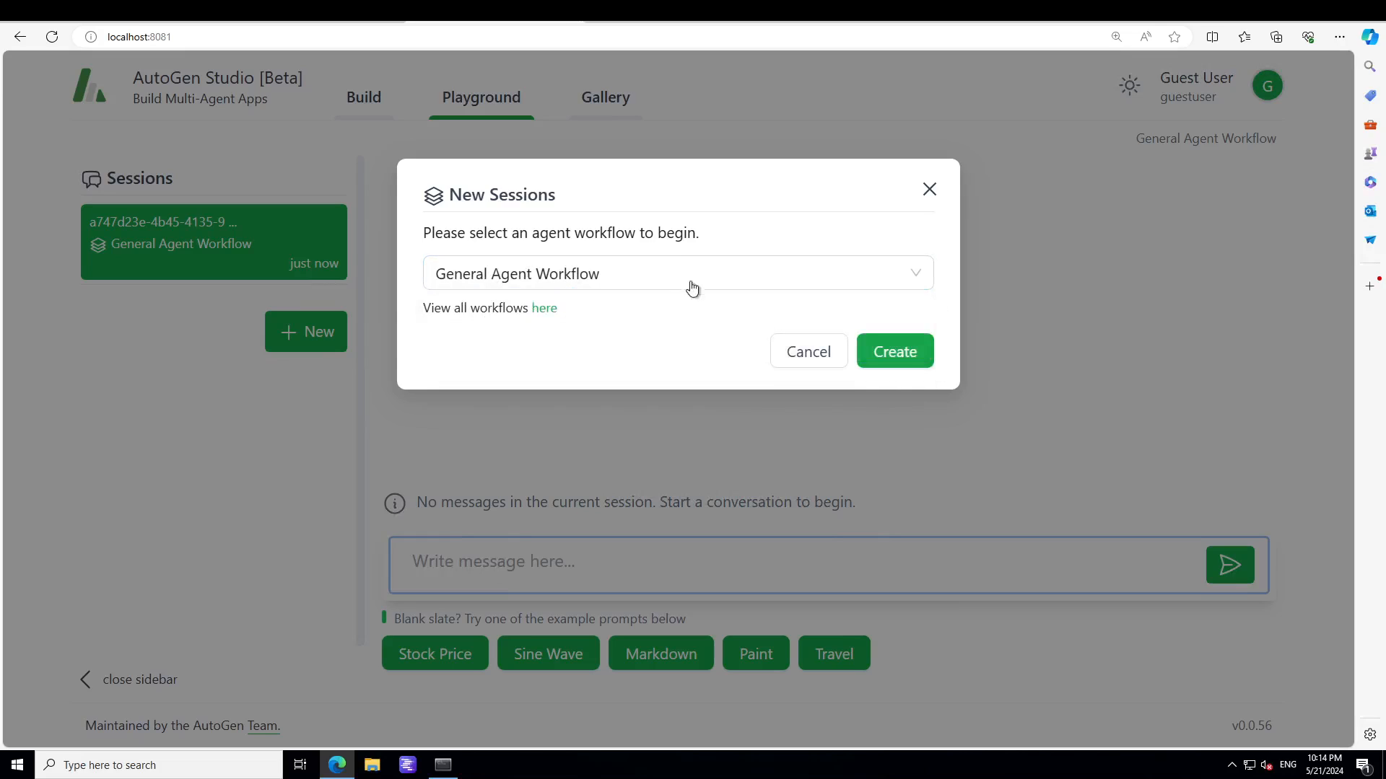
mouse_move(217, 284)
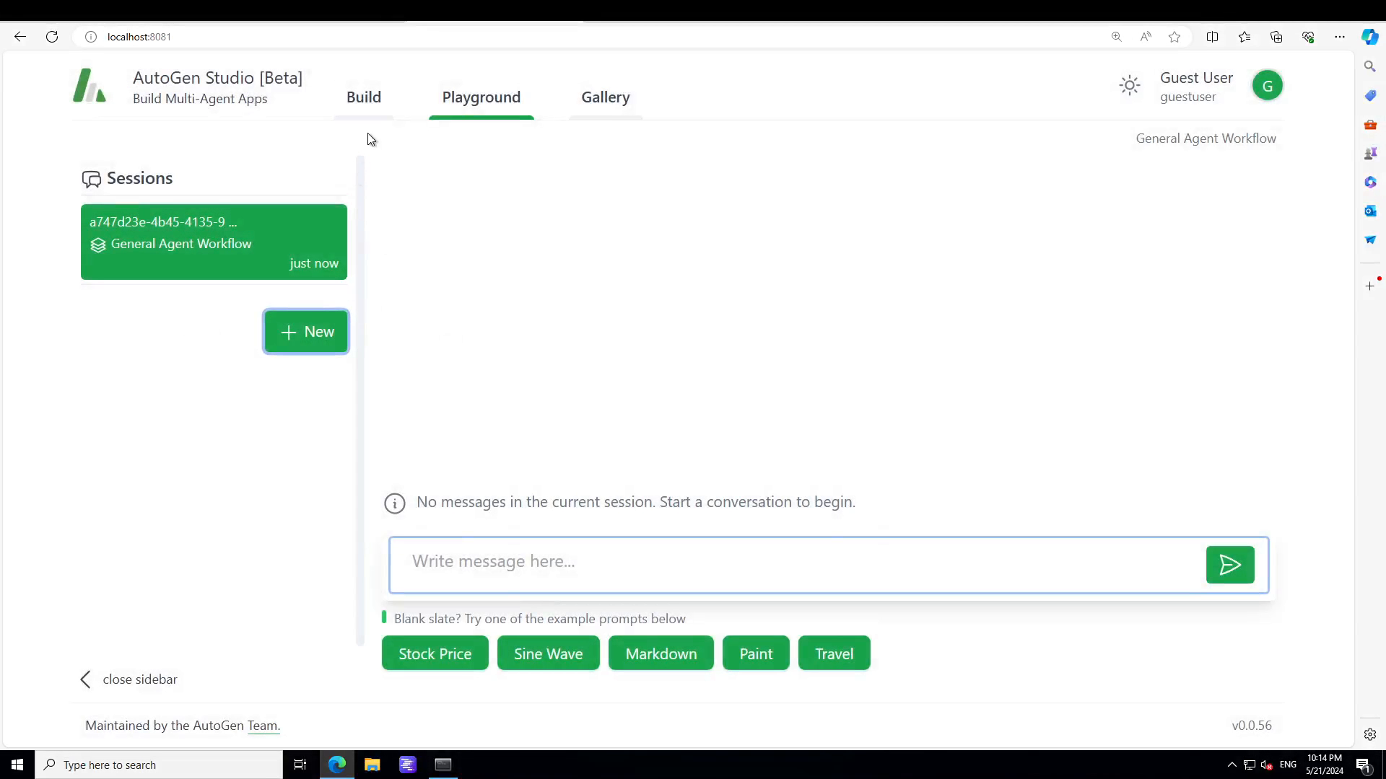
click(363, 96)
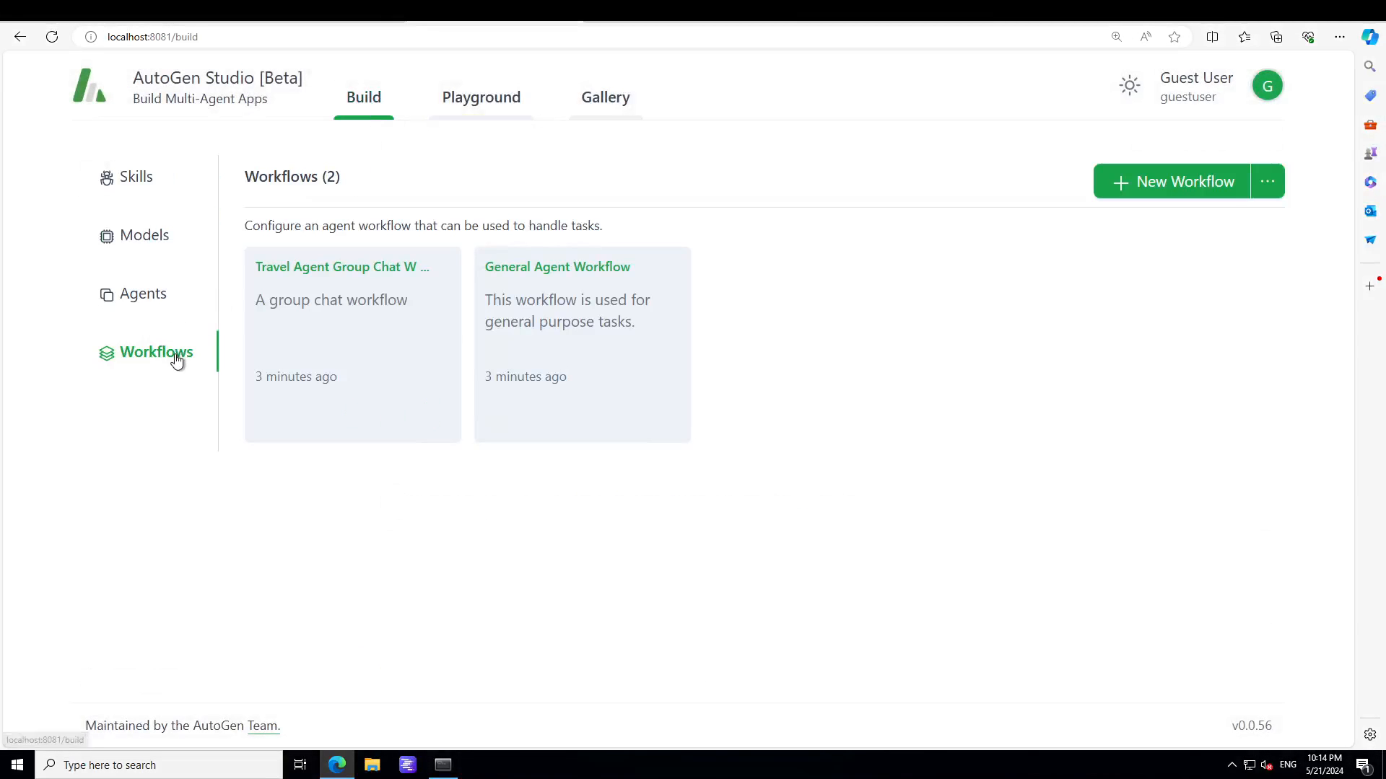
click(1185, 181)
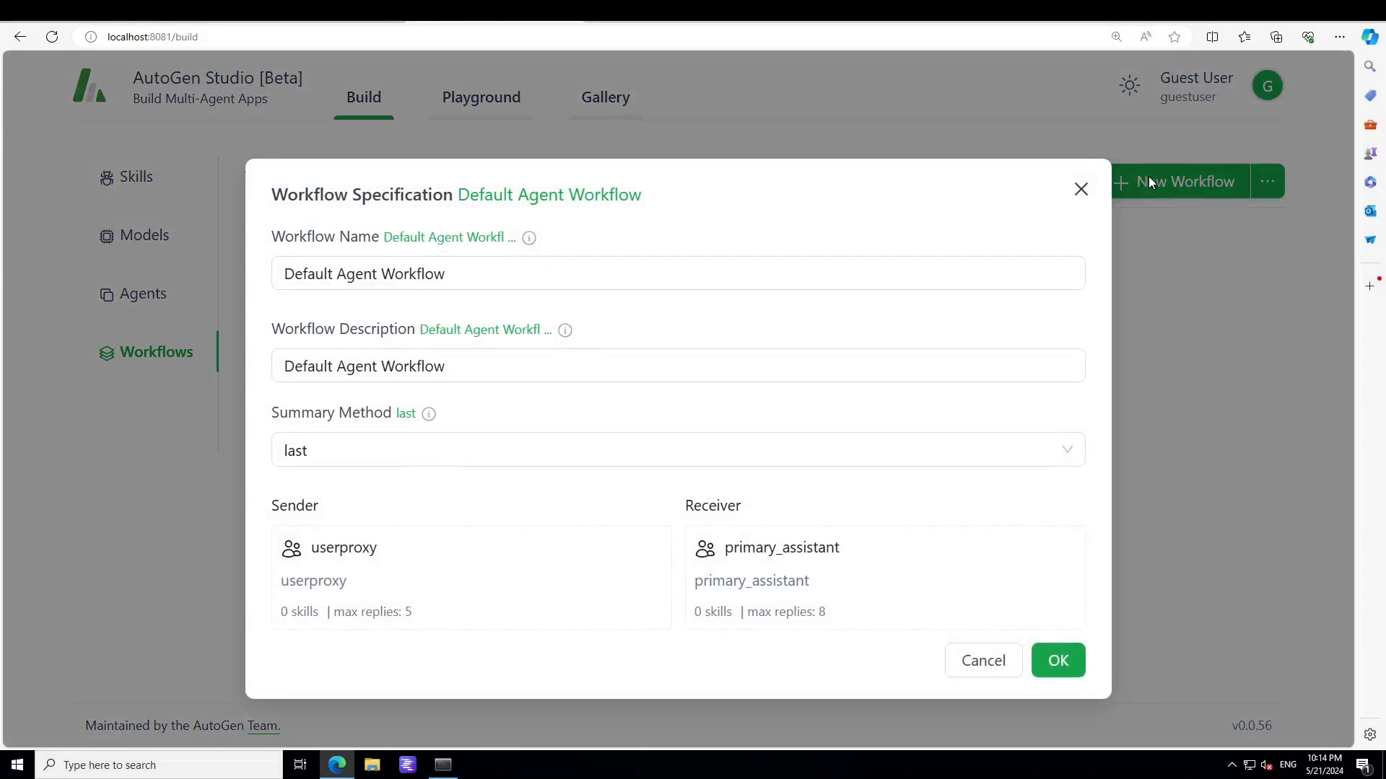
click(1081, 189)
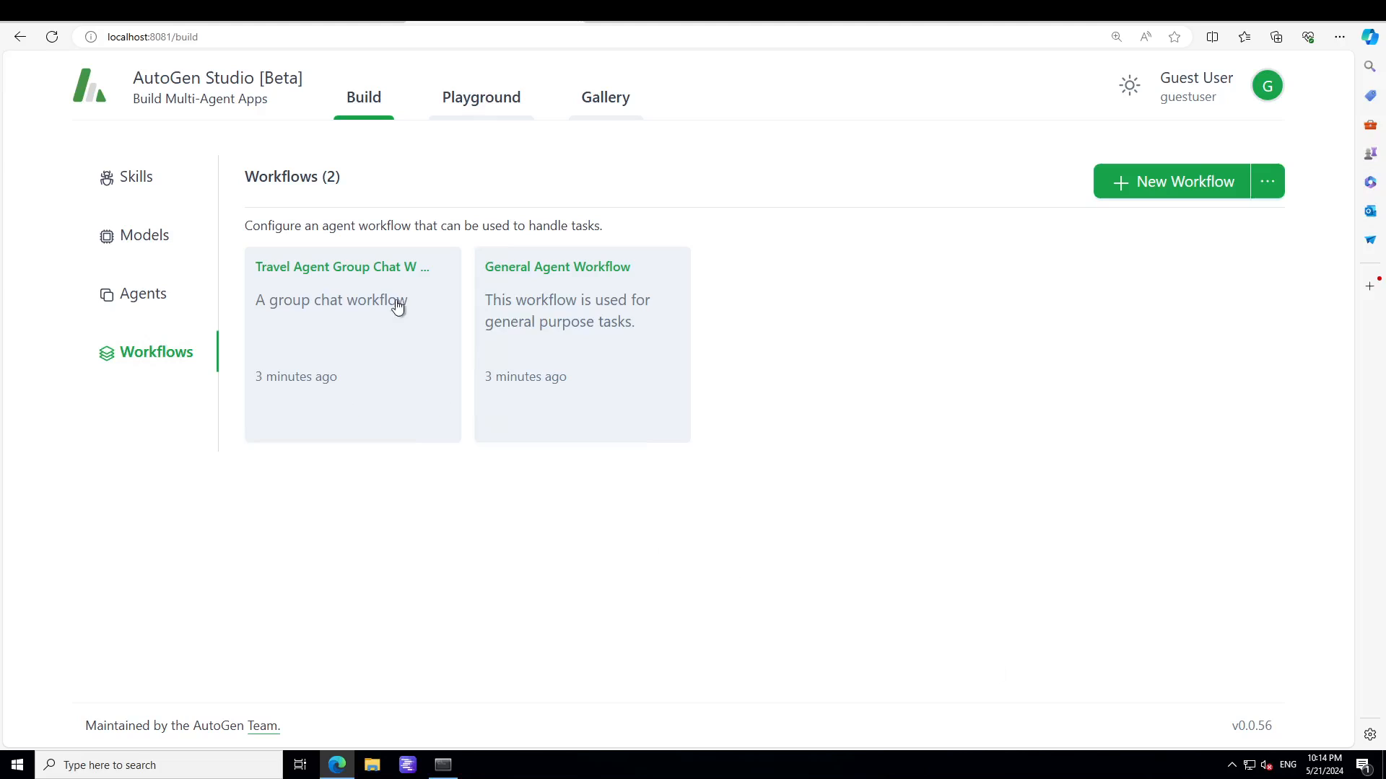
click(481, 98)
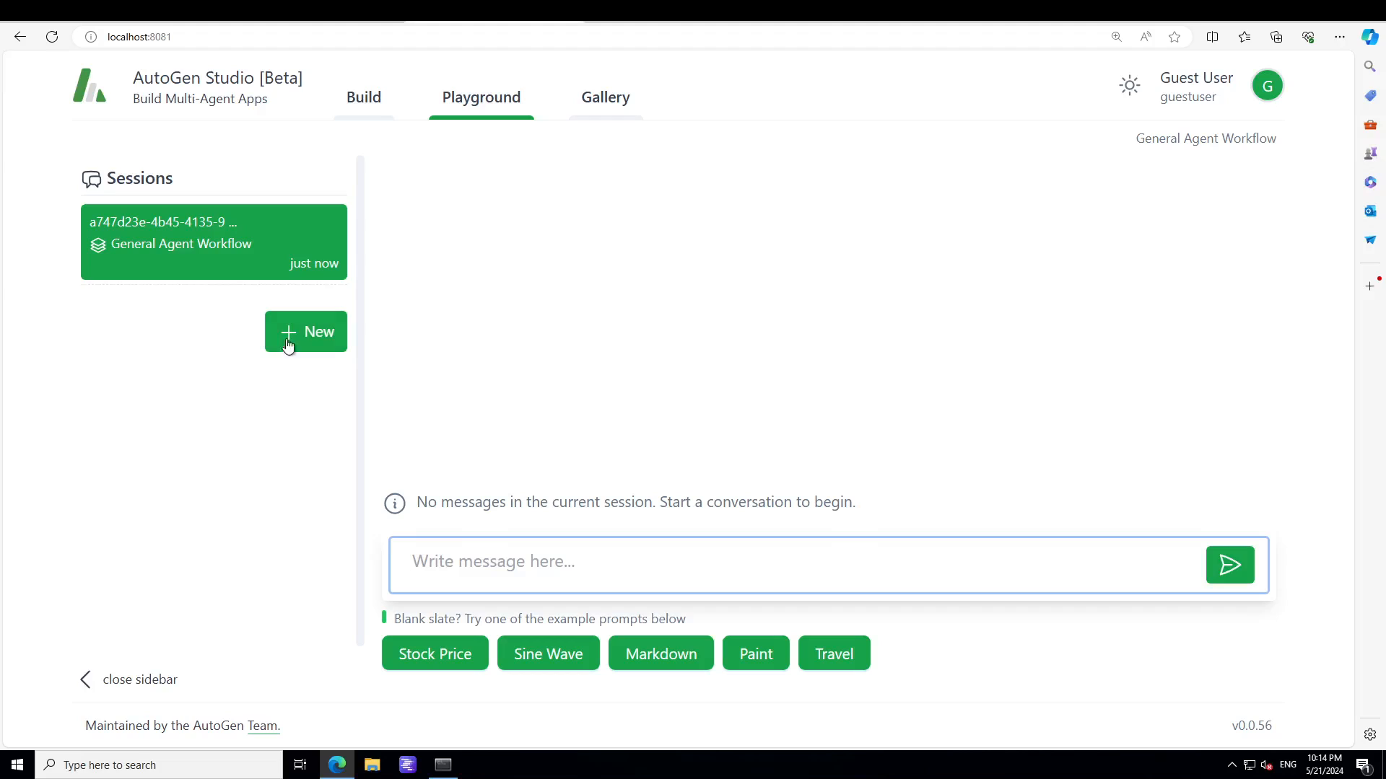
mouse_move(850, 712)
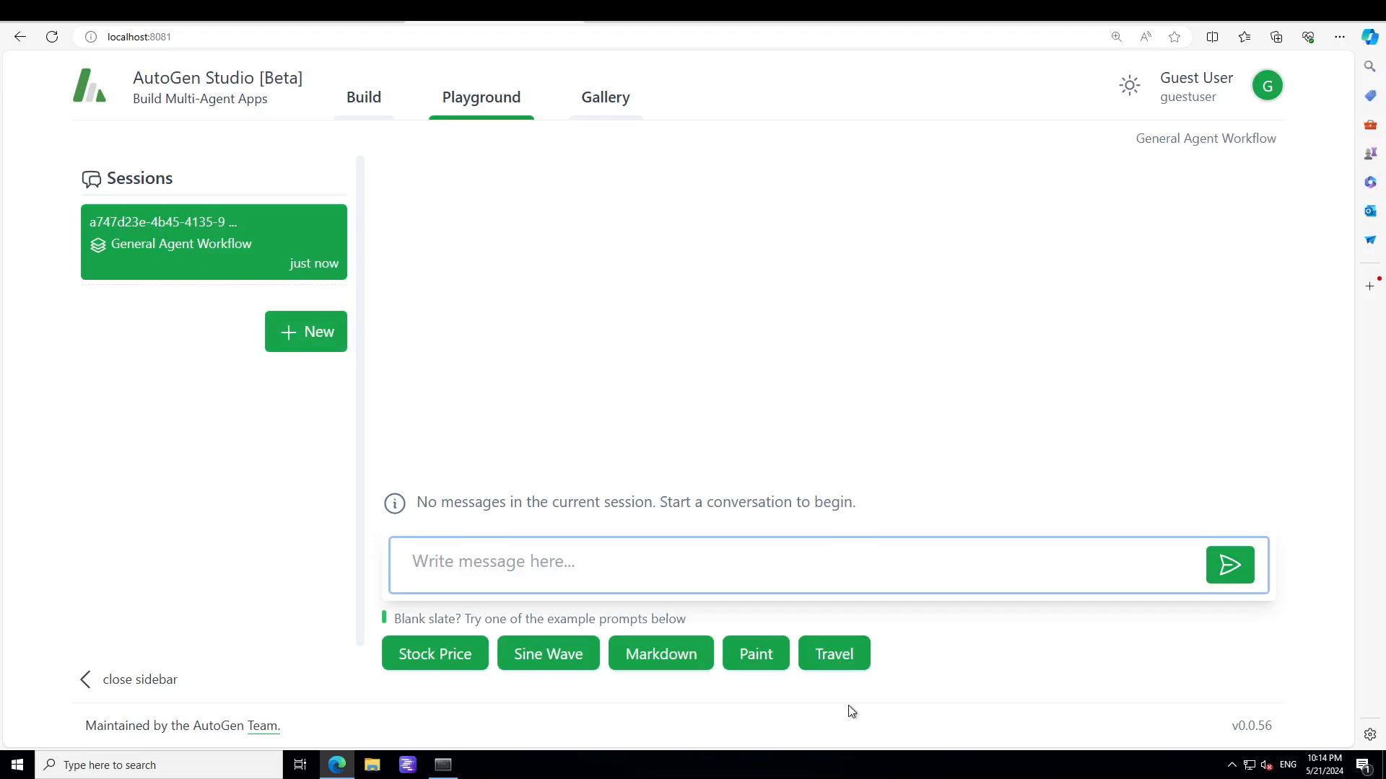
Step: Send the Travel example prompt and scroll through the two-day Hawaii itinerary
click(834, 654)
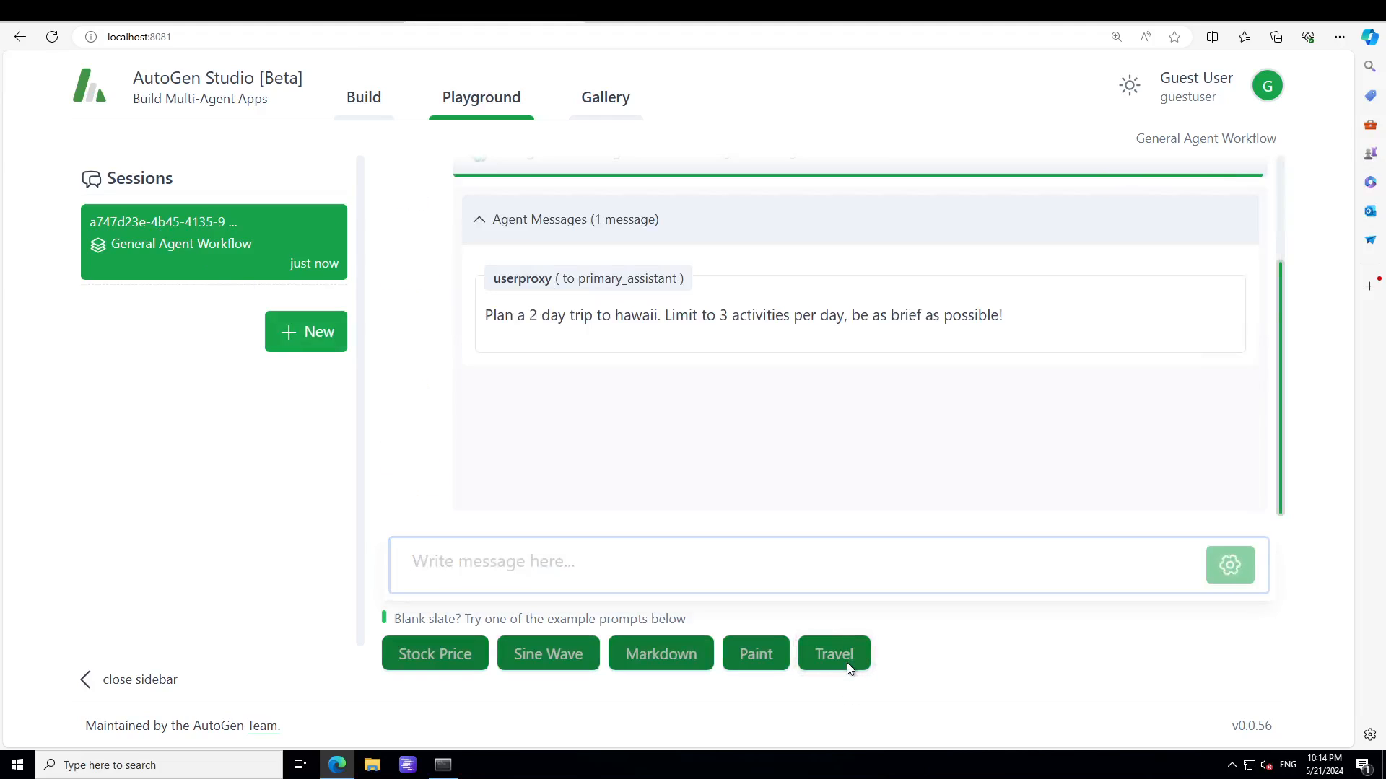
mouse_move(858, 668)
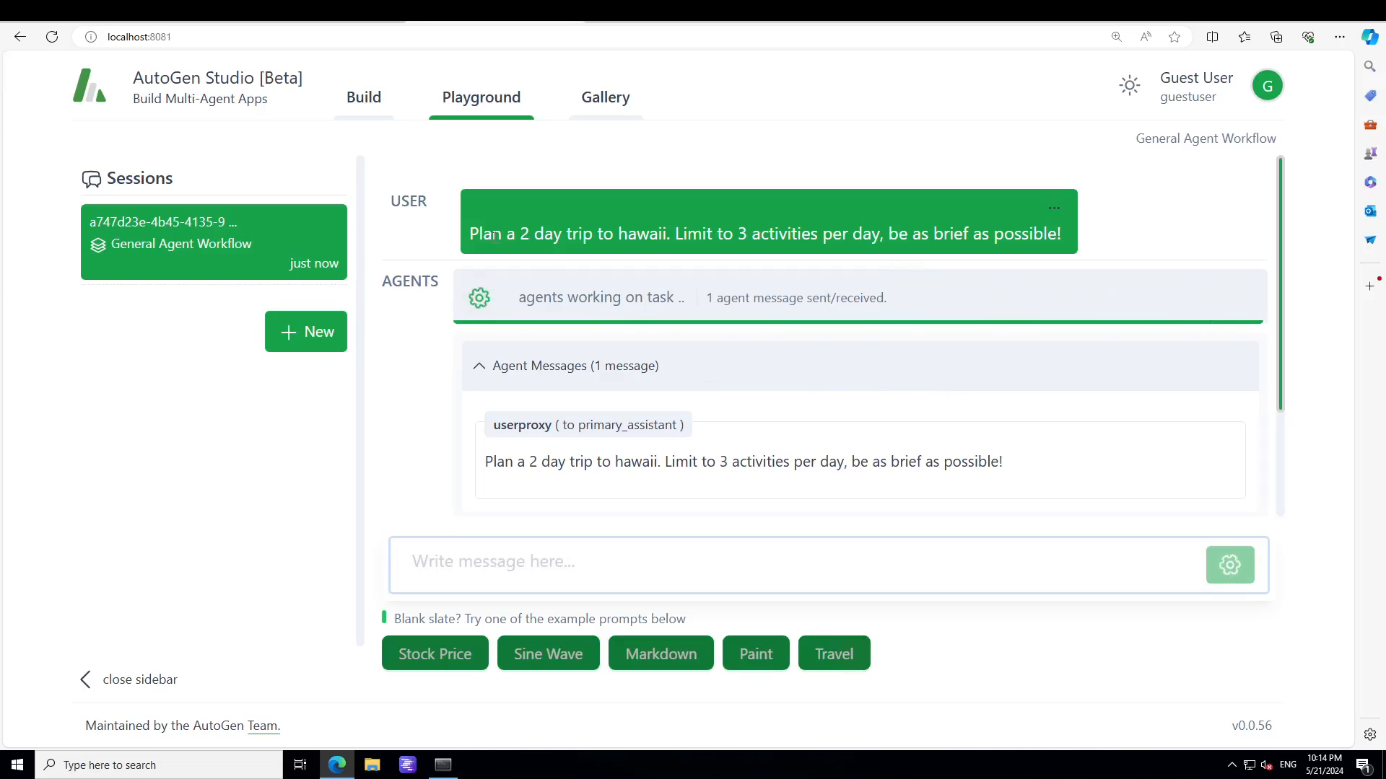
mouse_move(728, 257)
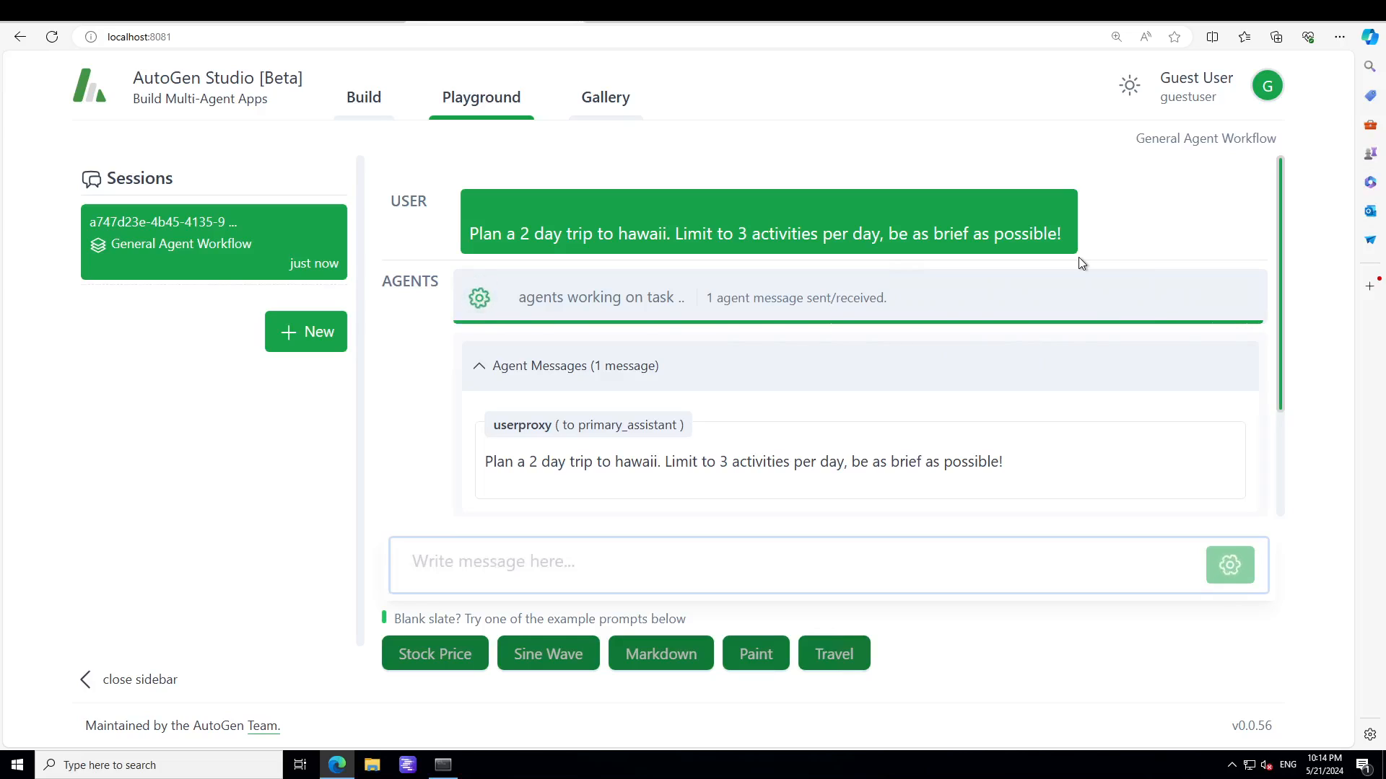
mouse_move(913, 312)
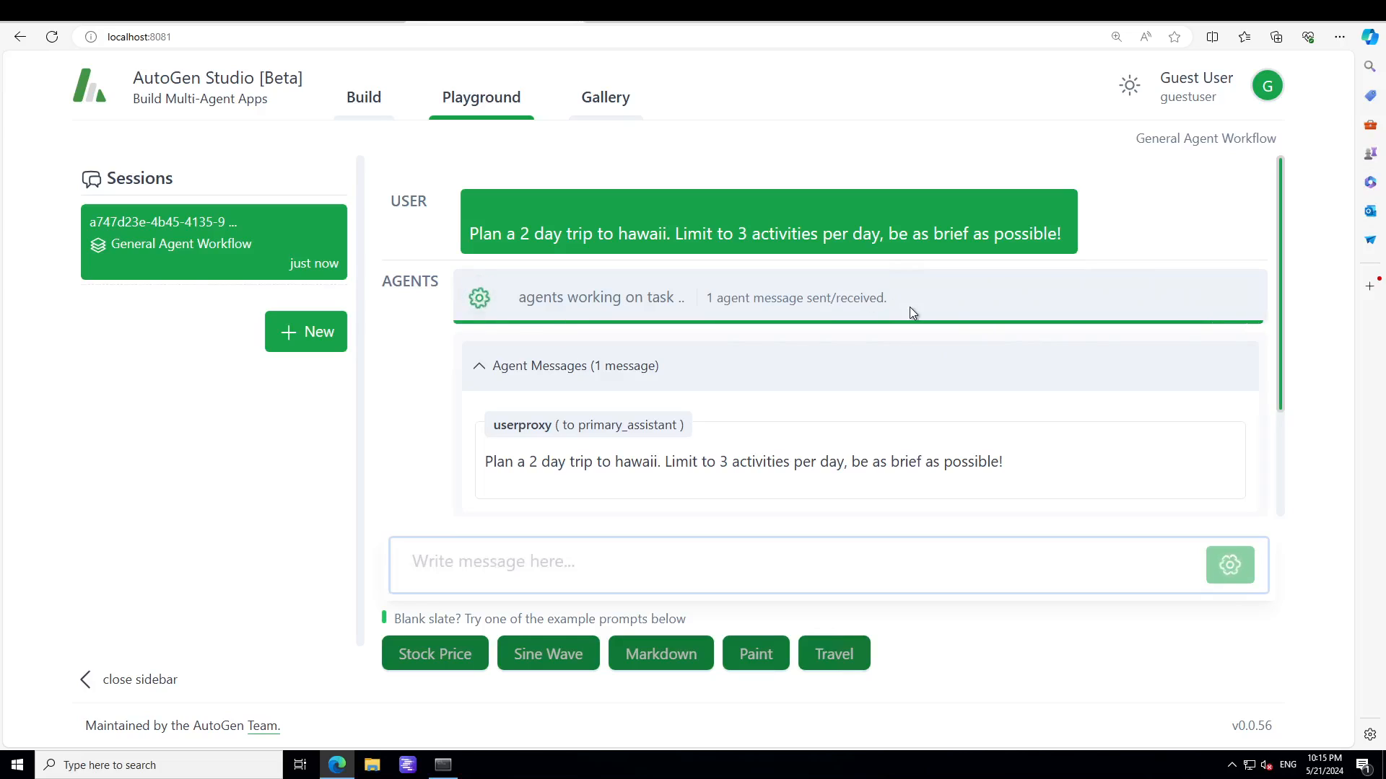
mouse_move(185, 461)
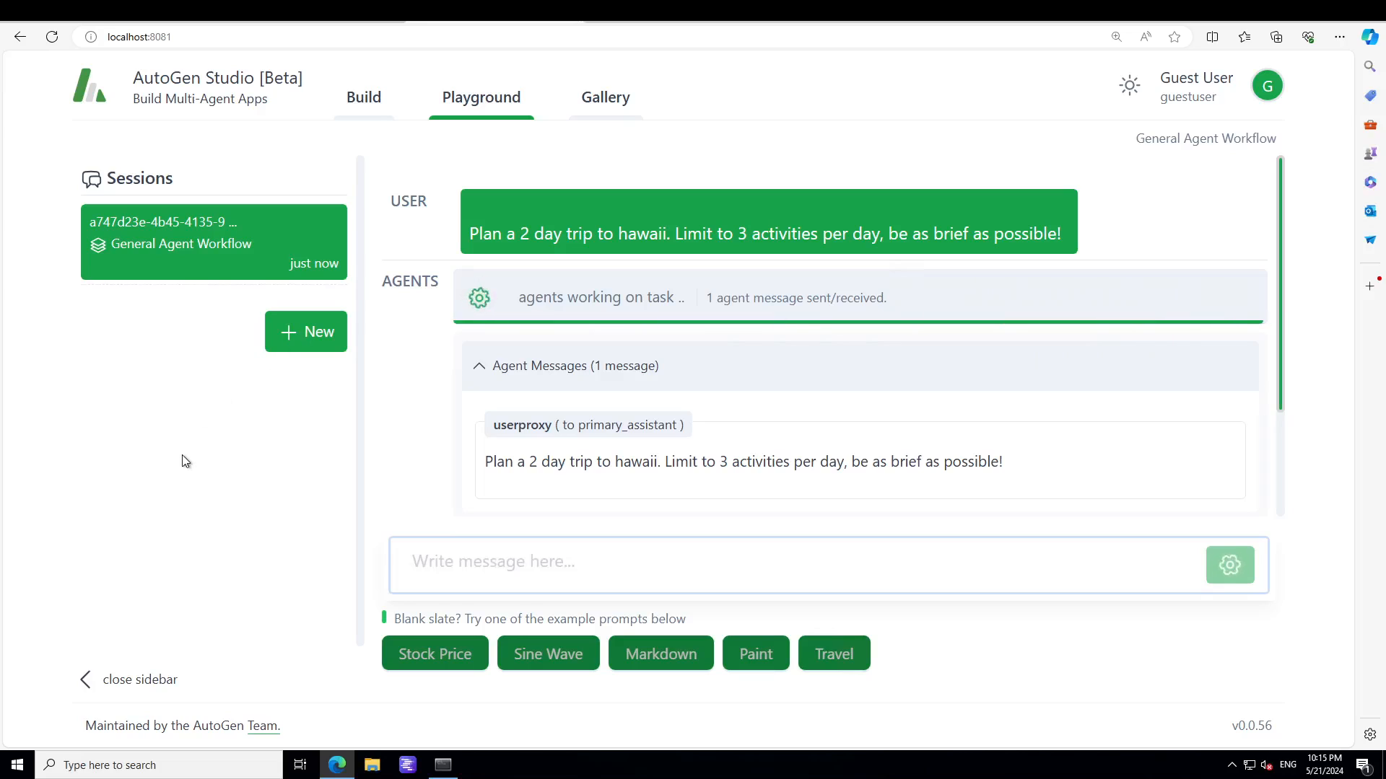
mouse_move(197, 464)
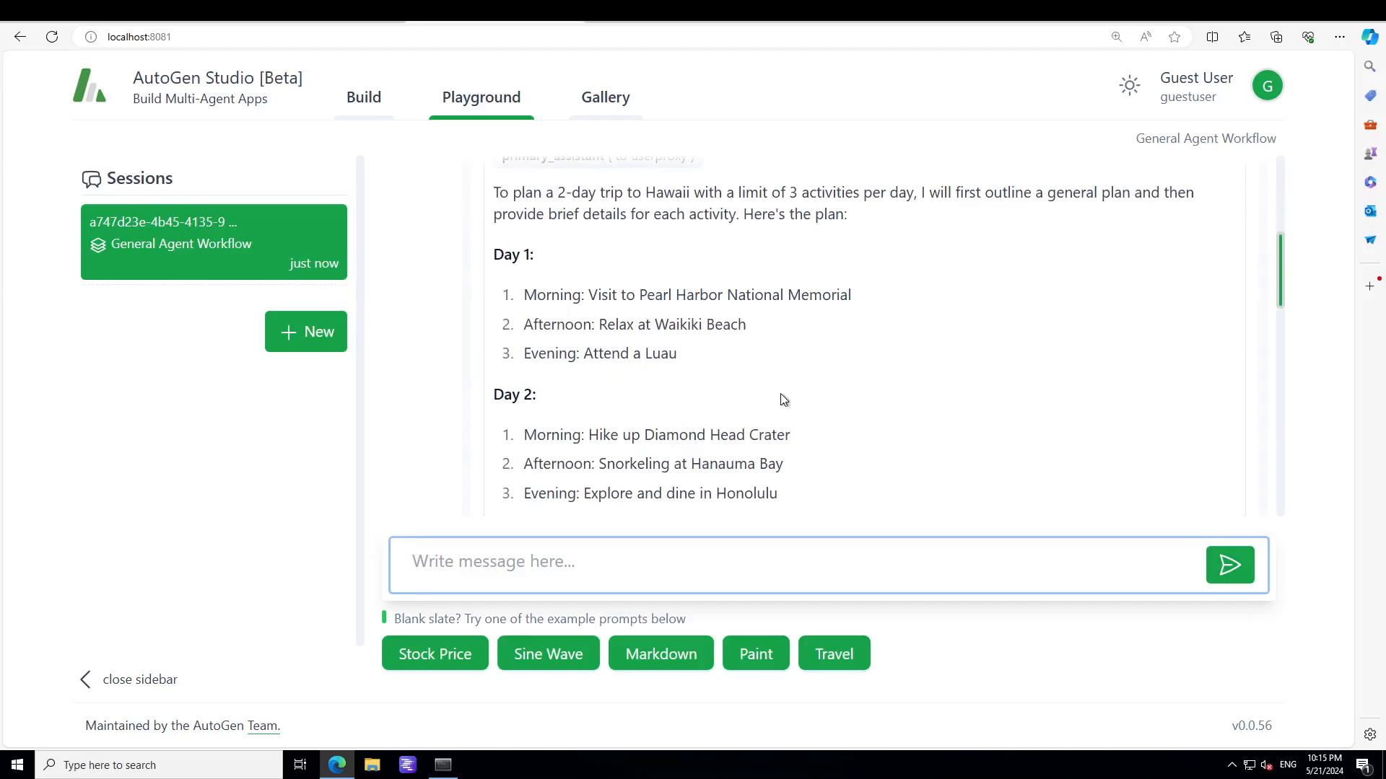
scroll(down, 3)
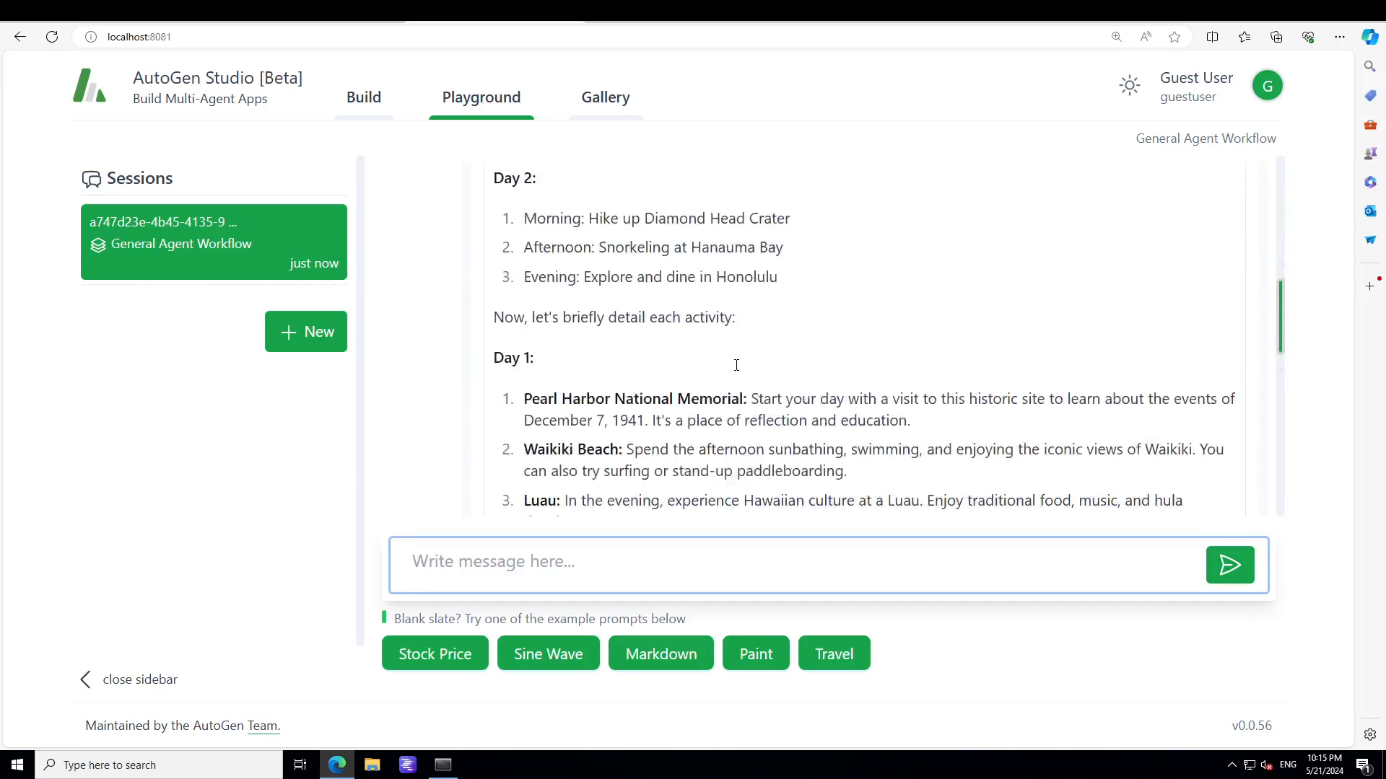
scroll(down, 3)
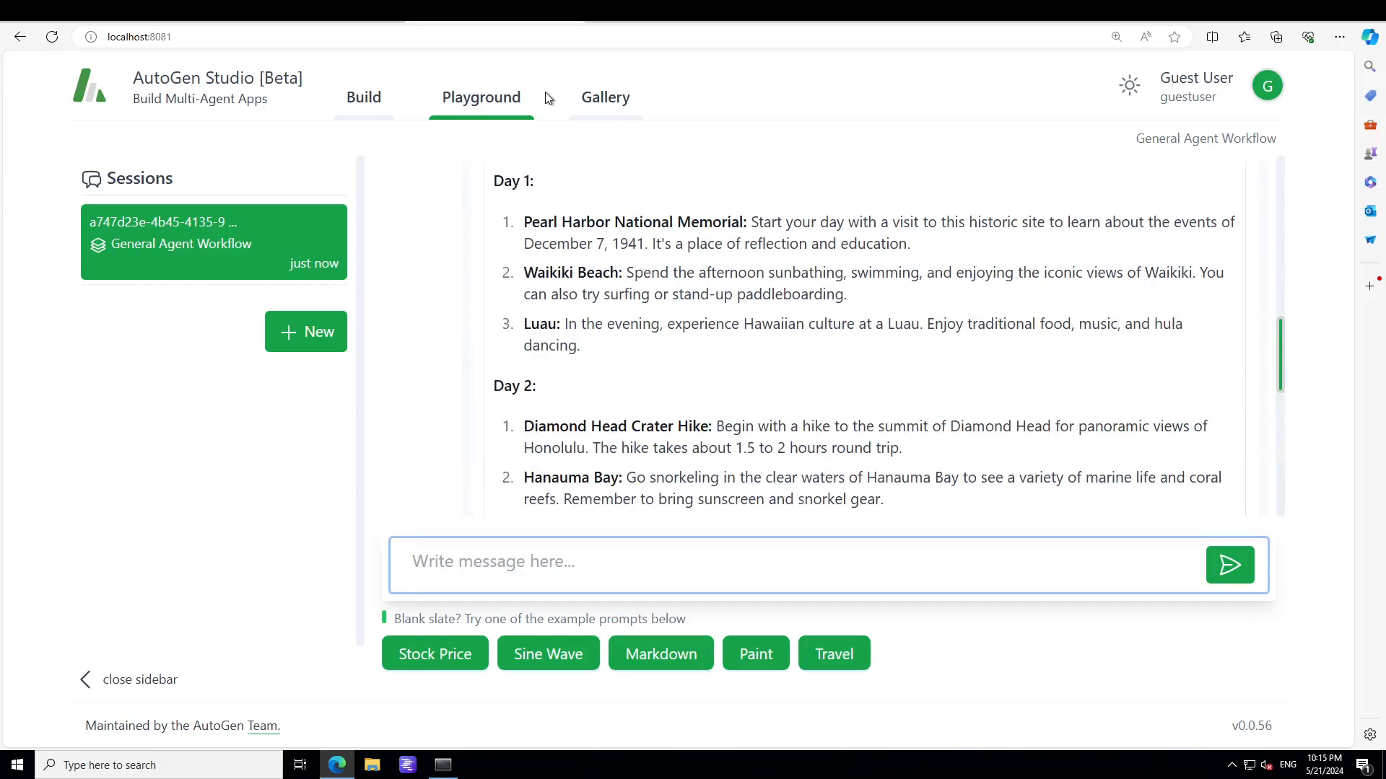
Step: Check the empty Gallery, then switch to the AutoGen Studio website
click(604, 98)
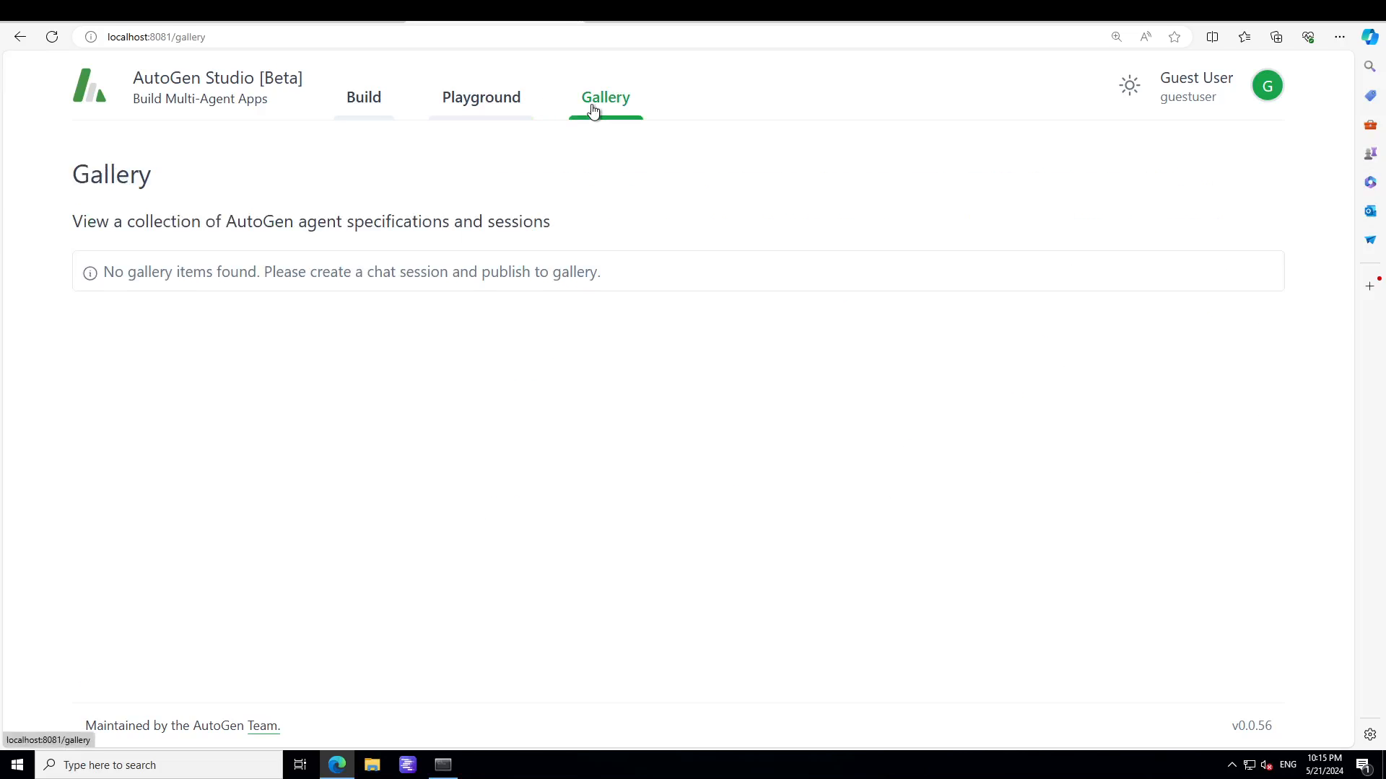
mouse_move(278, 281)
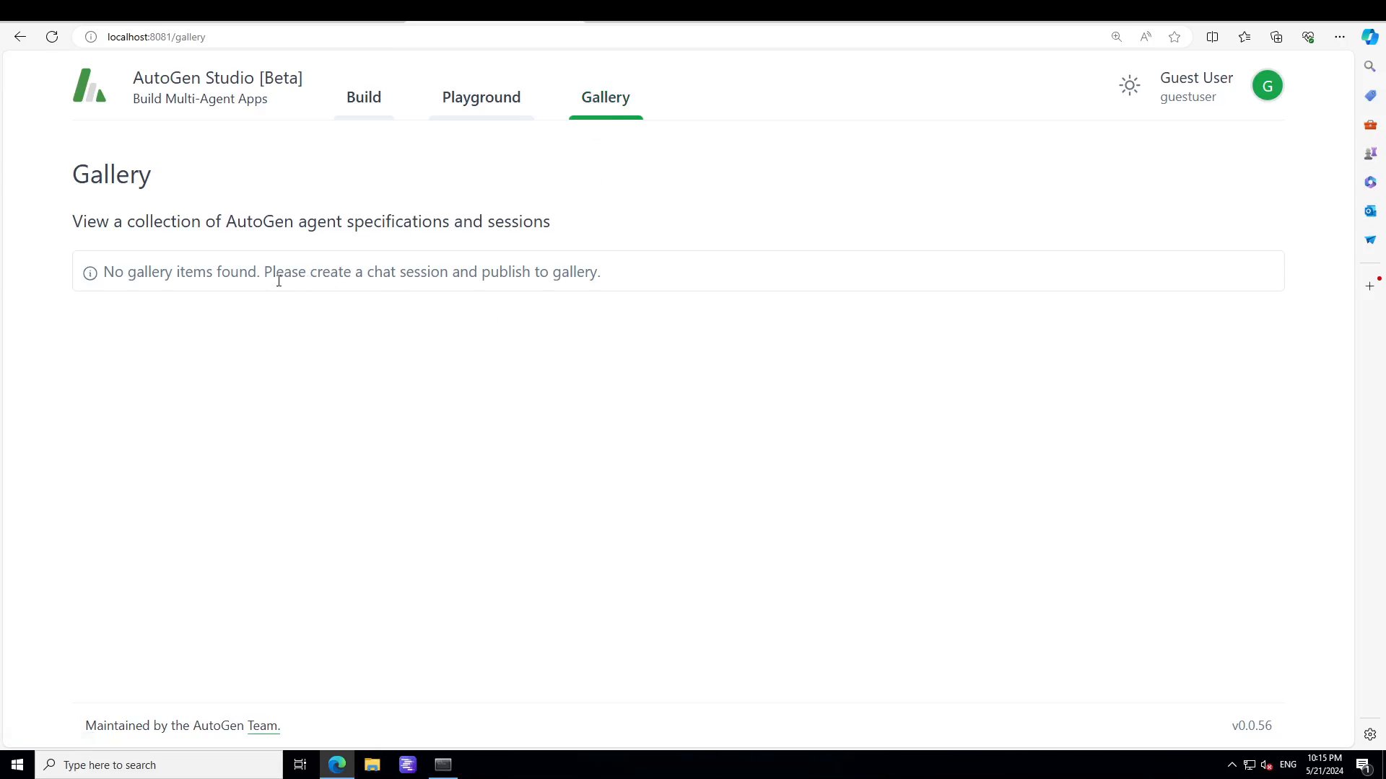
mouse_move(914, 262)
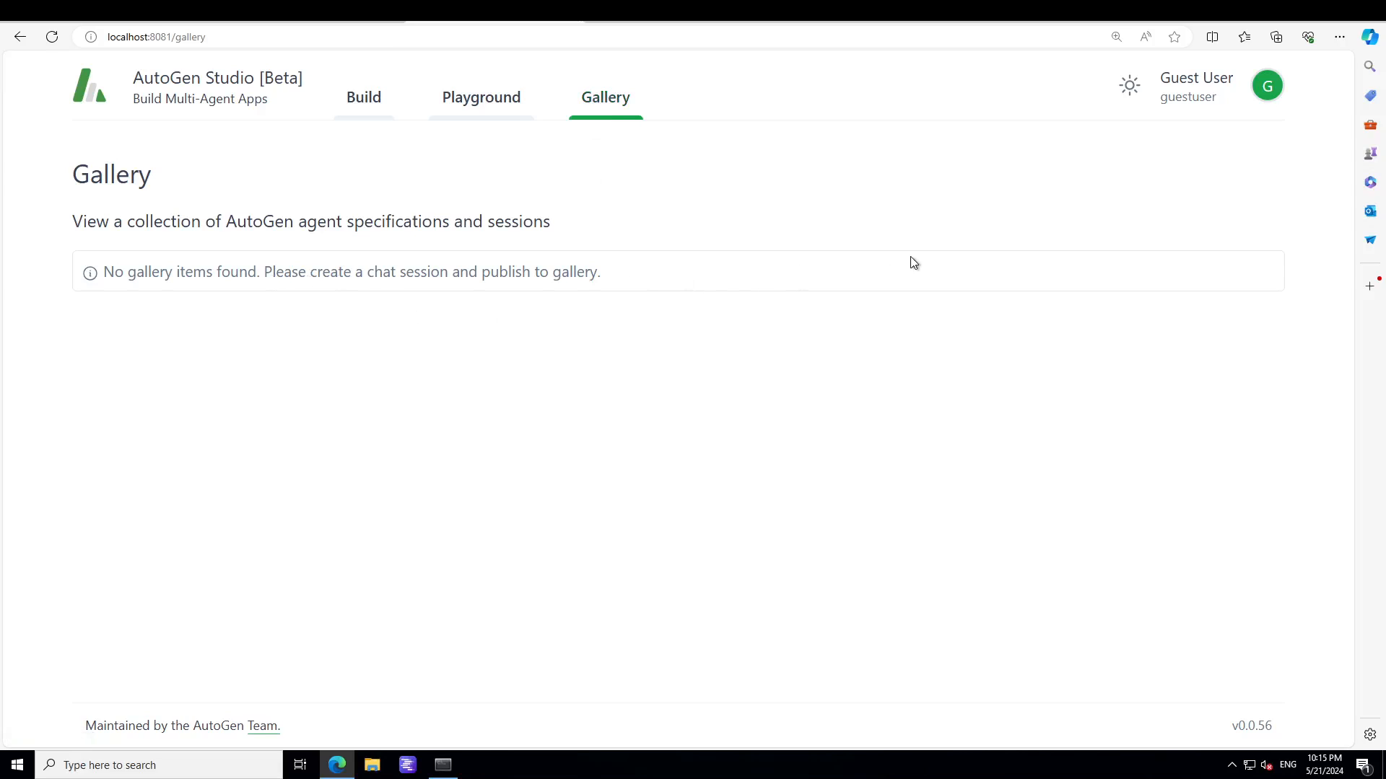
click(363, 96)
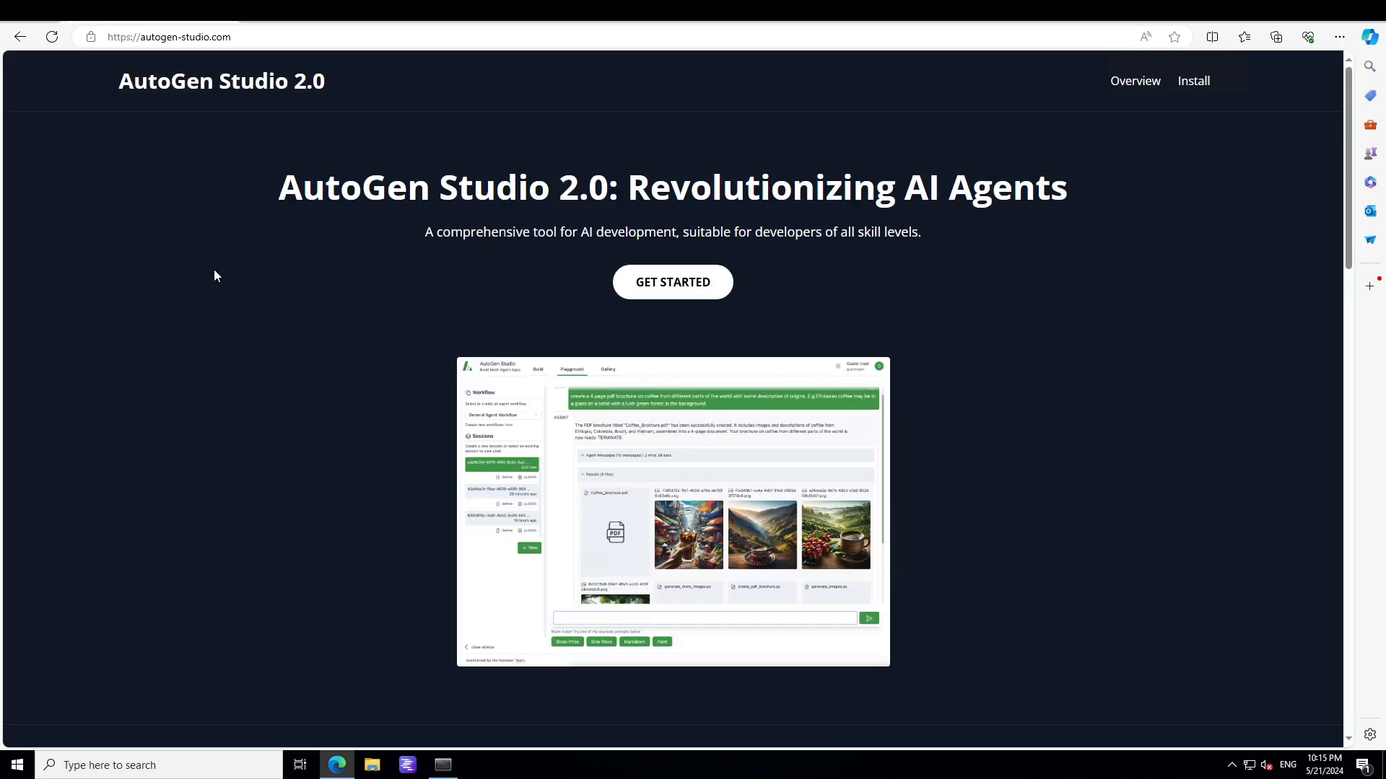
mouse_move(179, 354)
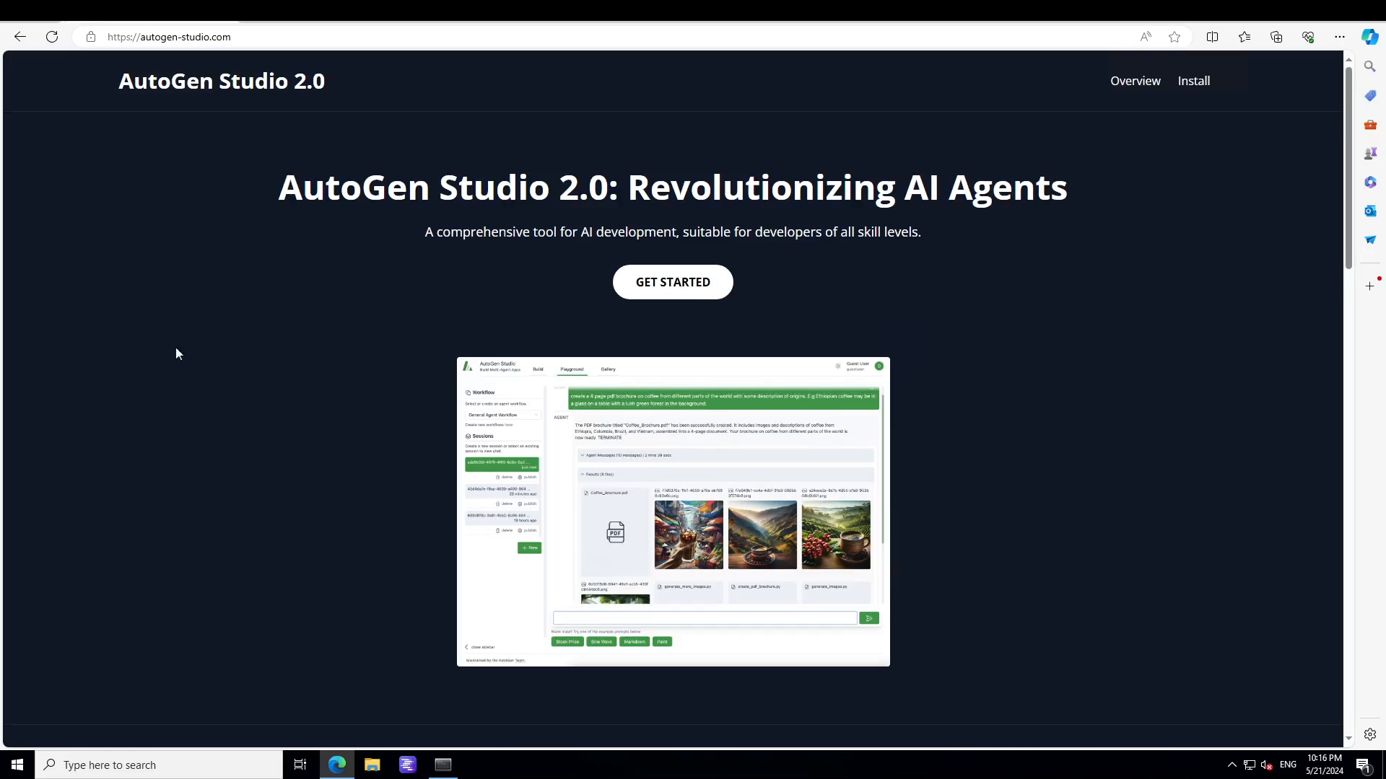